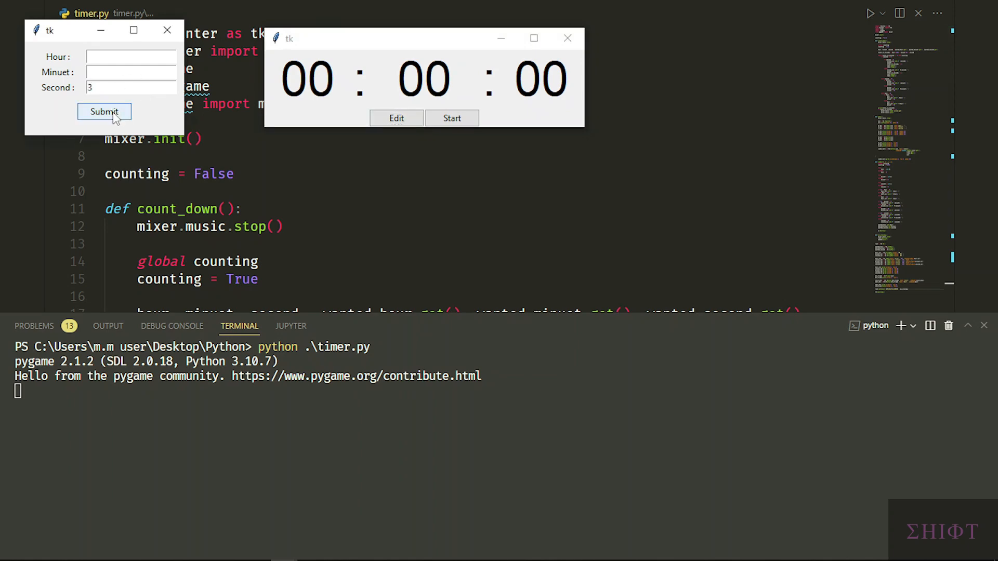
Step: Submit a 3-second countdown from the running timer's Edit popup
left_click(104, 112)
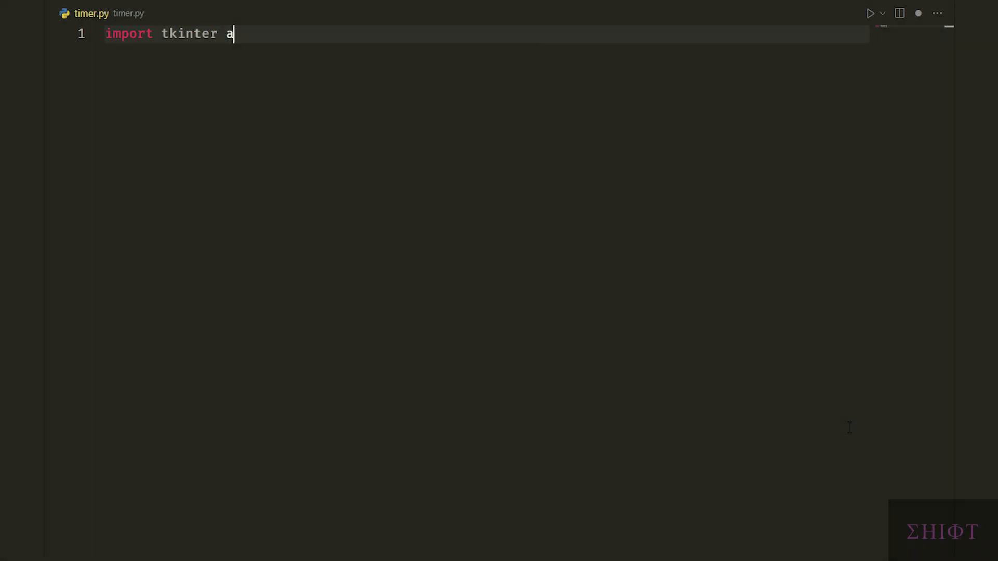
Step: Import tkinter, create the root window and the hour StringVar
type("s tk")
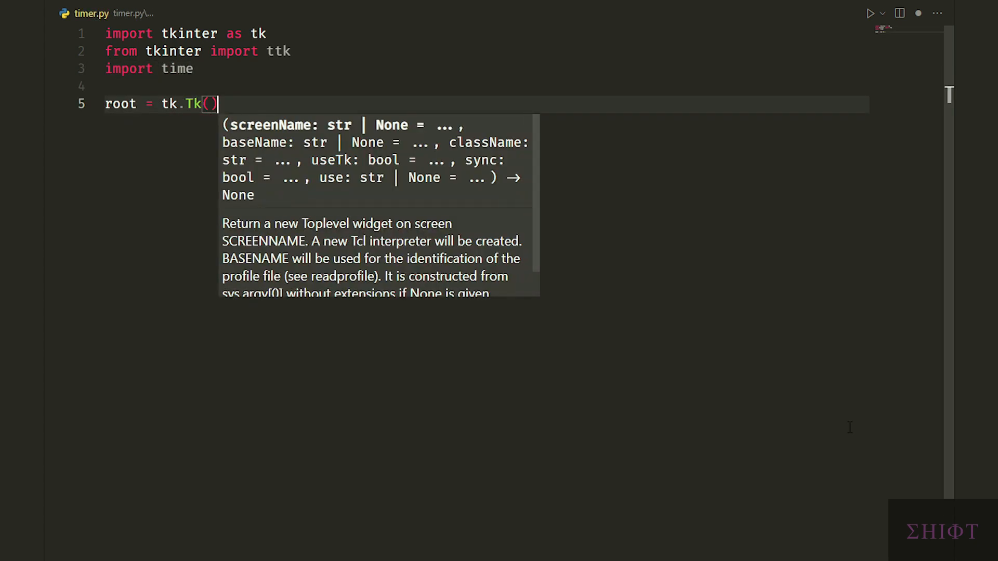
type("hour_var = st")
type("second_var = tk.StringVar(value=' 00 ")
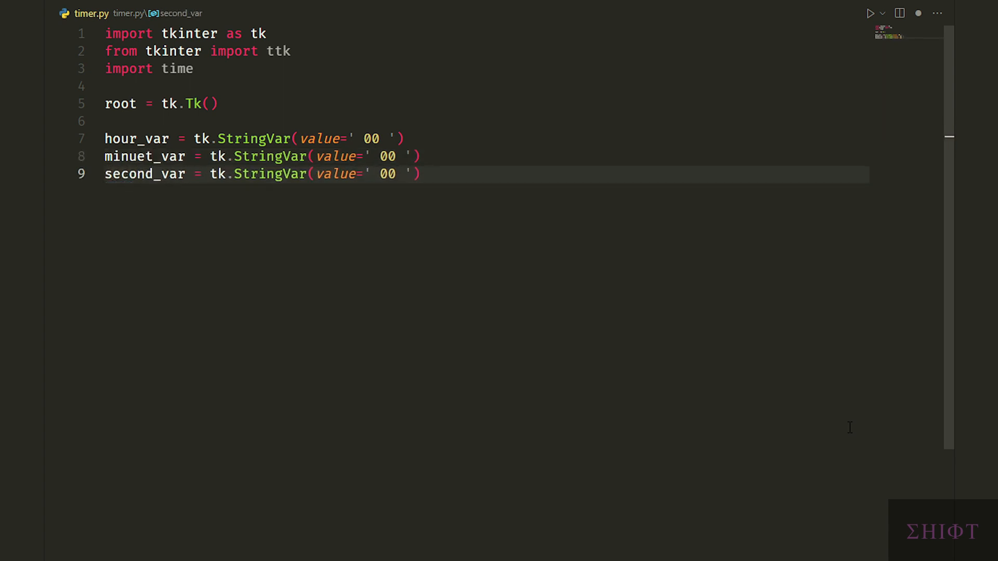
Step: Create hour, colon, minute and second labels with Arial 50 bound to their StringVars
type("hour_lbl = tk.Label(font=('Arial', 50")
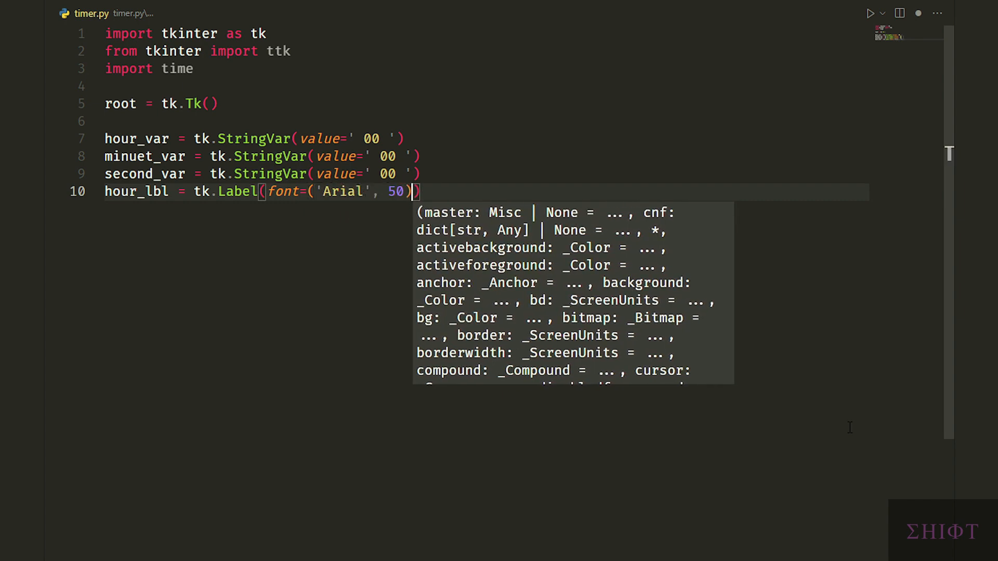
type(", textvariable=hour_var")
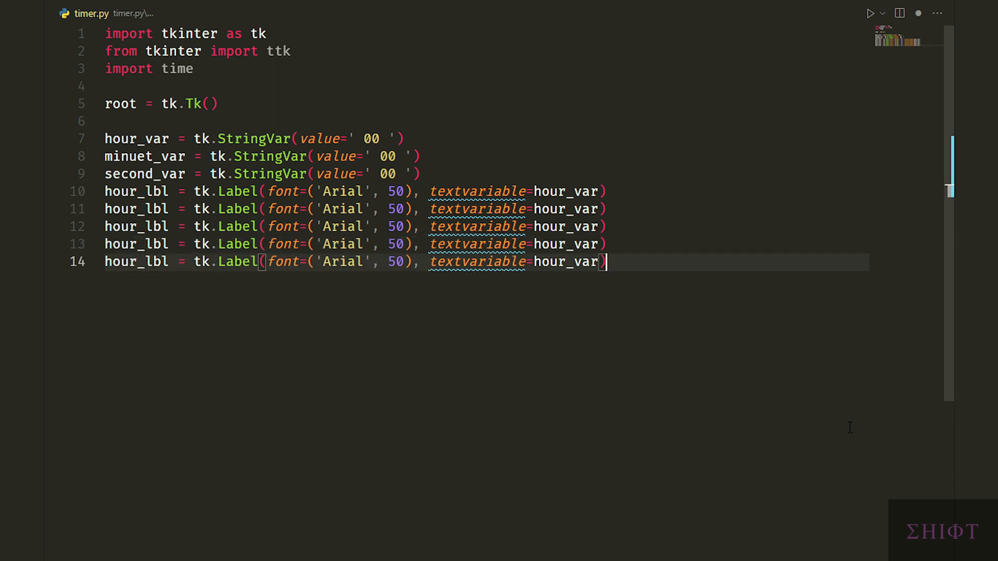
type("text")
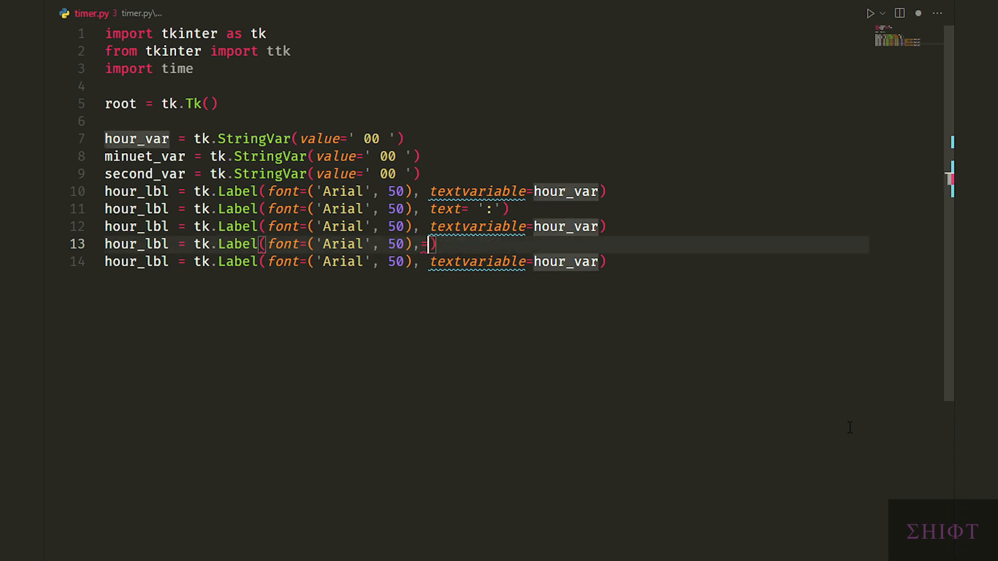
type("text=':'")
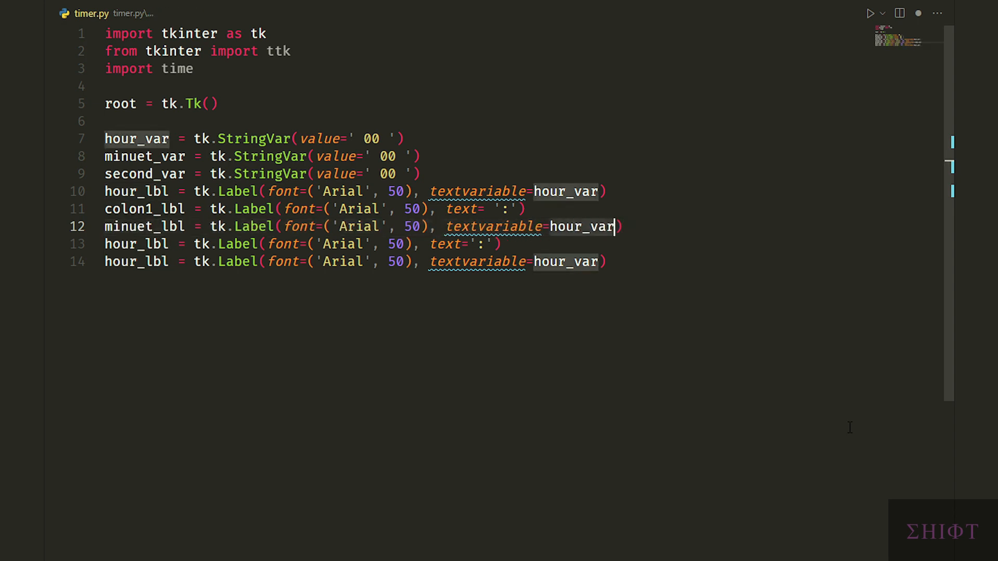
type("second")
type("btn_fr")
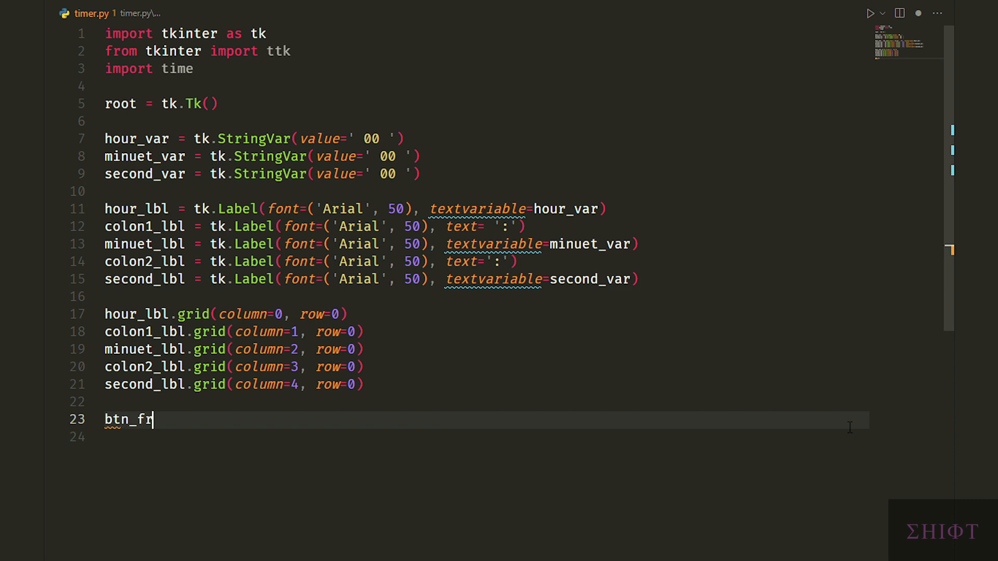
Step: Create btn_frame as a tk.Frame and grid it at column 2
type("ame_ = tk")
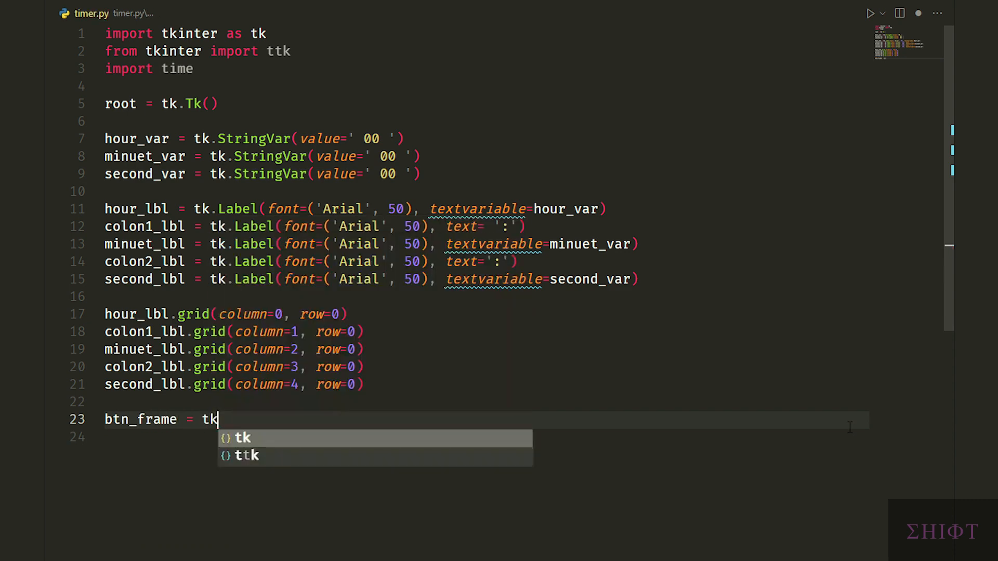
type(".Frame()")
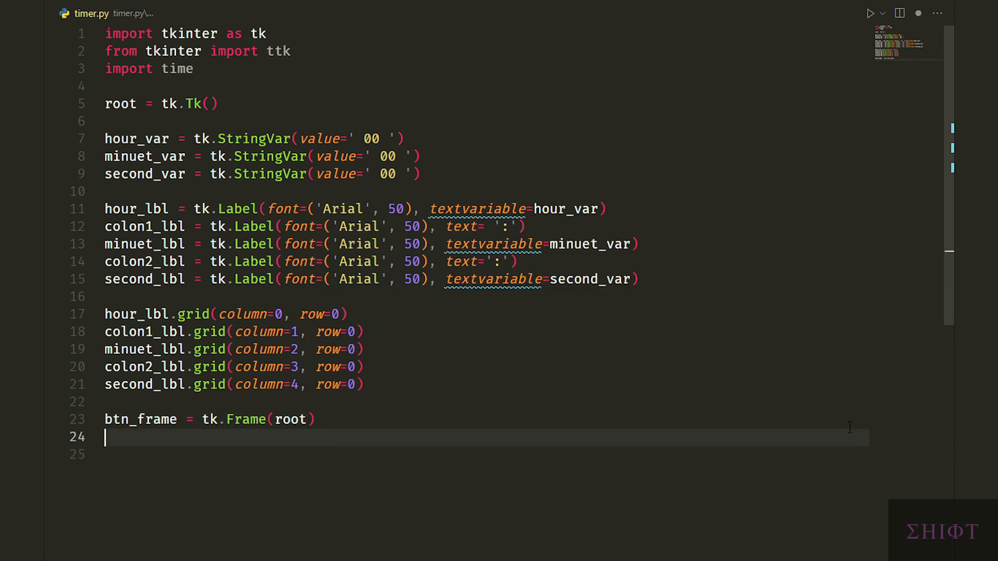
type("btn_frame.grid")
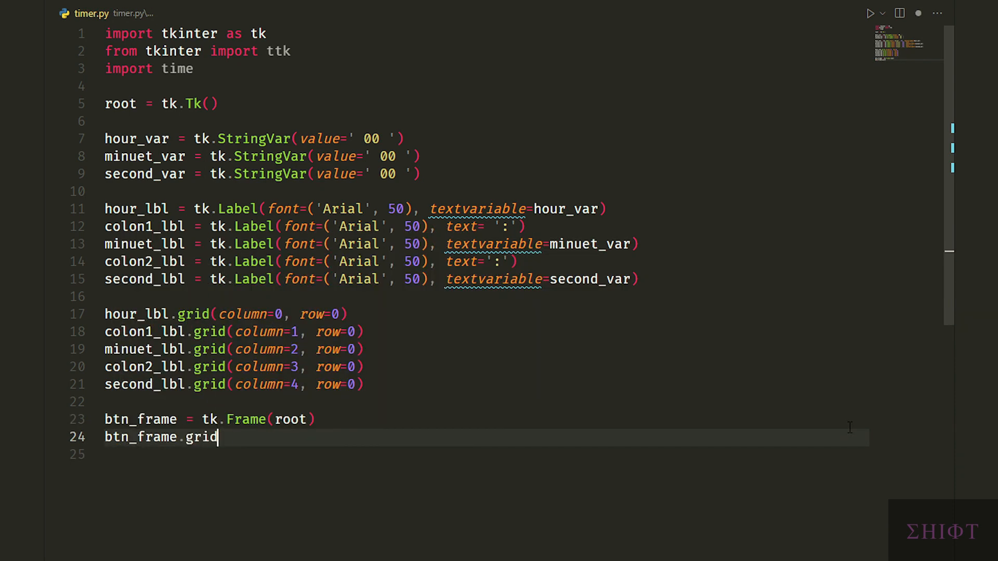
type("(column=2, row=1")
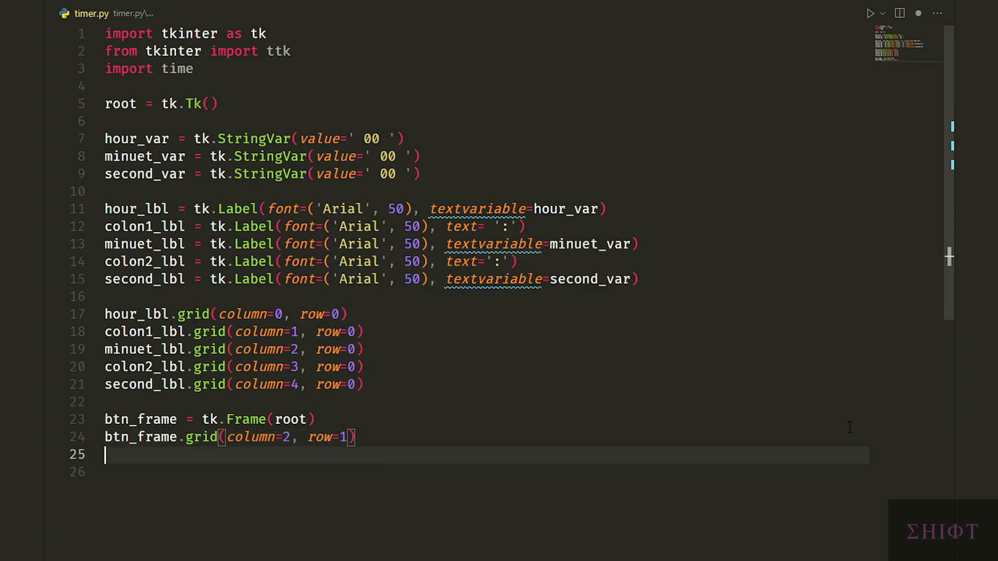
Step: Add ttk Start and Edit buttons wired to count_down and edit
type("start_btn = ttk")
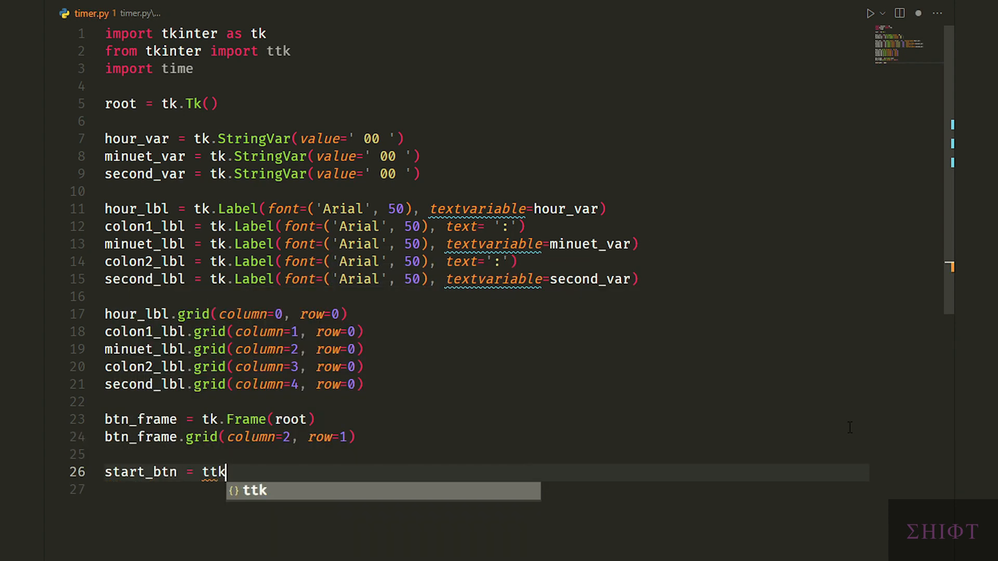
type(".Button(btn_frame, text=")
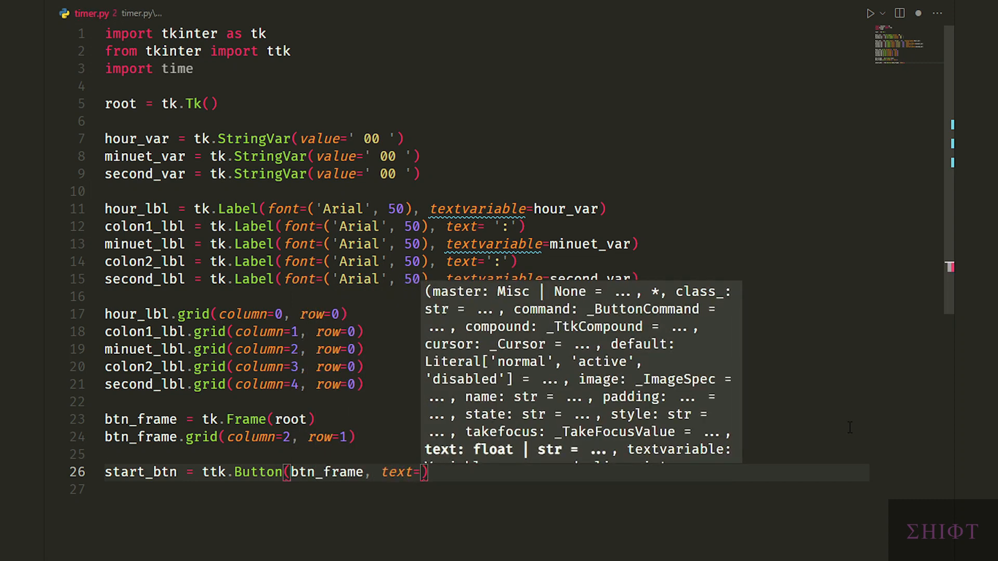
type("'Start', command=")
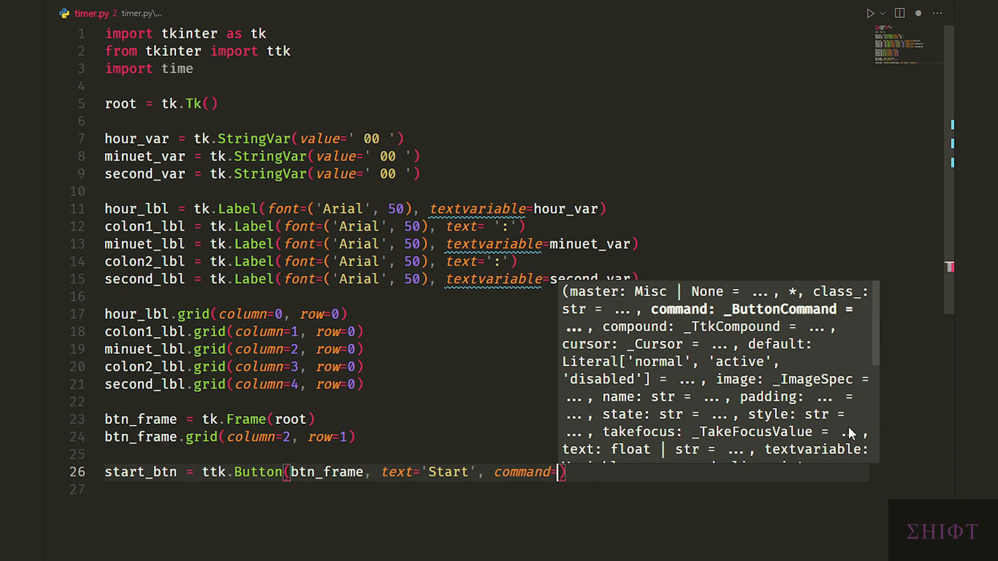
type("count_down)")
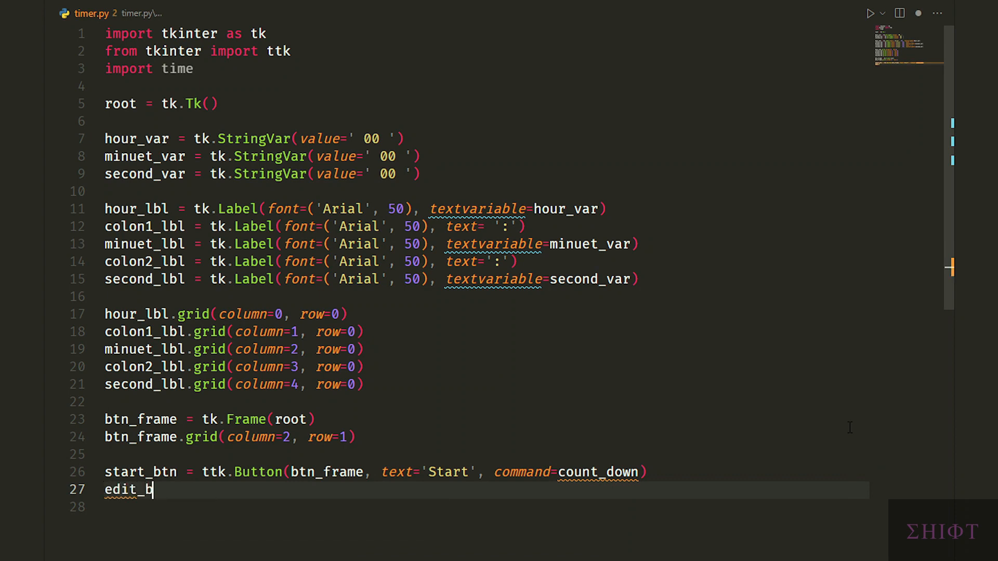
type("tn = ttk.Button(btn_frame, text='Edit', command=edit")
type("edit_btn.grid(column=0, row=0")
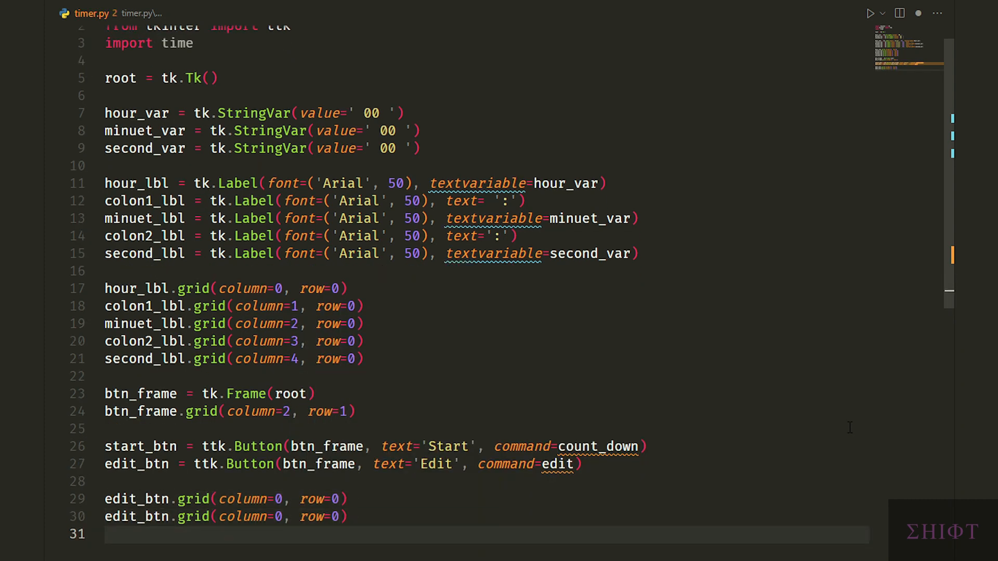
Step: Grid start_btn at column 1 row 0, add tk.mainloop, and scroll up to the imports
type("start_btn.grid(column=1, row=0)")
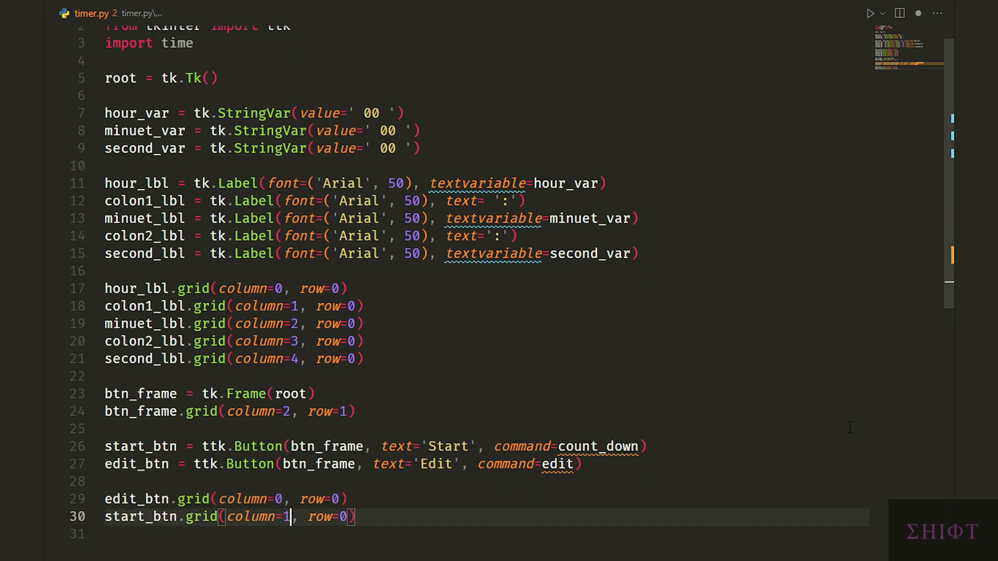
type("tk.main")
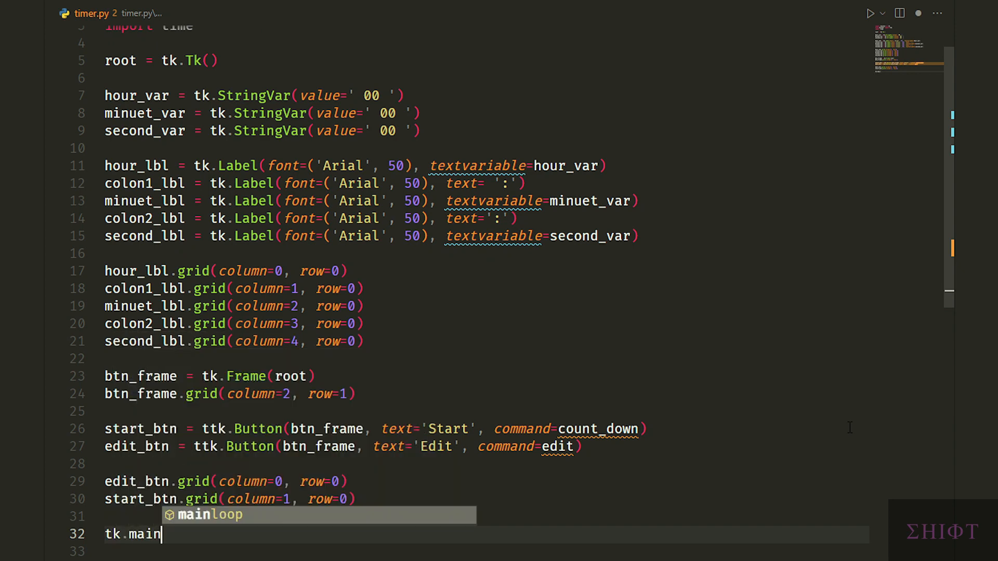
scroll("up", 3)
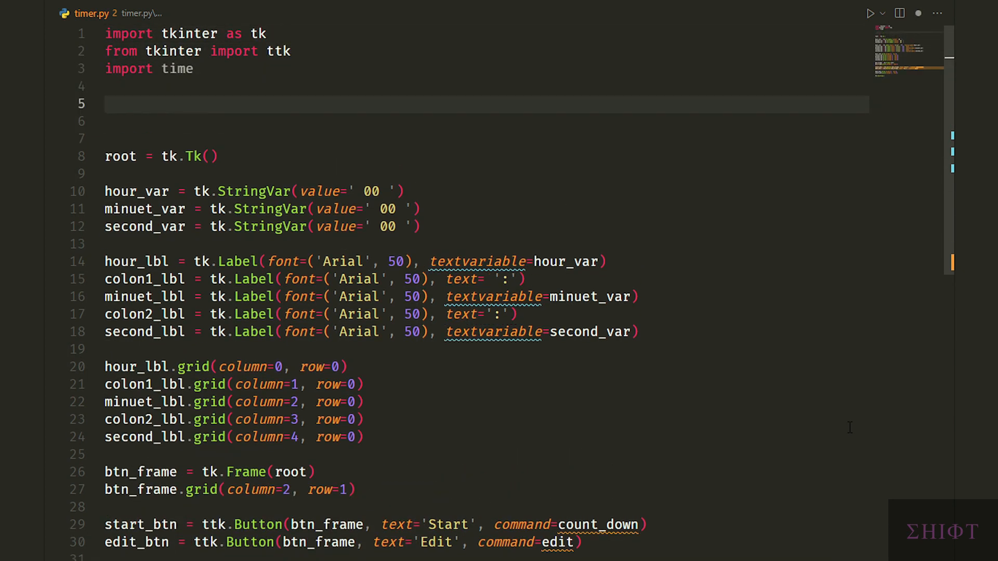
Step: Define count_down and edit stubs, with edit opening a tk.Toplevel popup padded by 10
type("def count_down():")
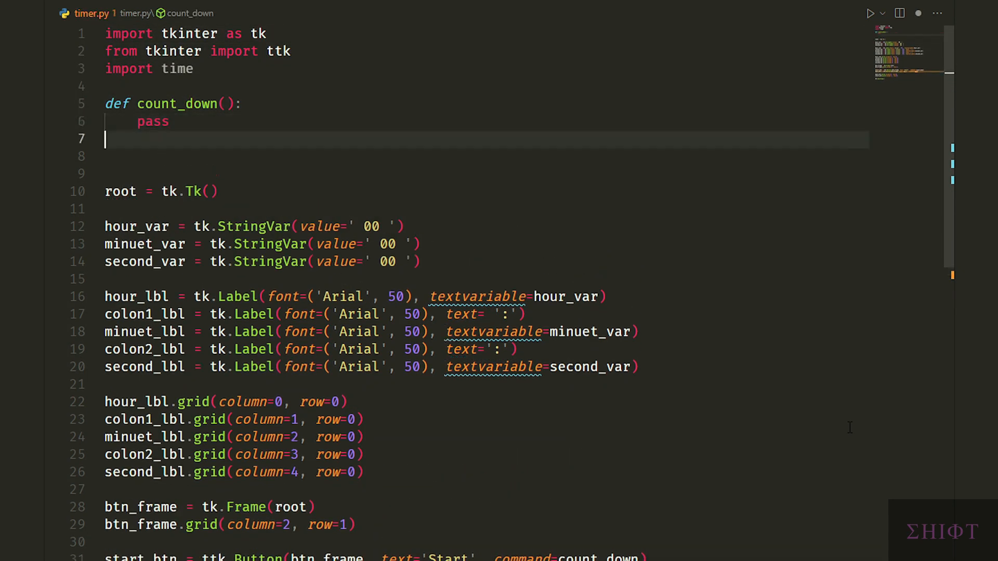
type("def edit():")
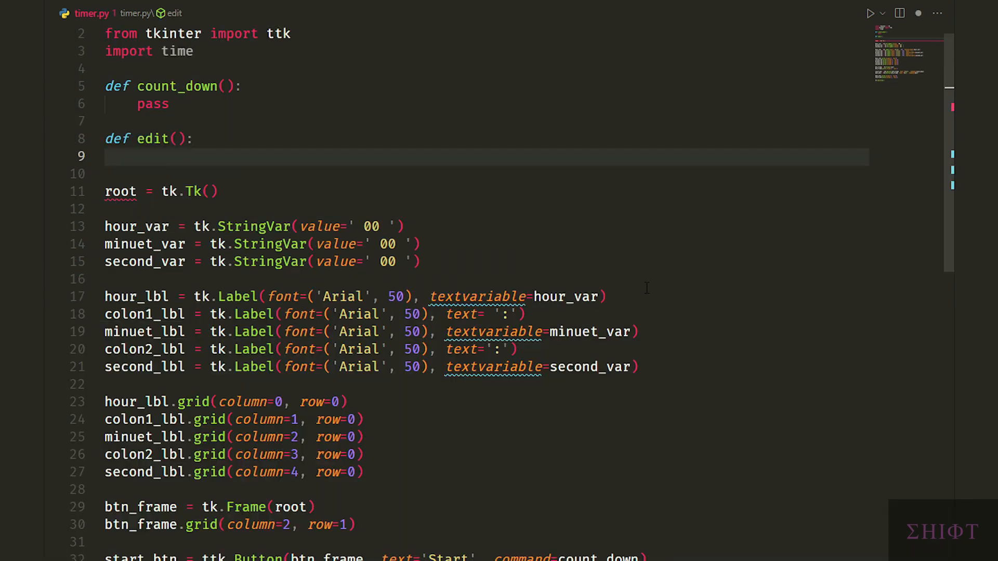
type("win = tk.Toplevel()")
type("win.config")
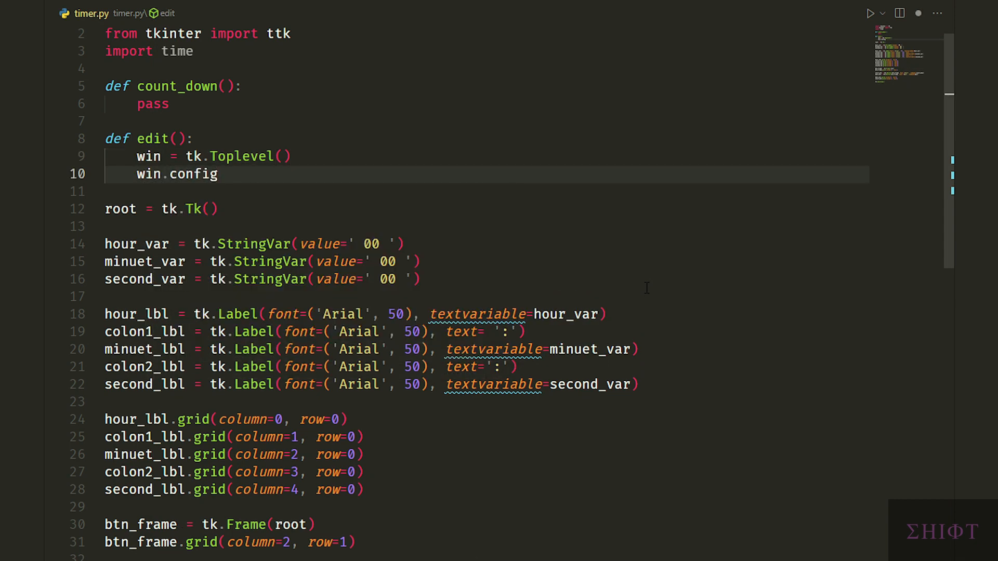
type("(padx=10, pady=10")
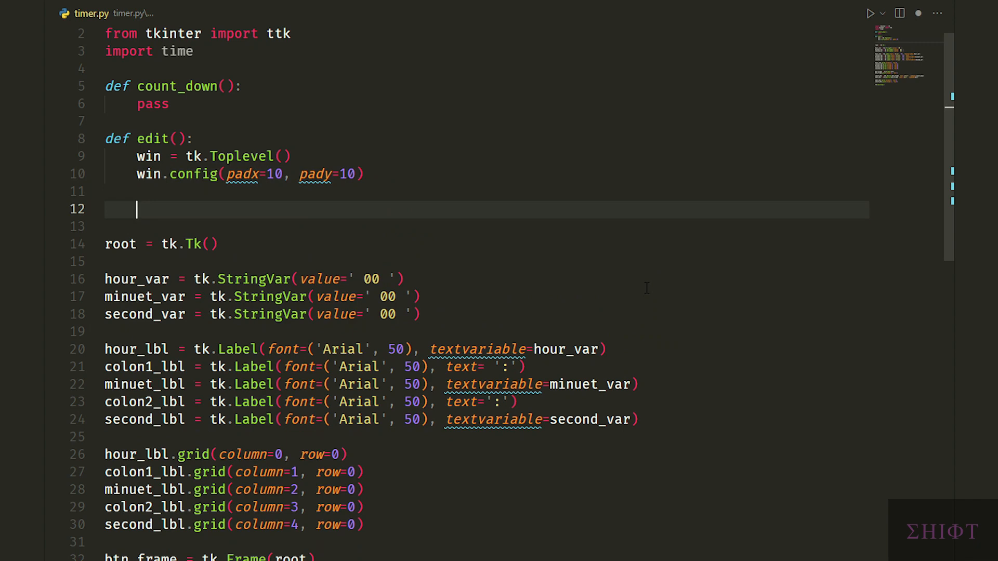
Step: Add the Hour label inside the popup window
type("h_lbl =")
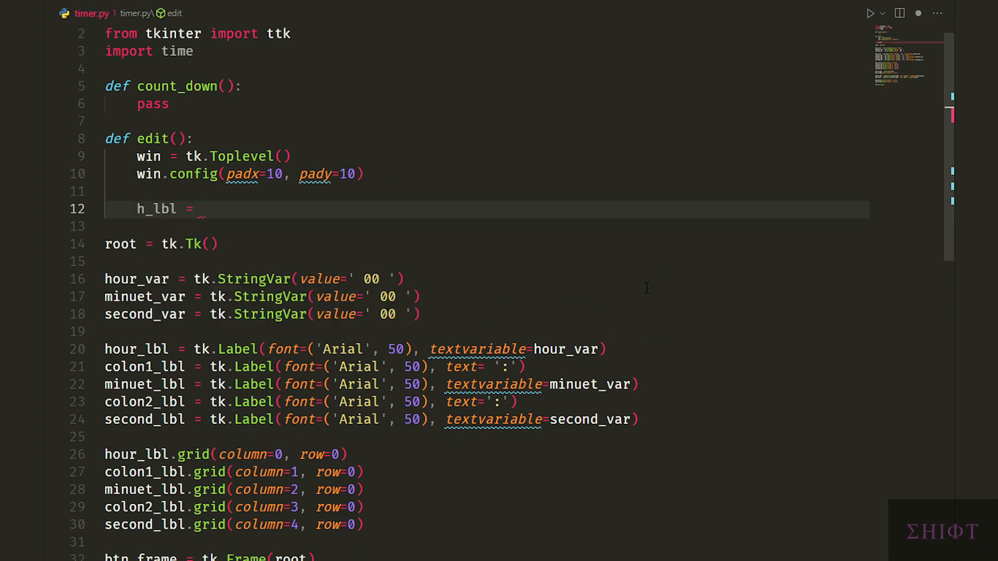
type("tk.Label(win")
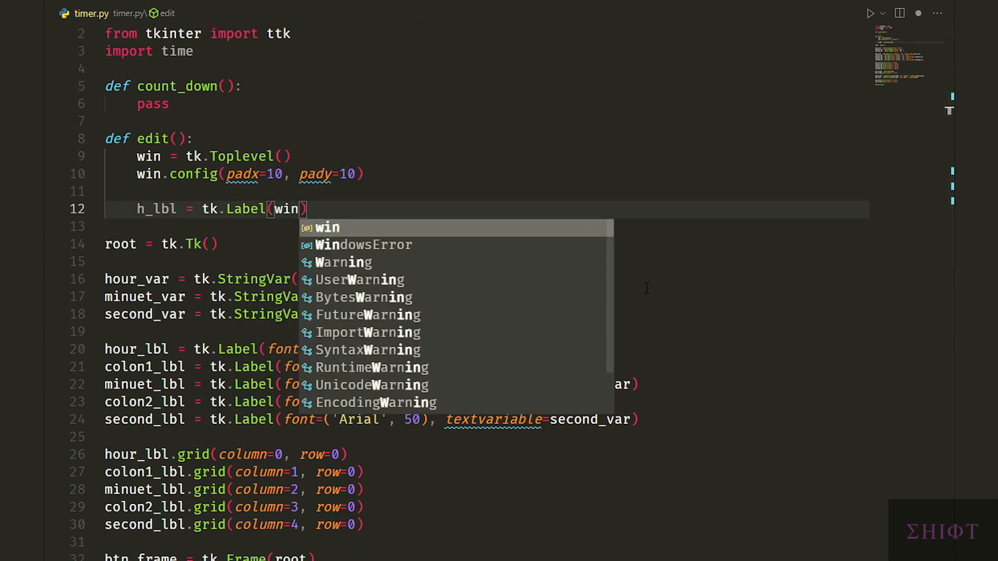
type(", text='Ho'")
type("s_lbl.grid(column=0 , row=2")
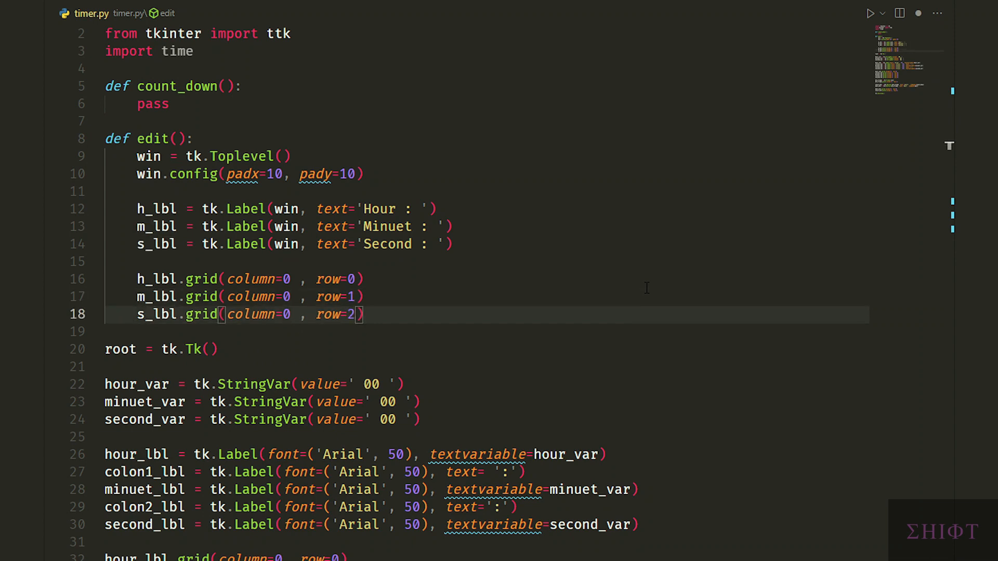
Step: Add the h_ent Entry in the popup and grid it at column 1, row 0
type("h_ent = tk.Entry(")
type(", ipadx=10")
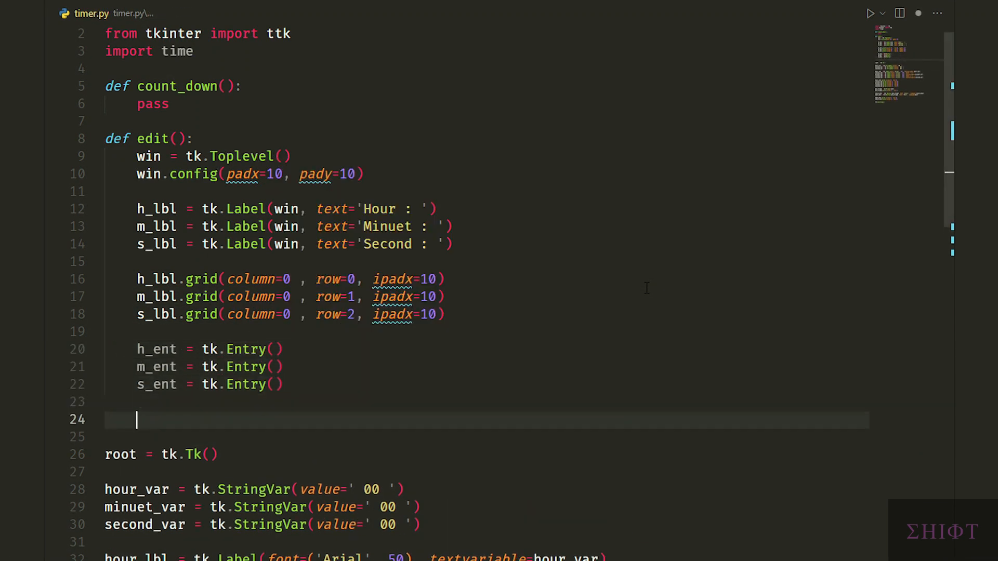
type("h_ent.grid(column=1, row=0)")
type("submit_btn")
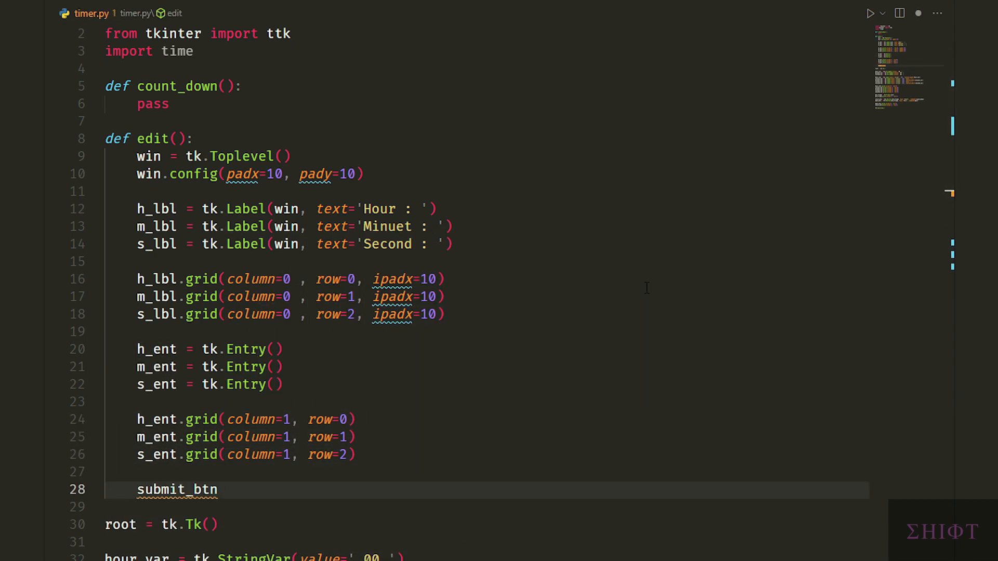
type("win")
type("def submit")
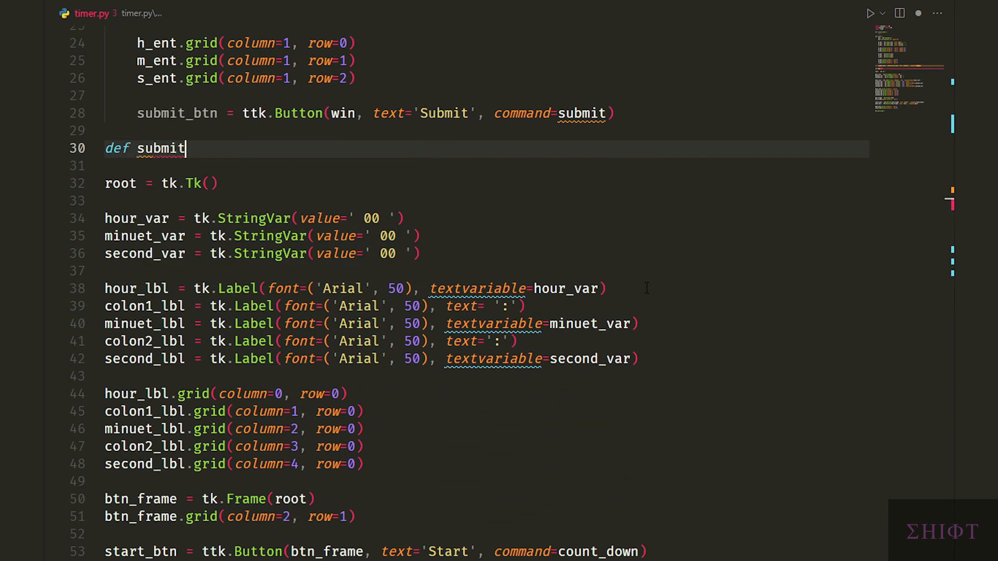
Step: Define submit(h, m, s, w) and pass the three entry values to it from the Submit button
type("(h, m , s, w):")
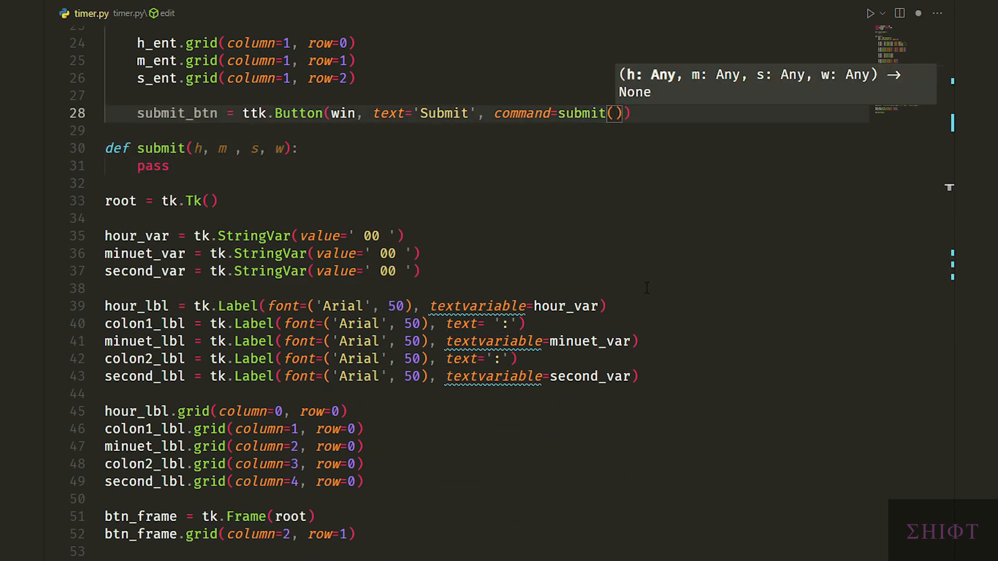
type("h_ent.get(),")
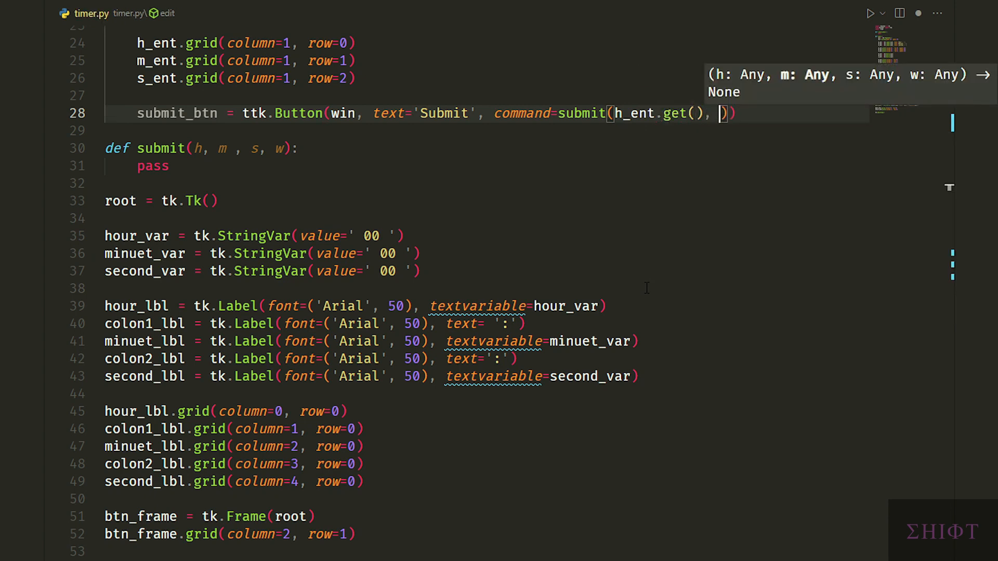
type("m_ent.get(),")
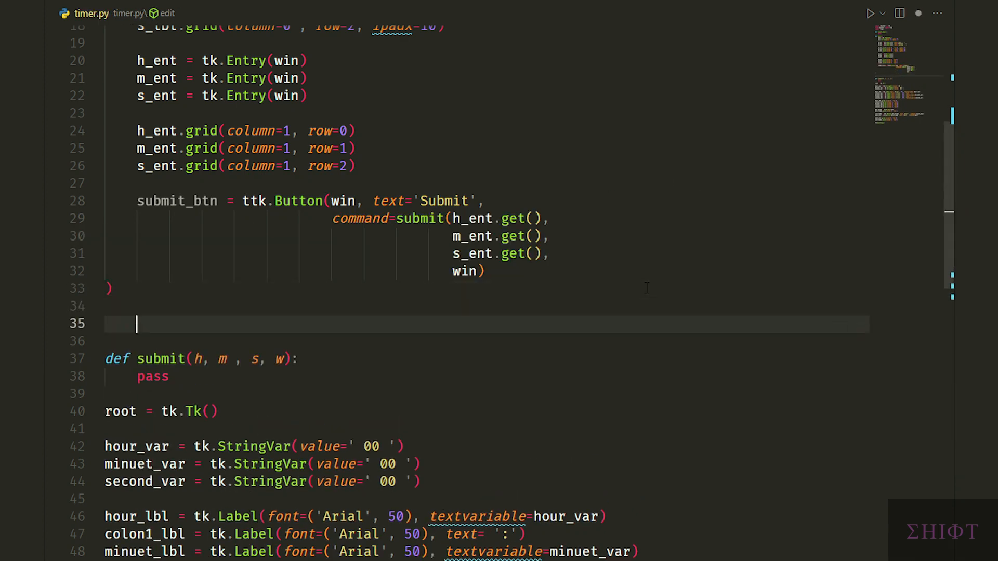
Step: Grid submit_btn at row 3 spanning two columns with pady 10
type("submit")
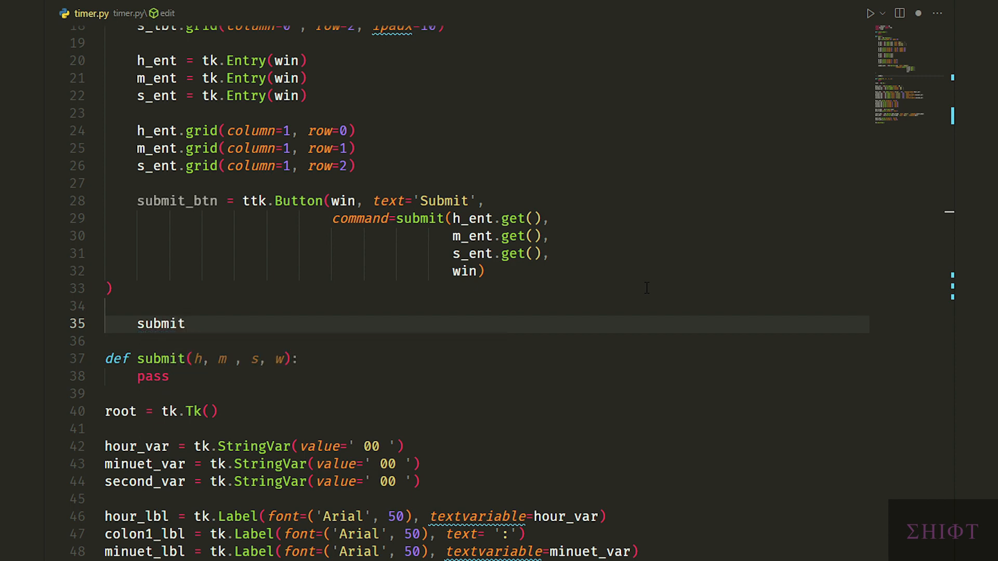
type("_btn.grid(columnspan=2, r")
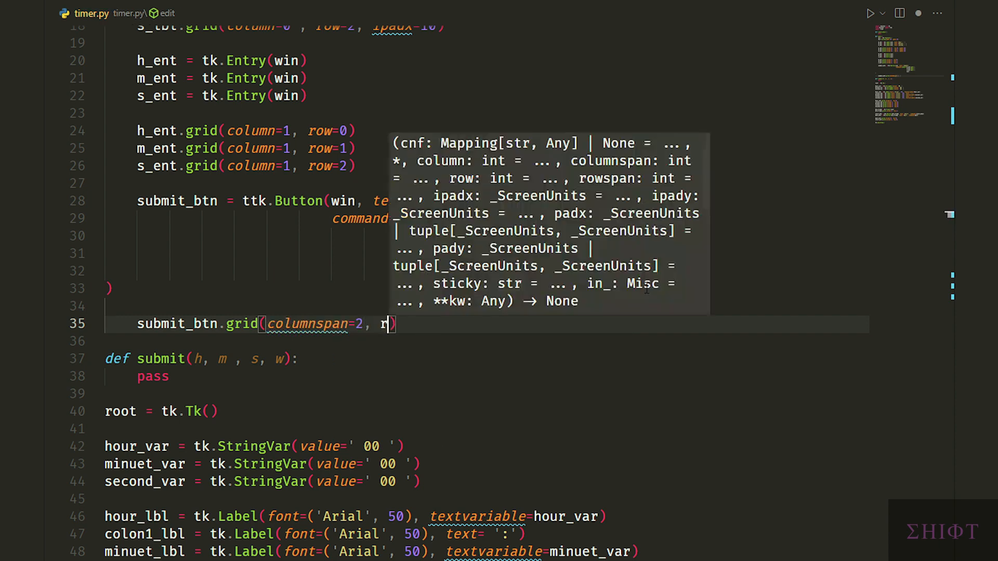
type("ow=3")
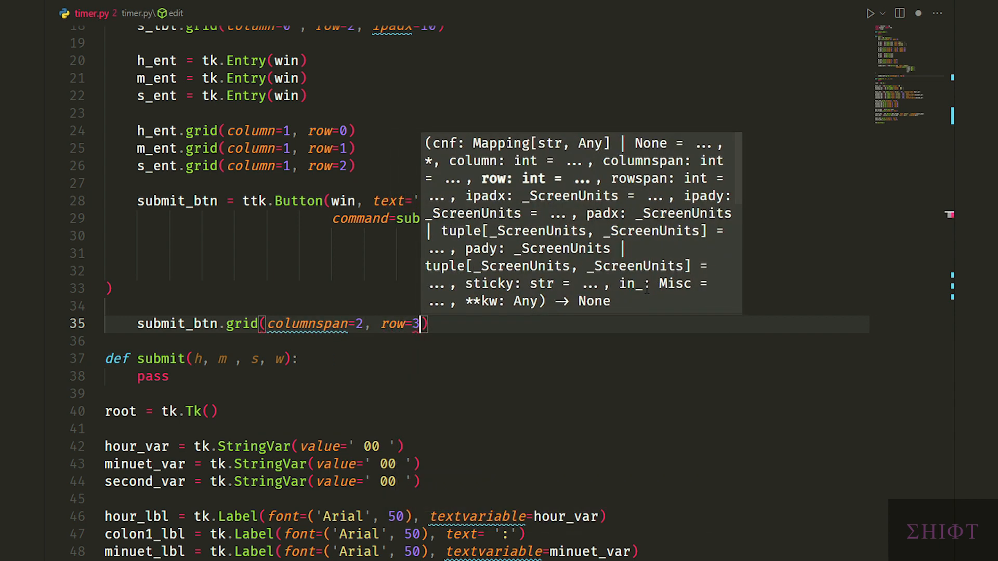
type(",")
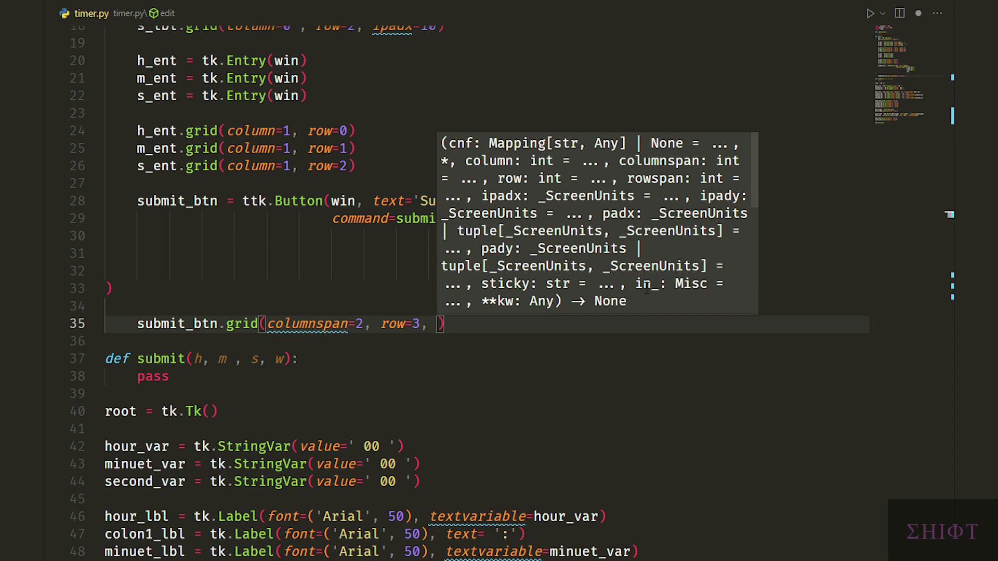
type("pady=10")
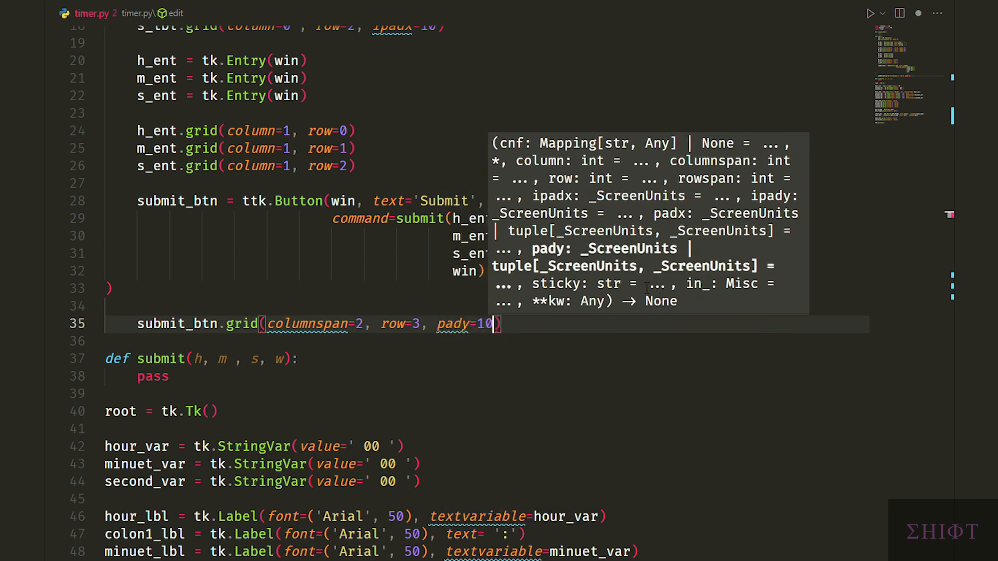
Step: Run timer.py, view the 00 : 00 : 00 window, then close it
left_click(869, 12)
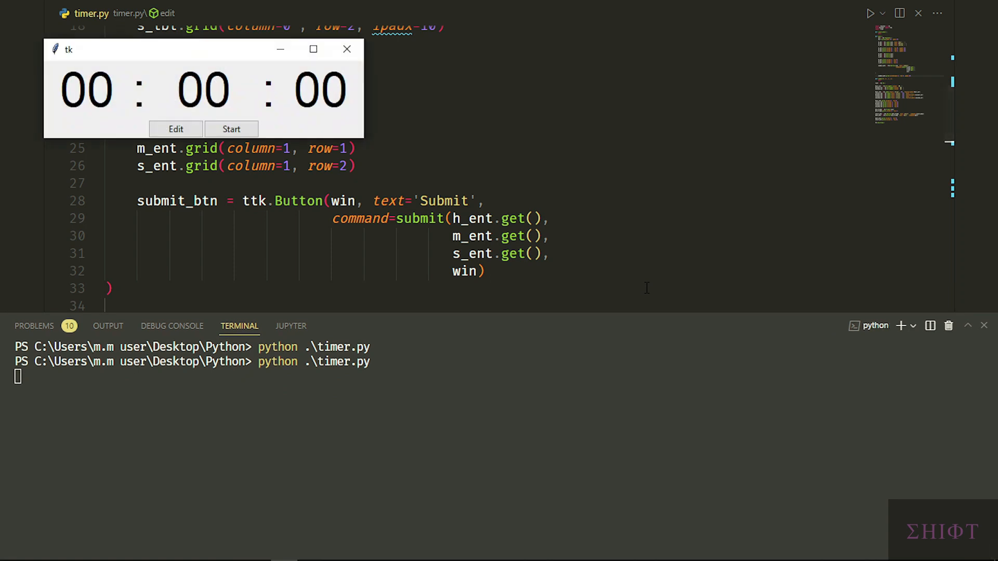
left_click(175, 129)
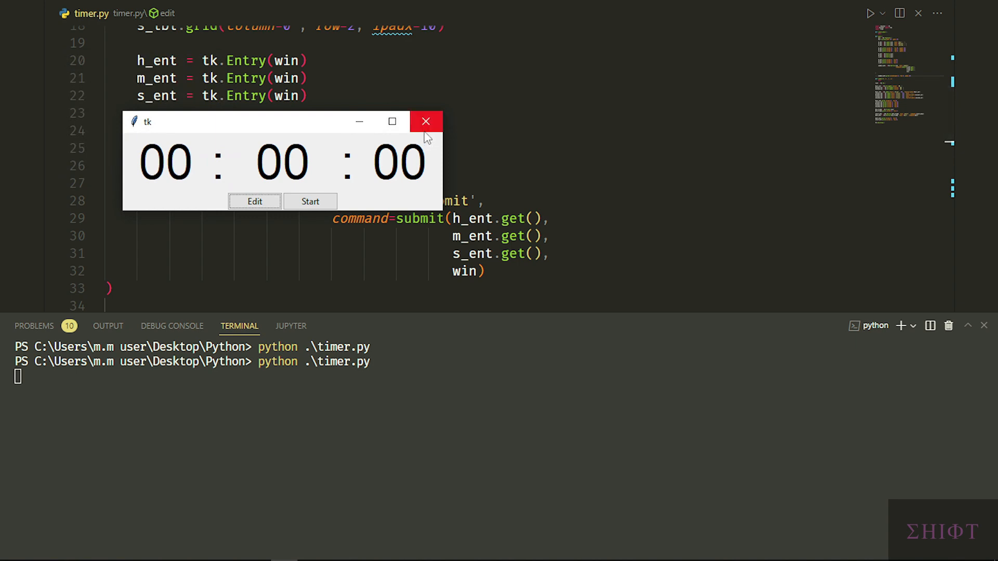
left_click(425, 122)
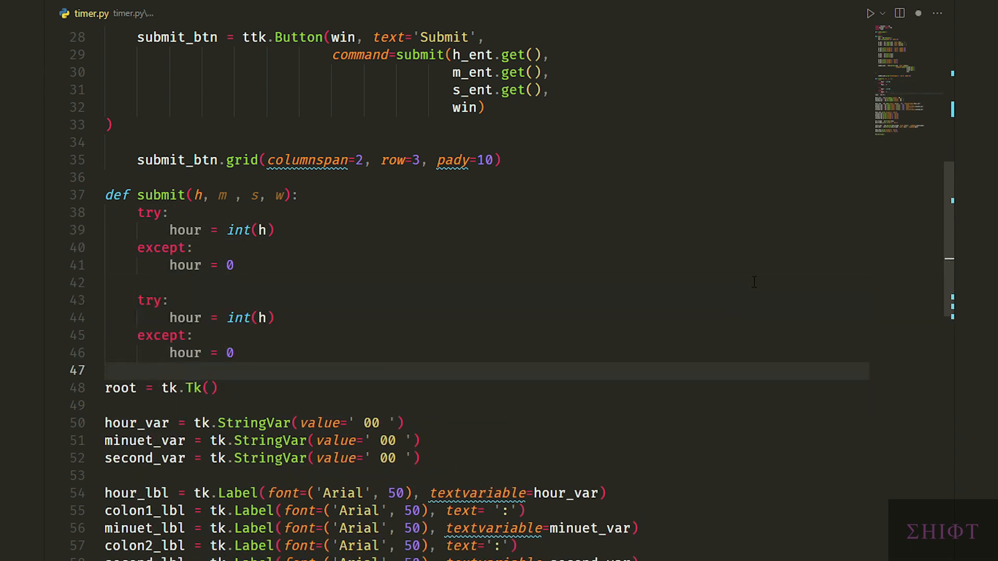
Step: Convert the minuet entry to int in submit with a 0 fallback
type("minu")
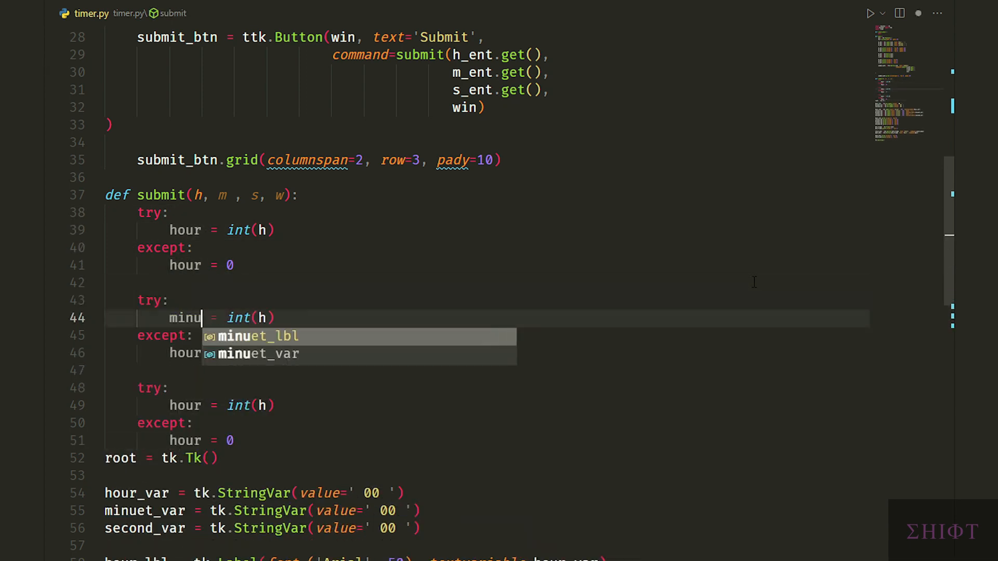
type("et")
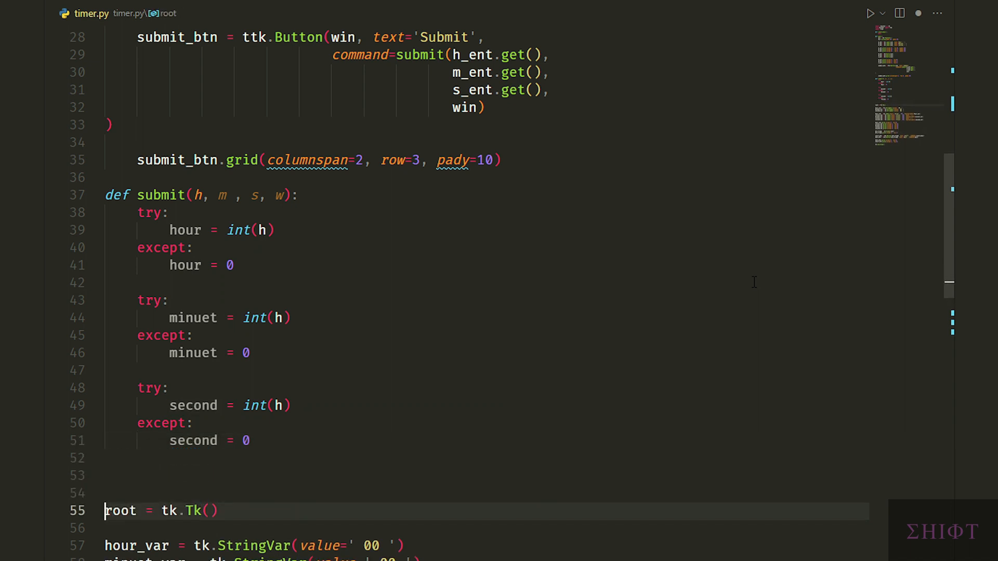
scroll("down", 3)
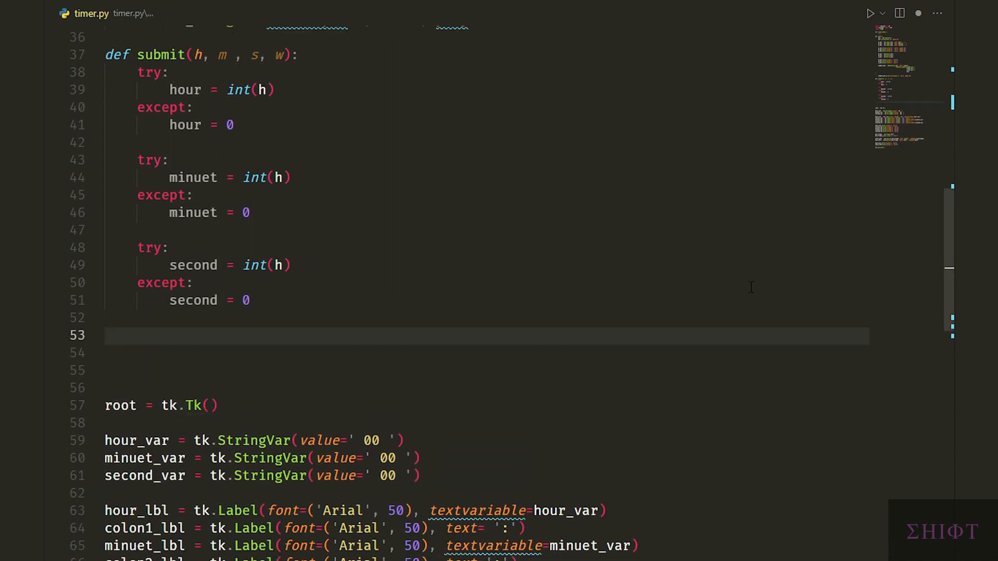
Step: Set hour_var from hour, zero-padding values under 10 and capping at 24
type("if hour >")
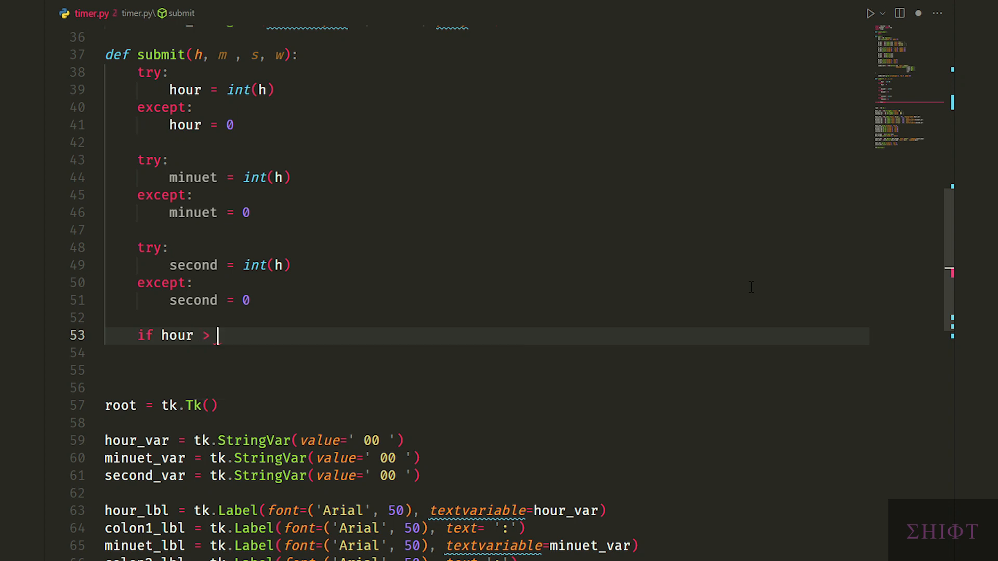
type("25 > hour > 9")
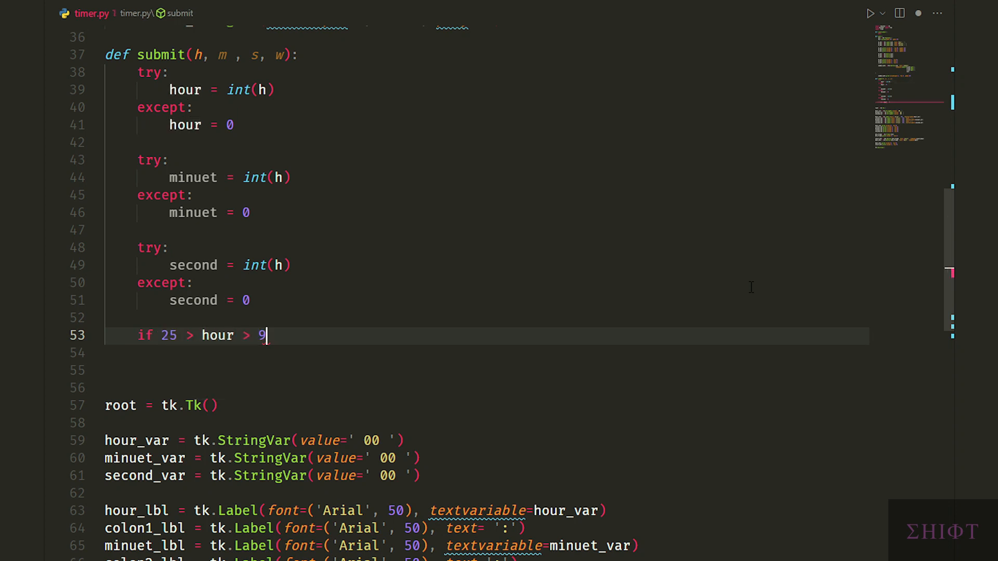
type(":")
left_click(487, 353)
type("hour_var.set('  ")
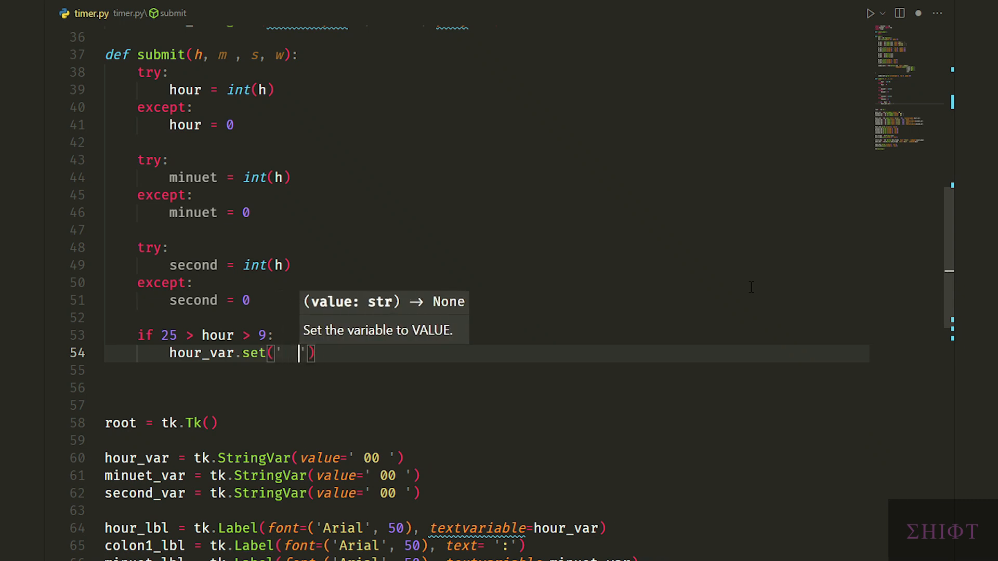
type("f'{hour}")
left_click(487, 388)
type("elif hour")
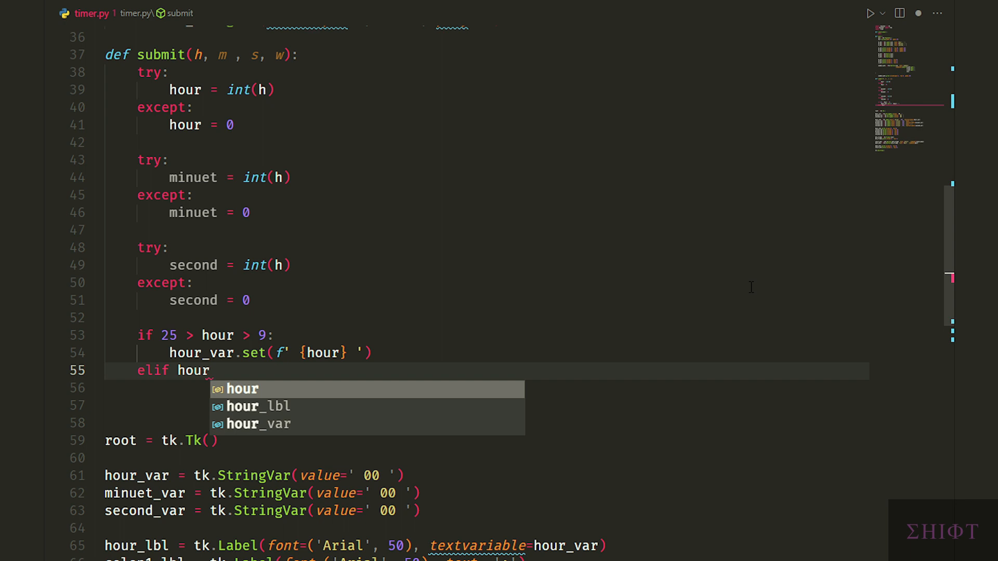
type("< 10:")
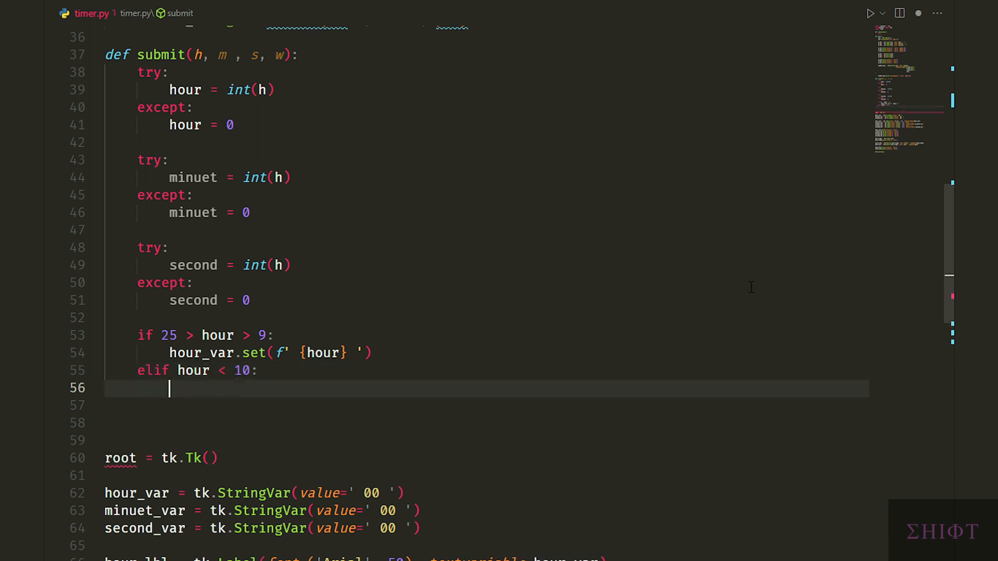
type("hour_var.set(f' 0{hour} '")
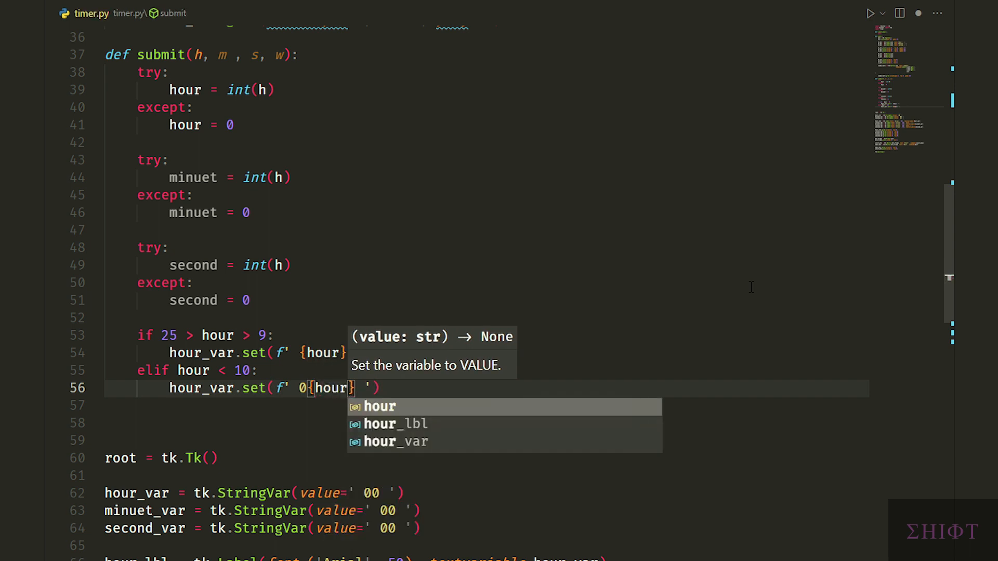
key("enter")
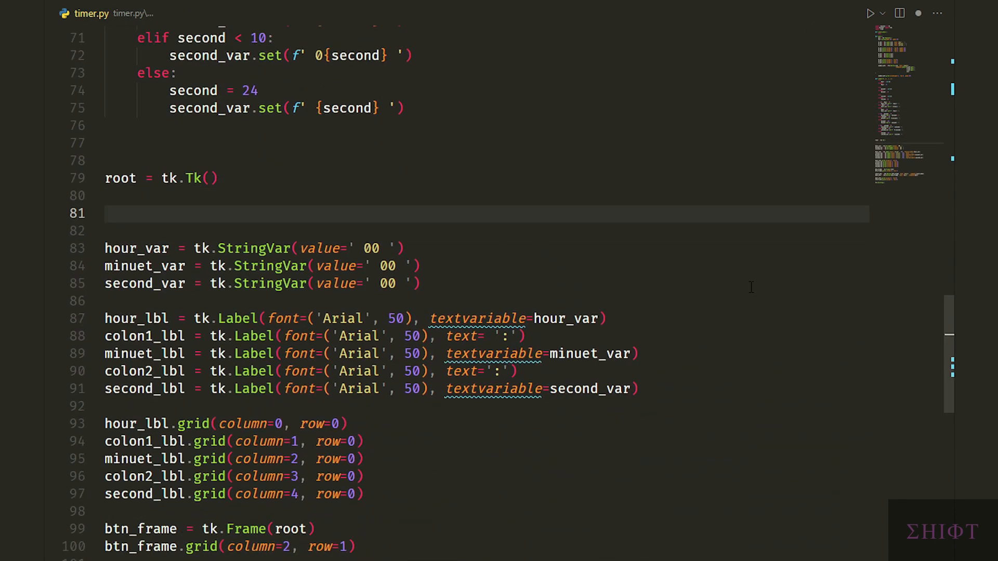
Step: Create the wanted_hour IntVar and store the submitted hour in it
type("wanted_hour = tk.IntVar(")
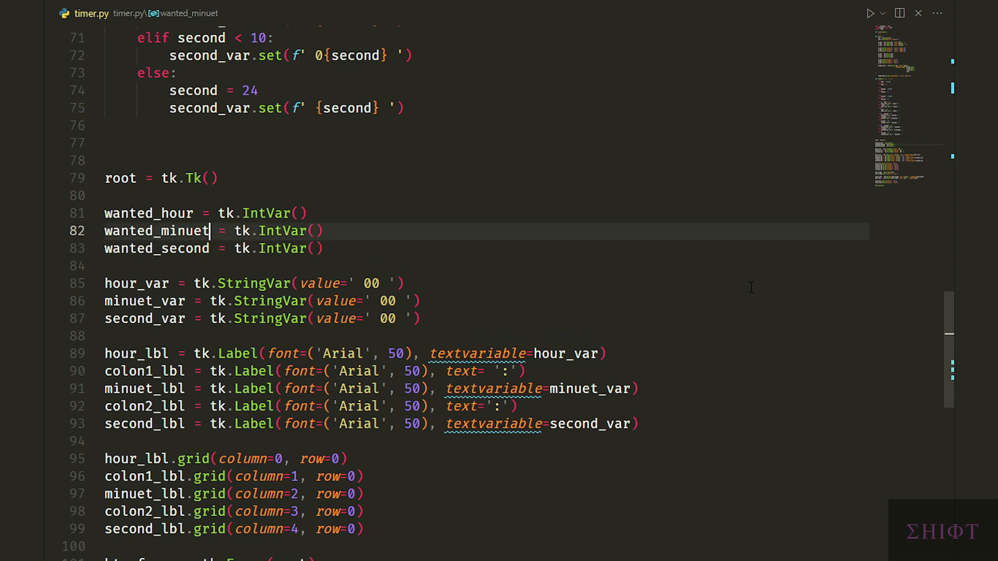
type("wanted_hour")
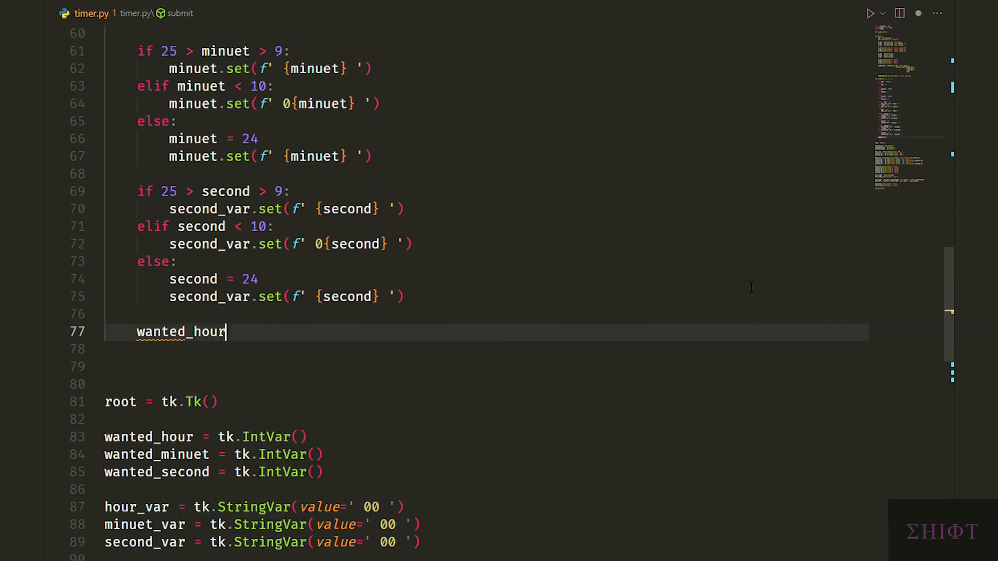
type(".set(hour)")
type("w.des")
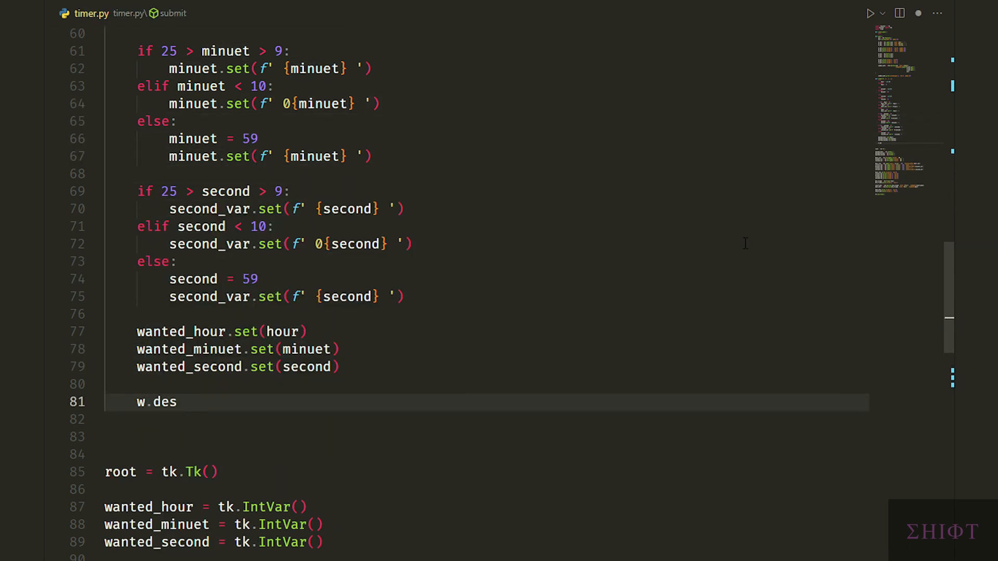
scroll("up", 3)
type("counti")
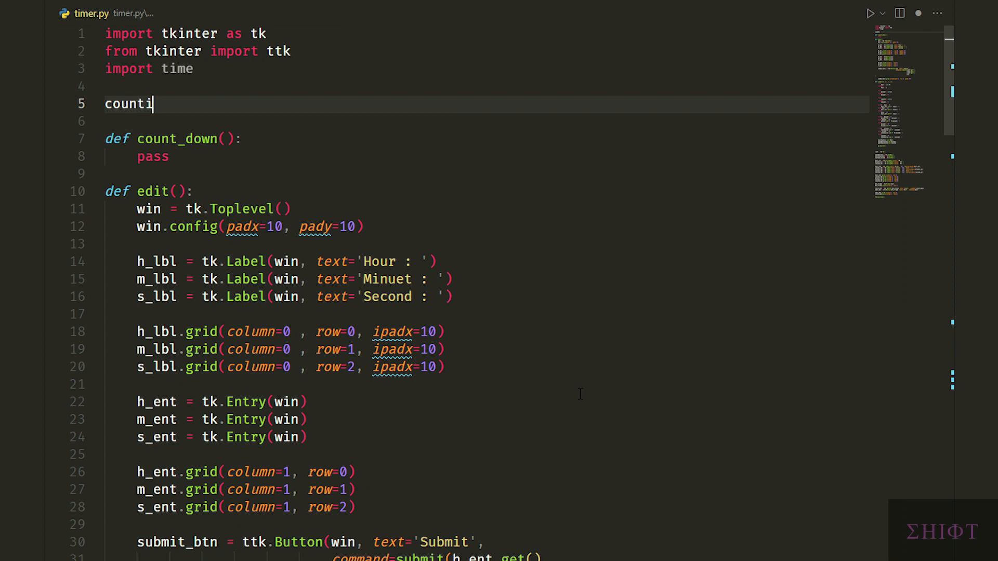
Step: Add counting = False globally; count_down sets counting True and reads the wanted time
type("ng = False")
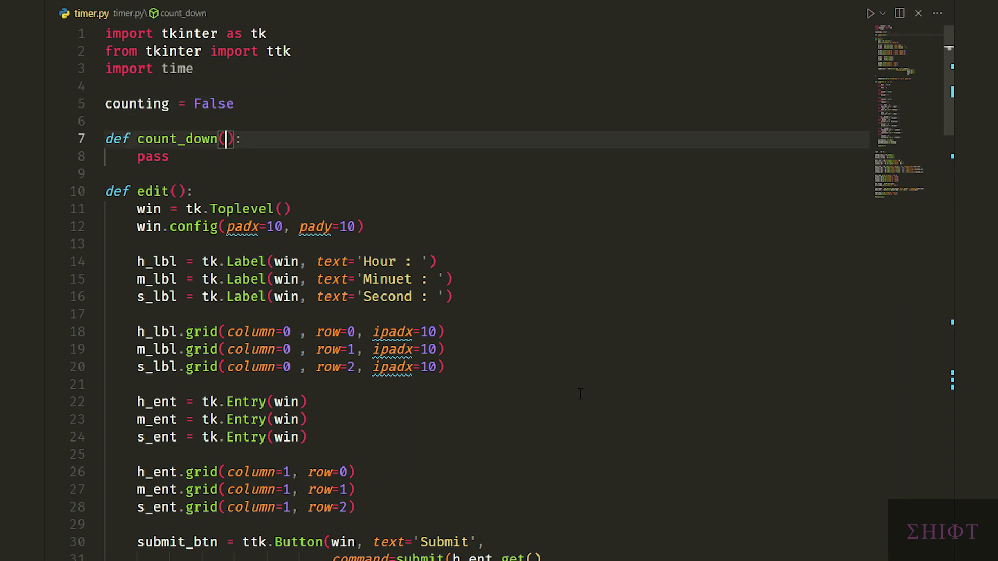
type("counting = True")
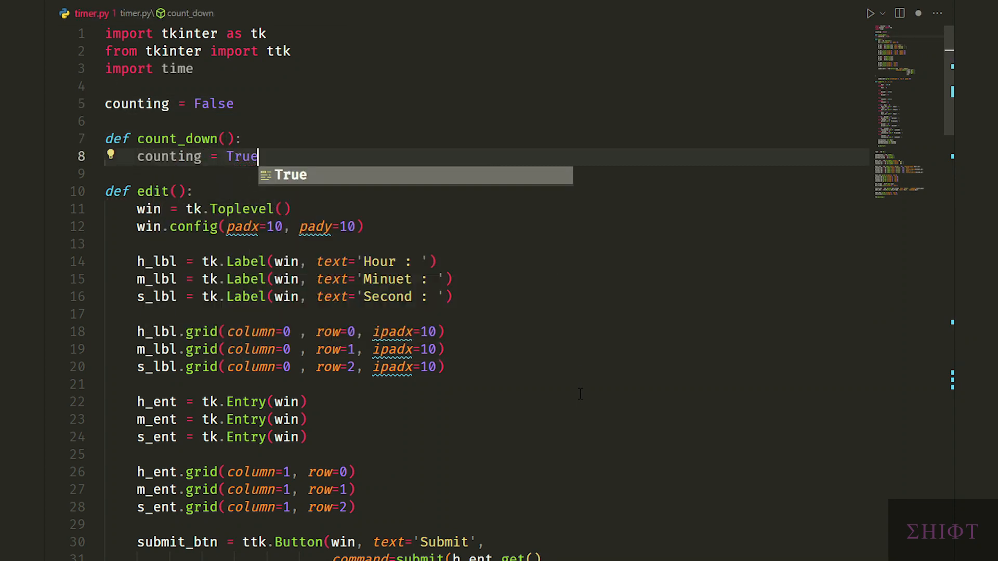
type("hour, minuet, second =")
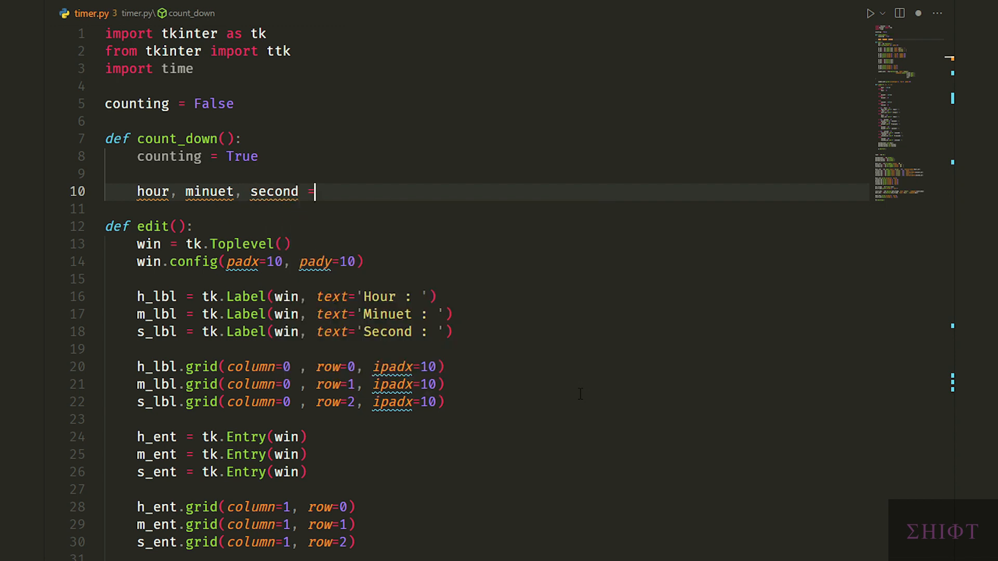
type("wanted_hour.get(), wanted_minuet.get(), wanted_second.get(")
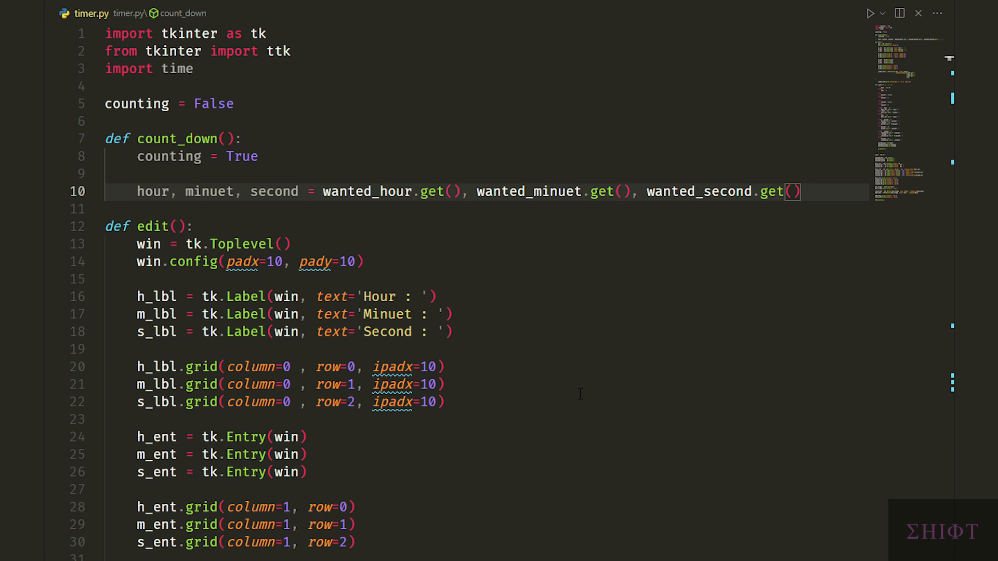
Step: Compute total_in_seconds as hour*3600 + minuet*60 + second and start the while loop
type("total_in_seconds =")
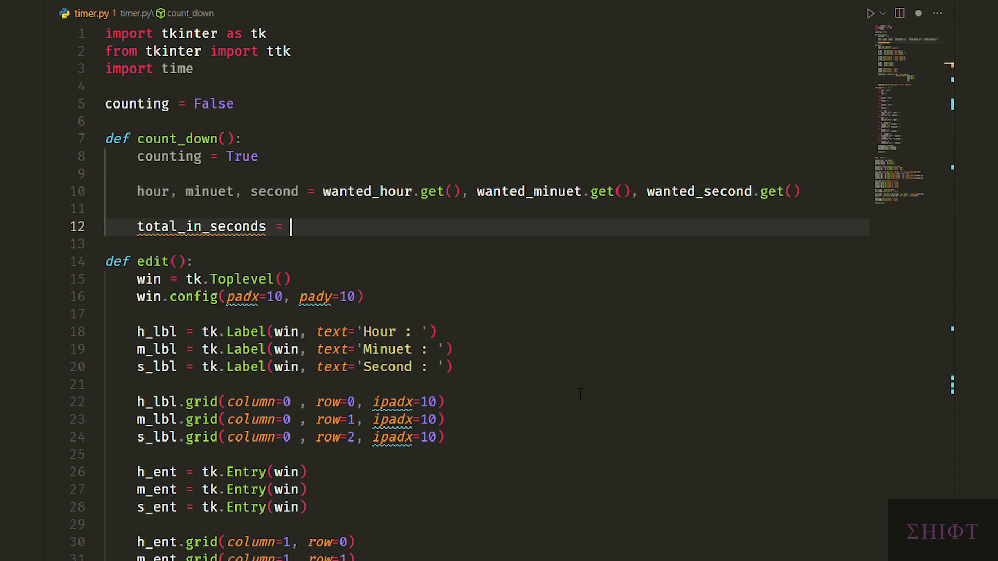
type("hour*3600")
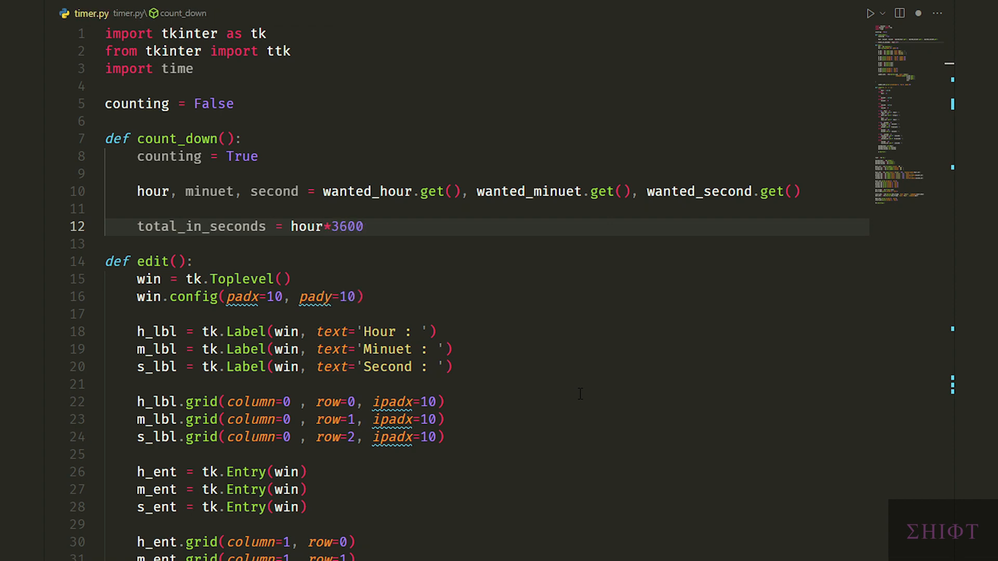
type(", minuet*6")
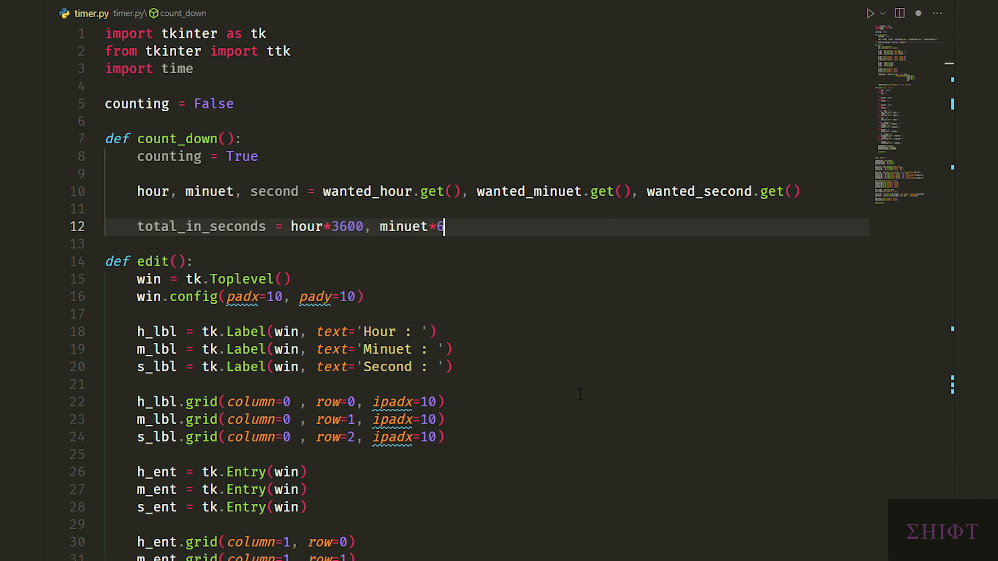
type("0 + second")
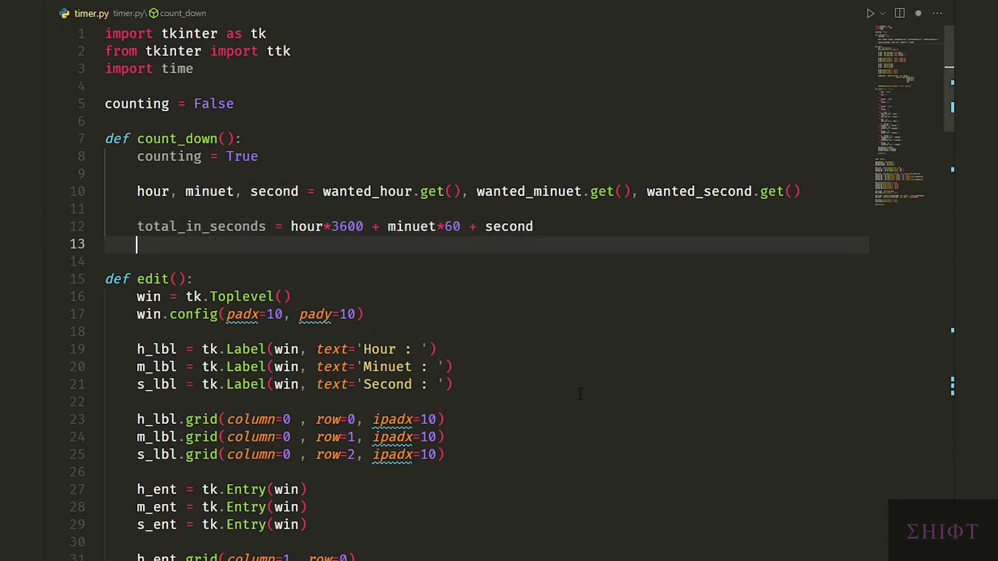
type("while total_in_seconds > -1 and cp")
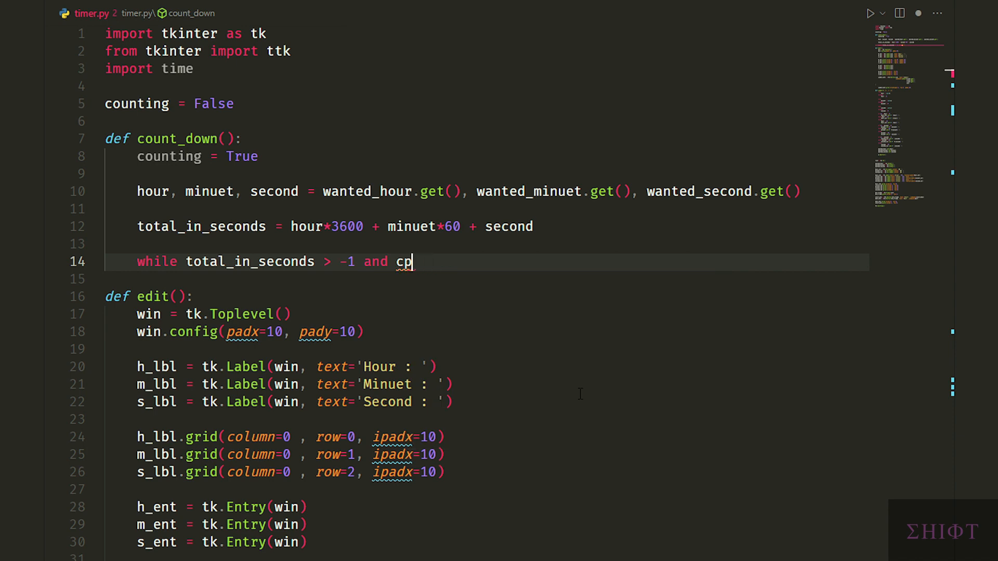
Step: Loop while counting, setting second_var and decrementing second by 1
type("ounting:")
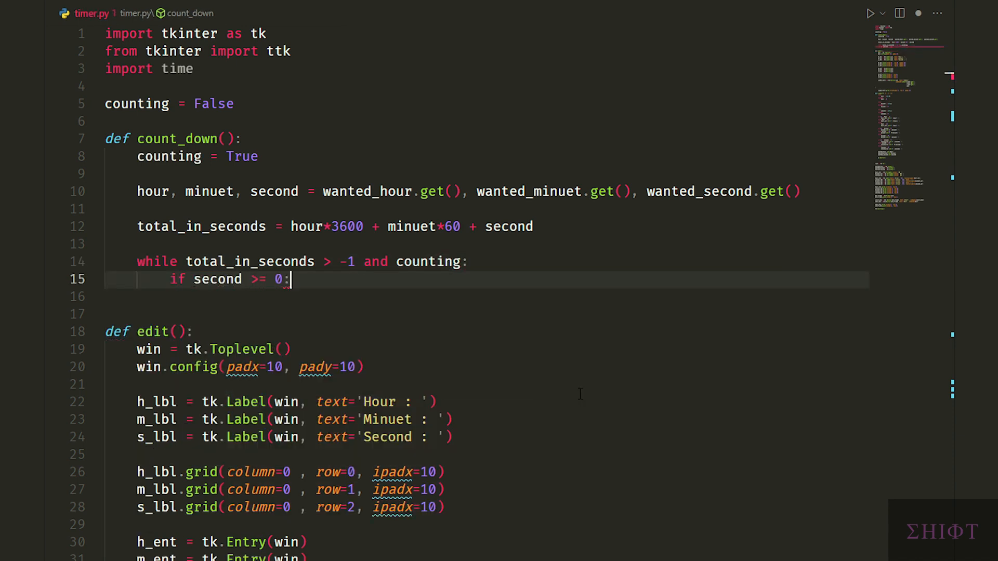
type("ifsecond > 9:")
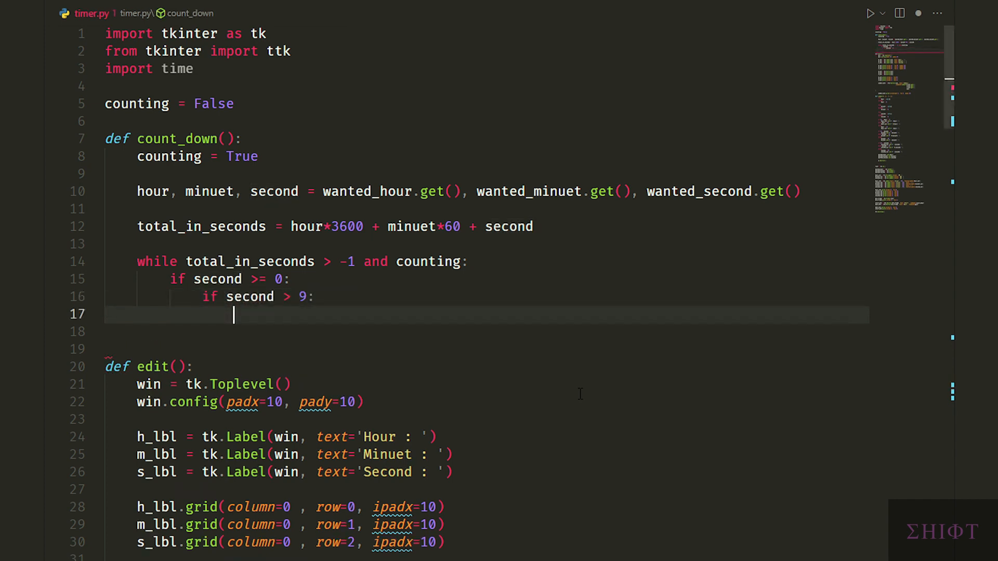
type("second_var.set(f' {second}")
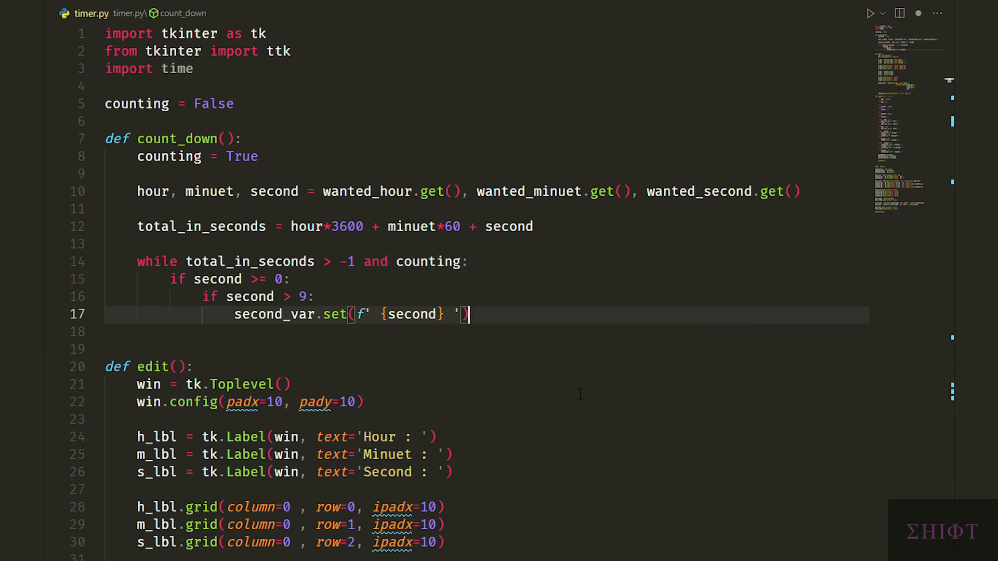
type("second -= 1")
type("total_in_seconds - =")
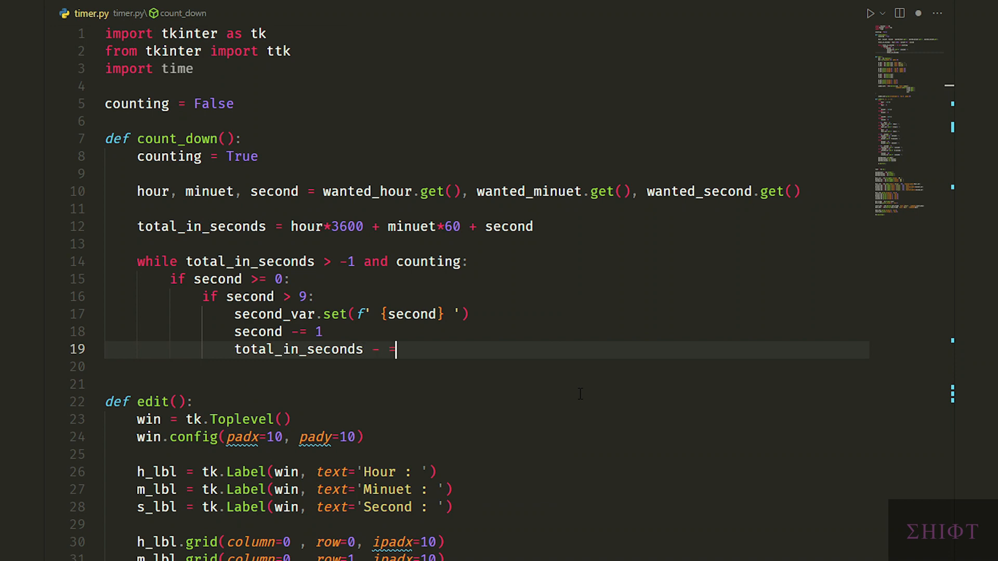
type("1")
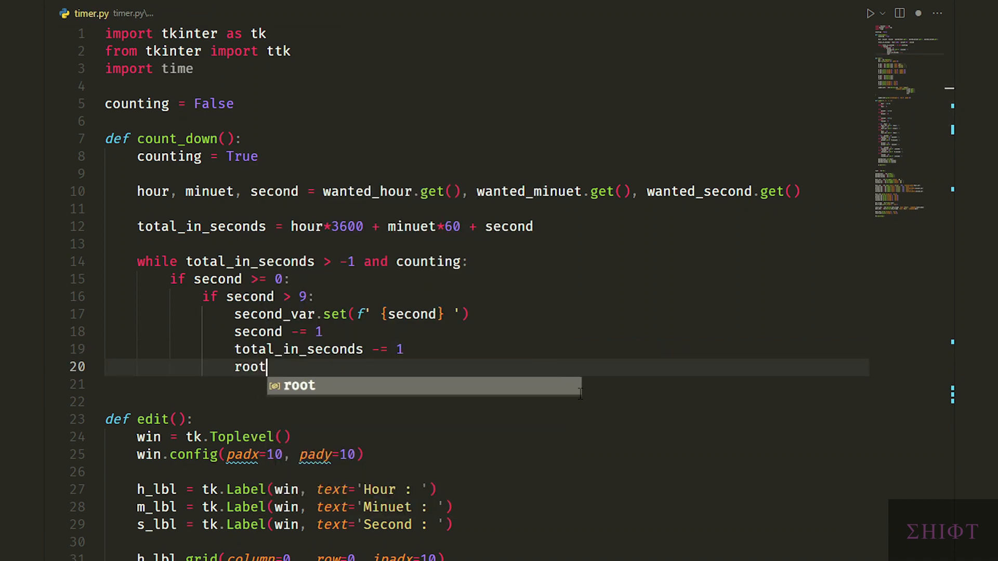
Step: Call root.update and time.sleep(1), then set second_var zero-padded in the else branch
type(".update()")
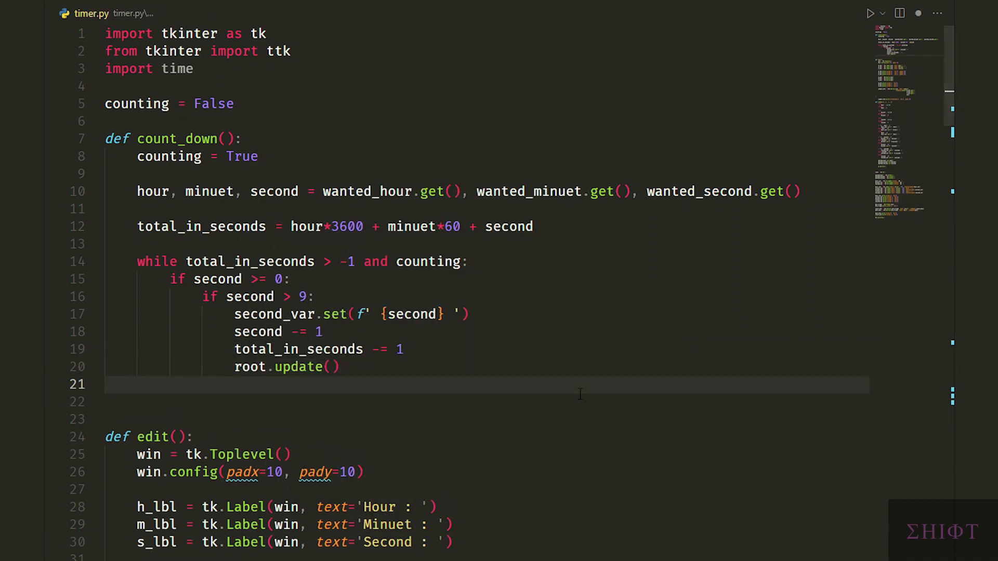
type("time.sleep(1)")
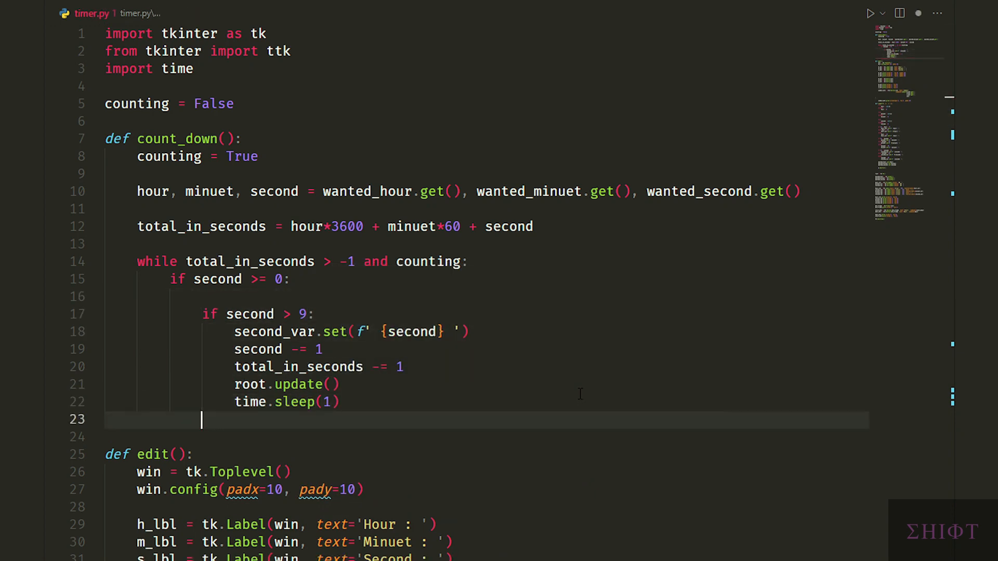
type("else:")
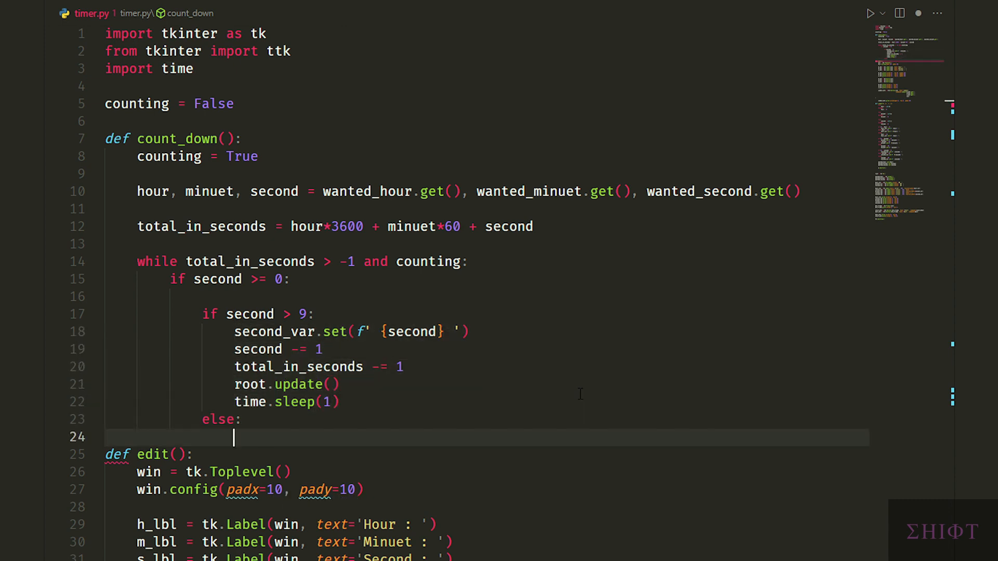
type("second_var.set(f' {second} ')")
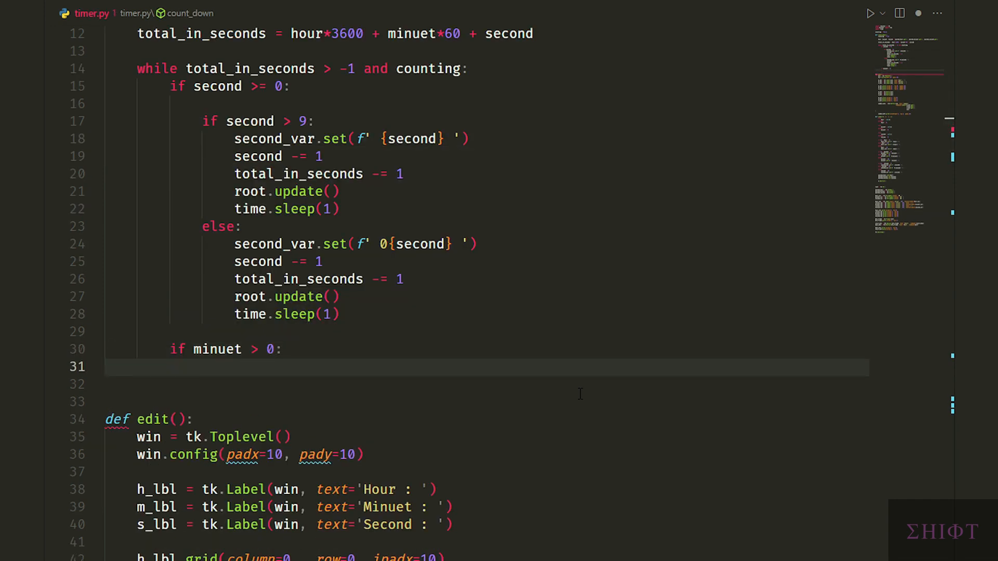
Step: Add elif branches for minuet > 0 and hour > 0 to handle rollover when seconds run out
type("if mi")
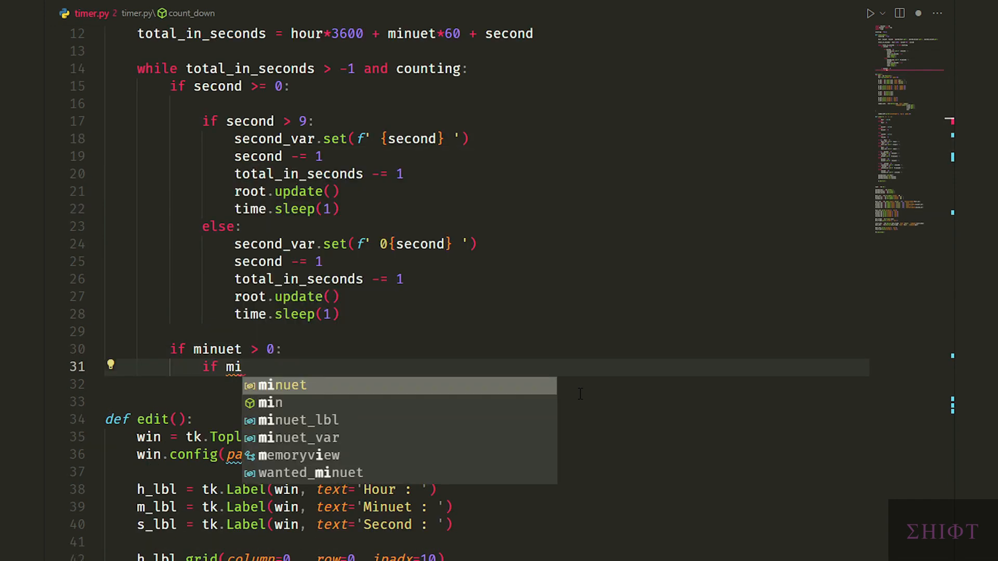
type("nuet > 9:")
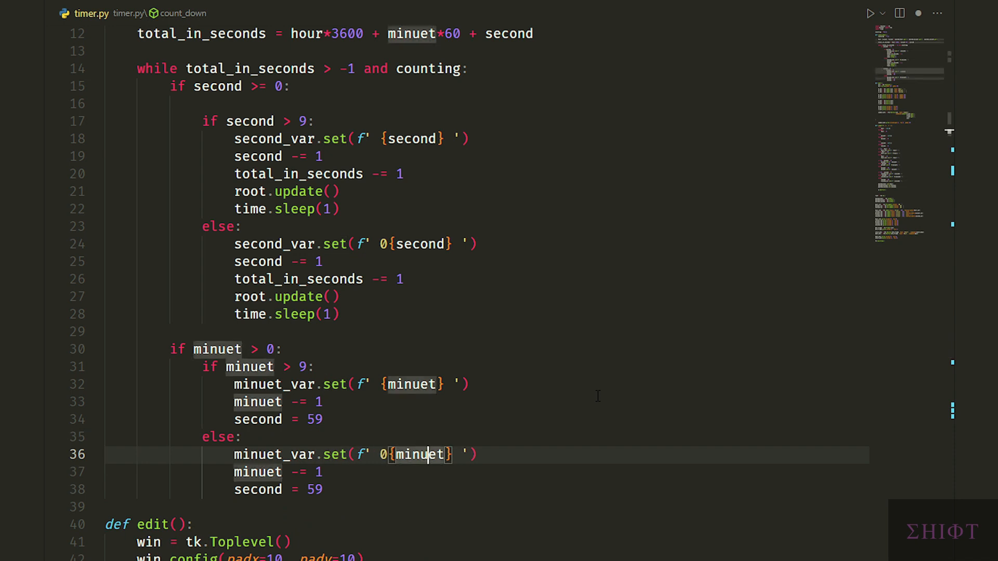
type("if")
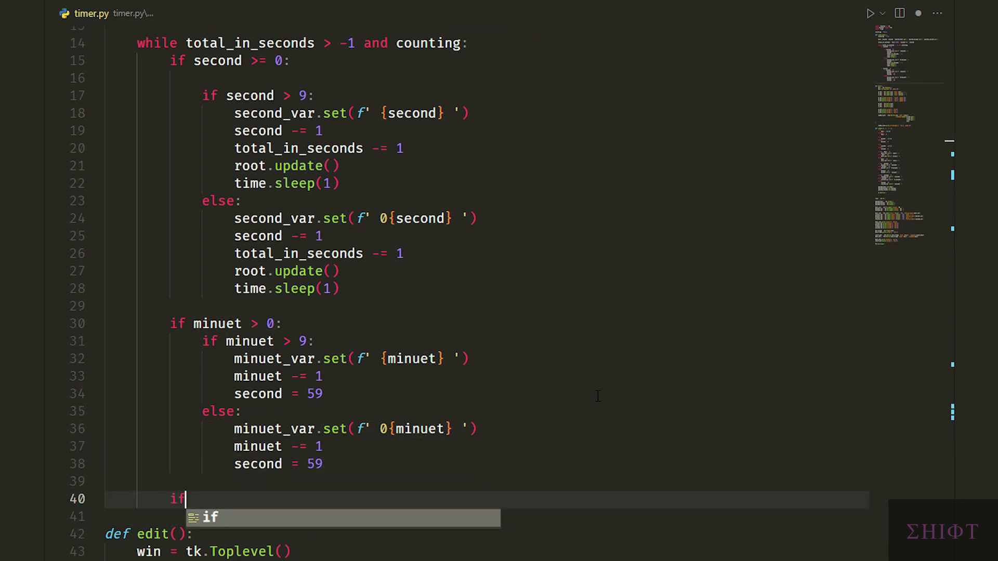
type("hour > 0:")
type("houe -= 1")
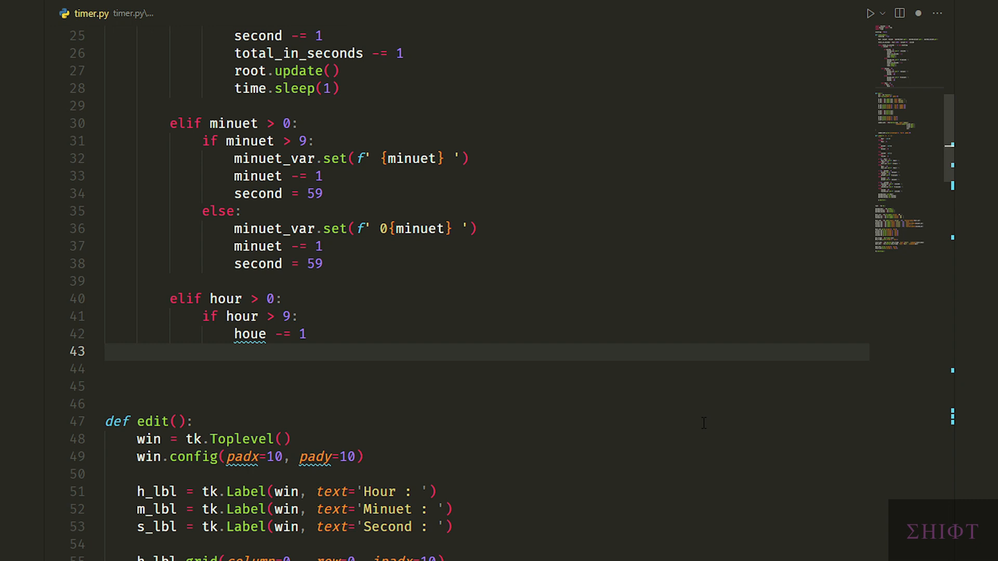
Step: Zero-pad hour_var with an else branch and print total_in_seconds for debugging
type("hour_var.set(f' {} ')")
left_click(487, 368)
type("minuet = 59")
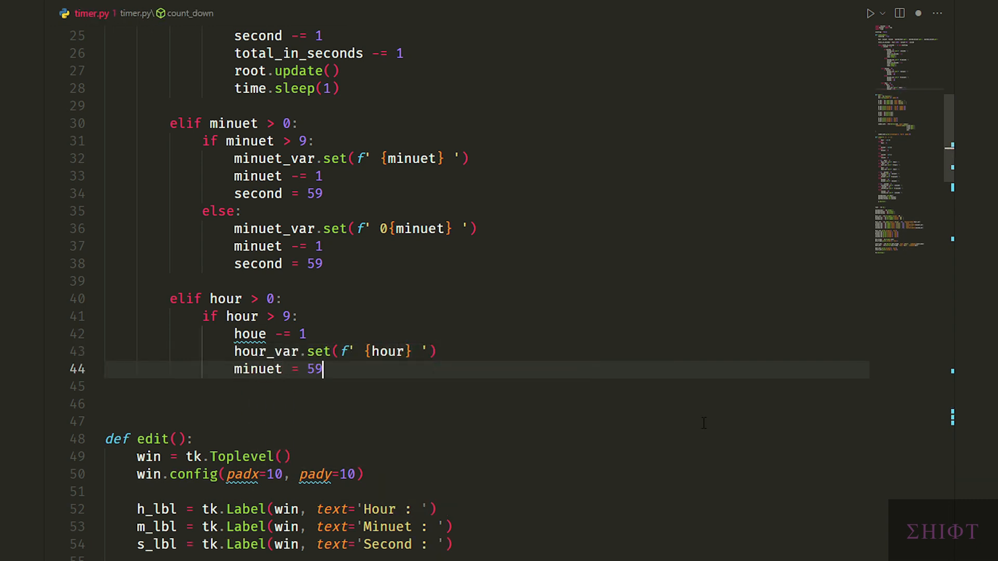
type("else:")
left_click(270, 335)
type("r")
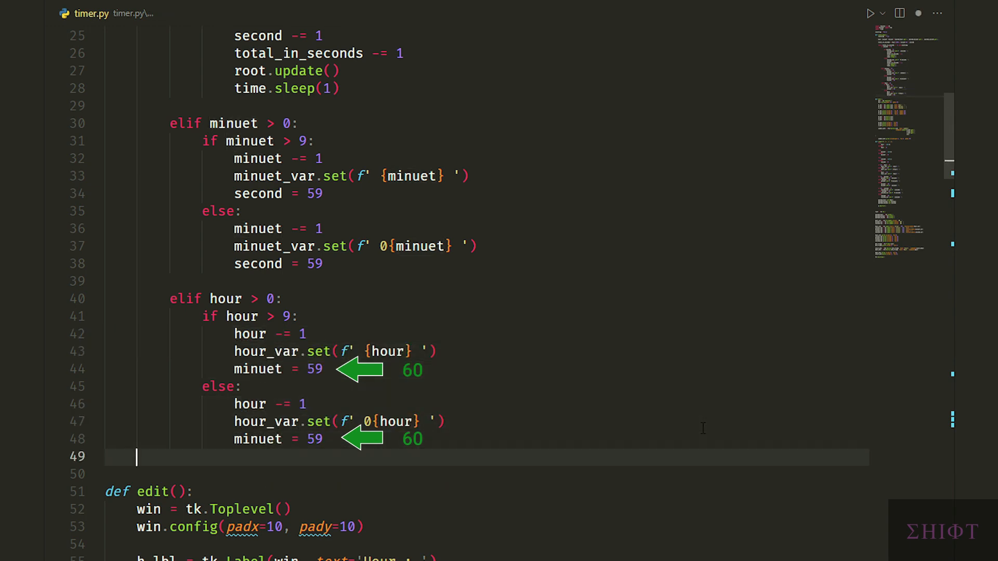
type("print(total_in_seconds)")
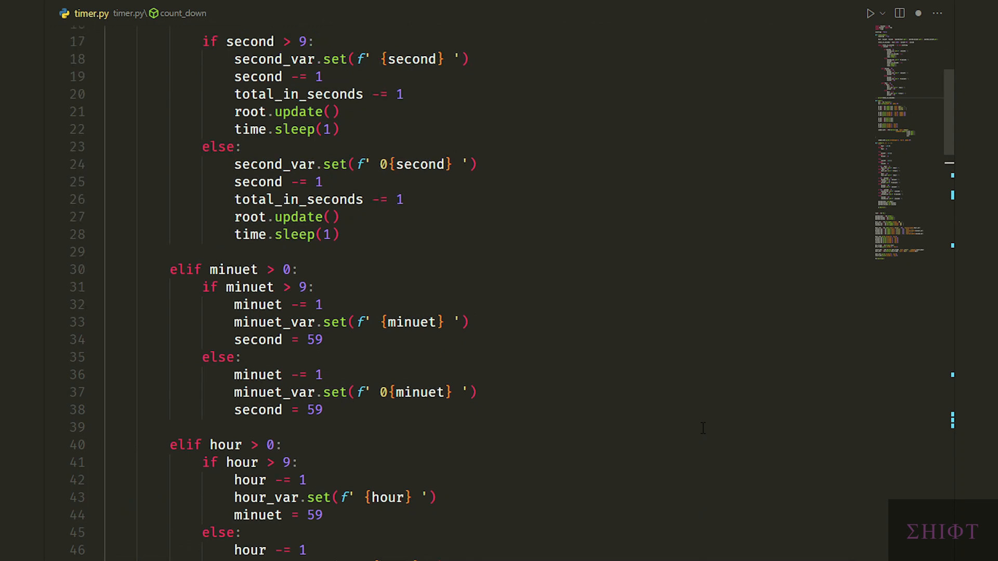
Step: Prefix the Submit button's submit(...) command with lambda: and run timer.py
scroll("up", 3)
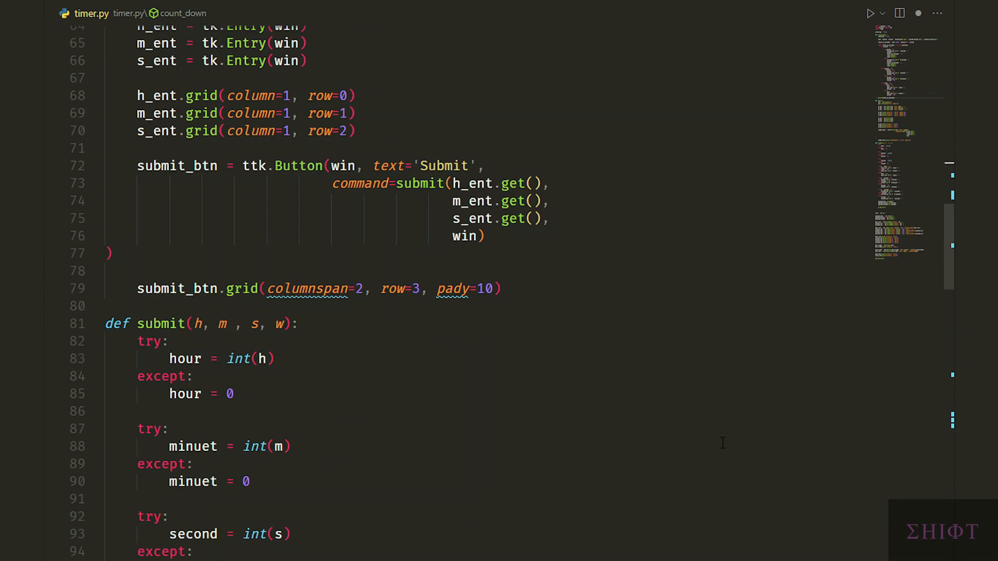
scroll("down", 3)
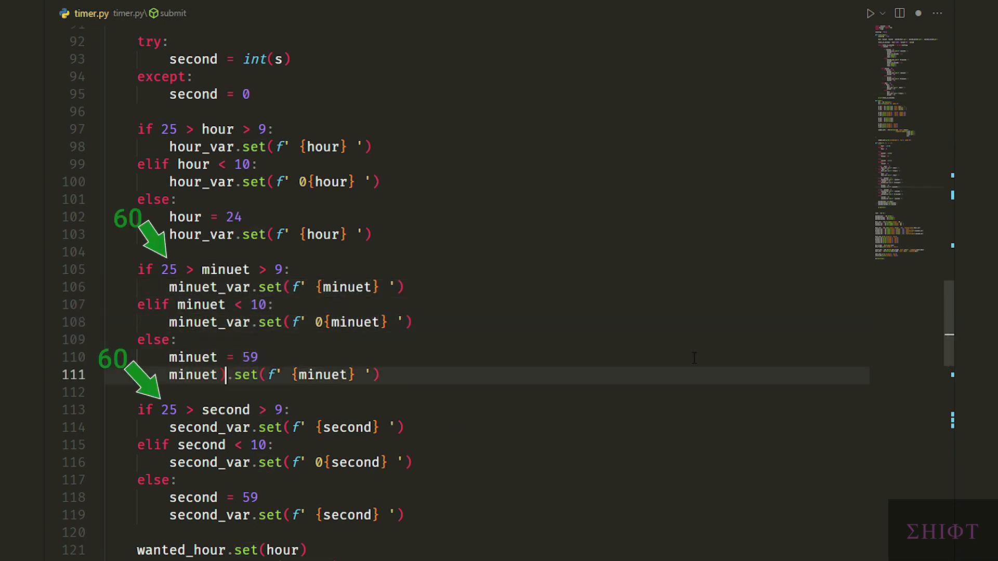
scroll("down", 3)
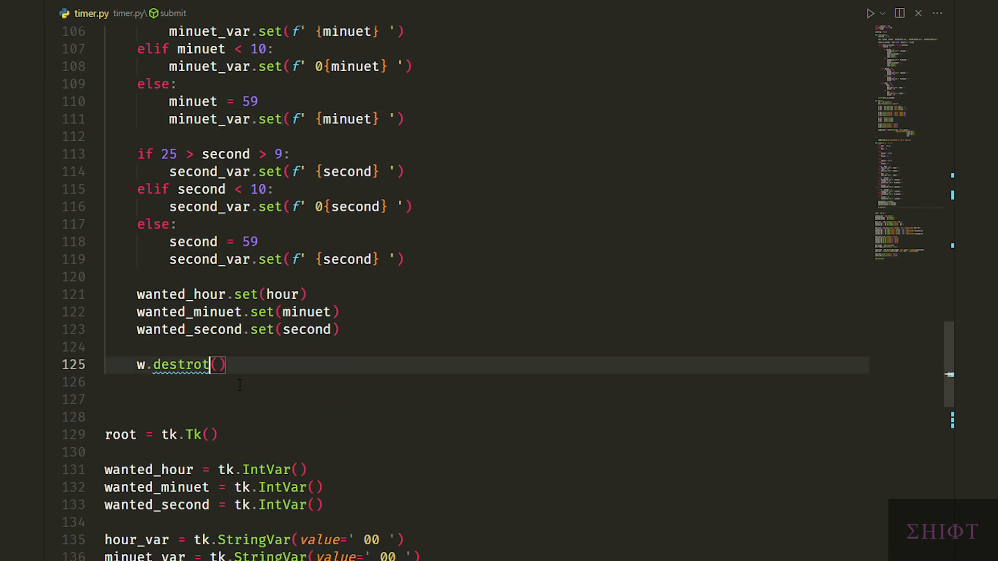
scroll("up", 3)
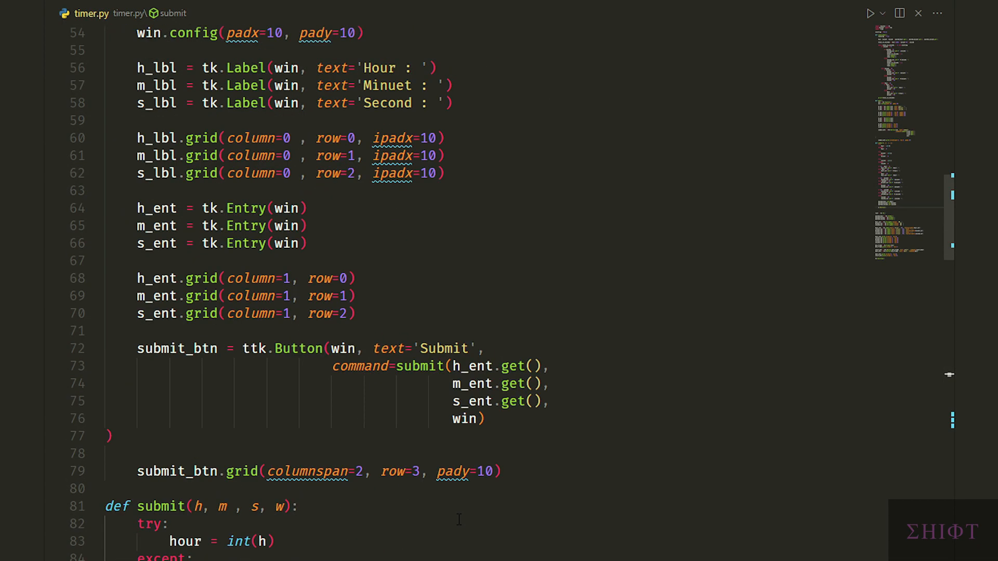
left_click(396, 366)
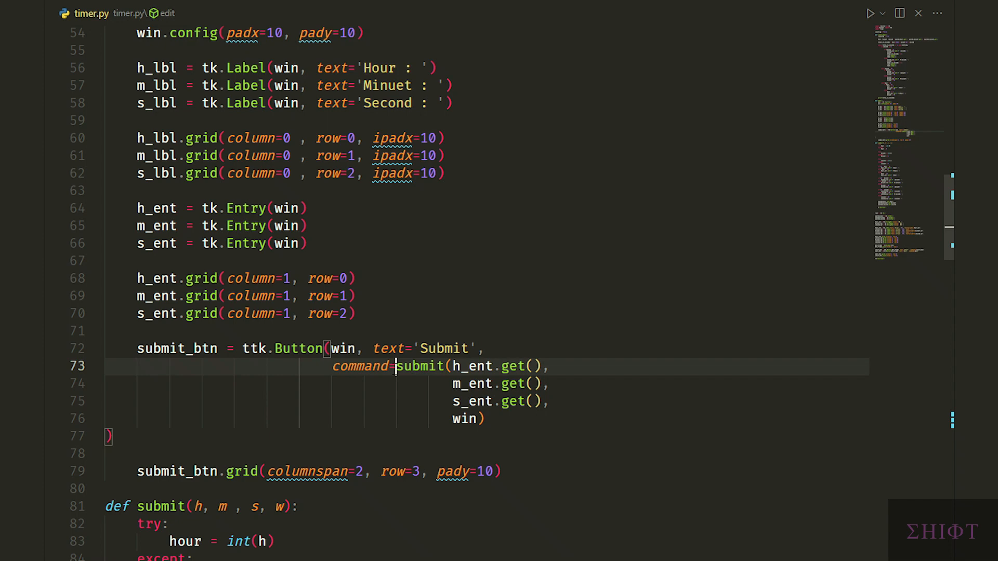
type("la")
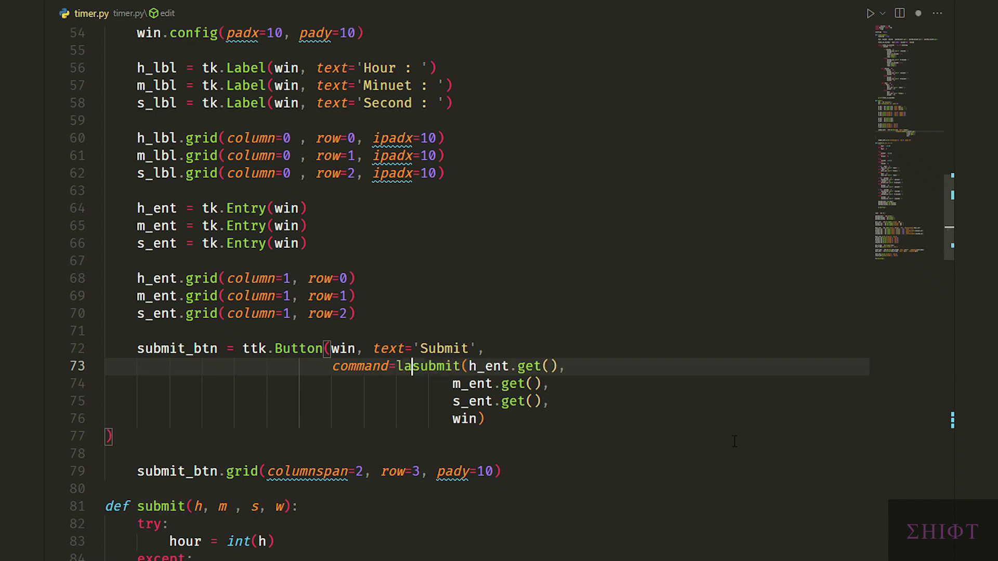
type("mbda:")
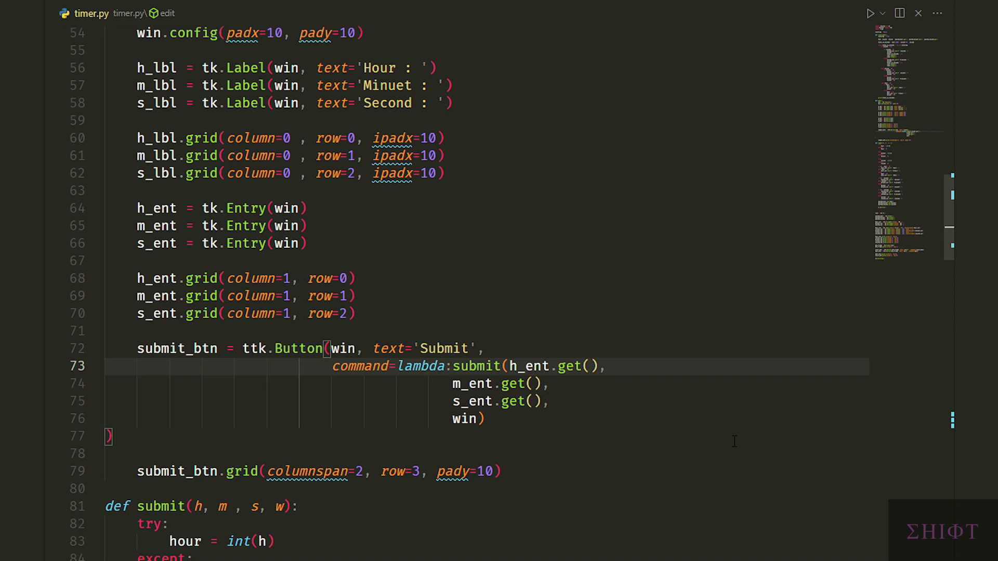
left_click(871, 13)
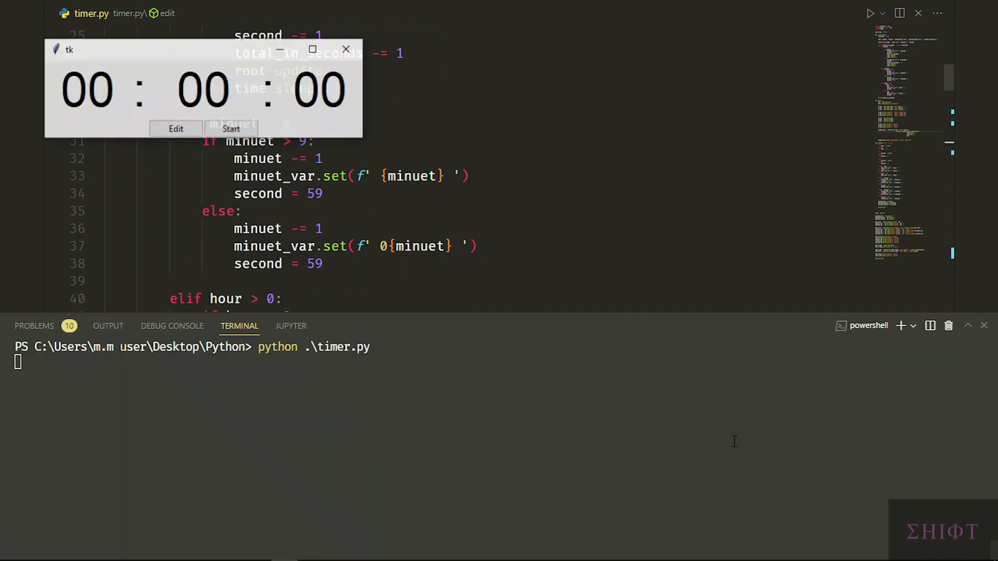
Step: Submit the Edit popup blank, then with oversized hour/minute values clamping to 24:59:59
left_click(177, 129)
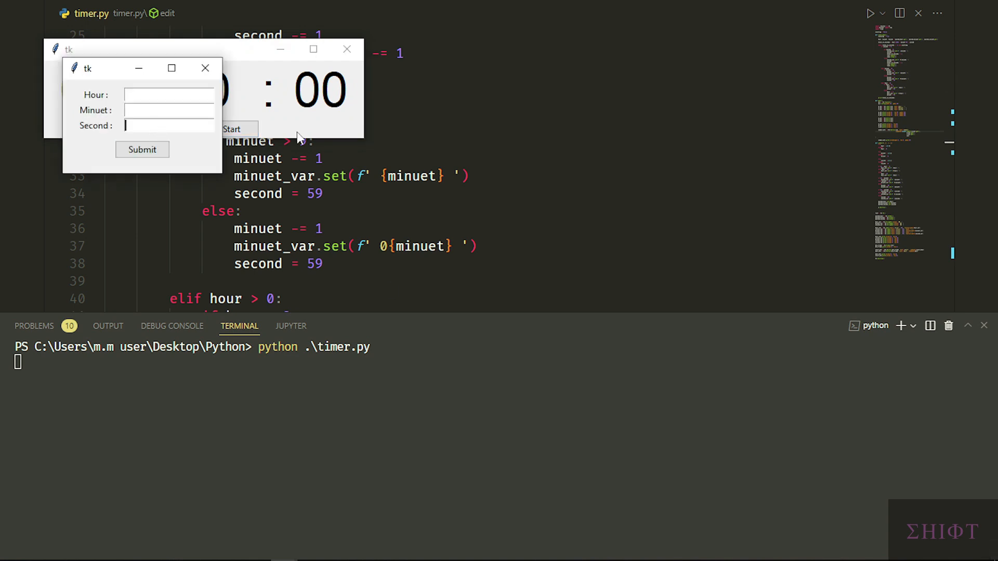
left_click(141, 149)
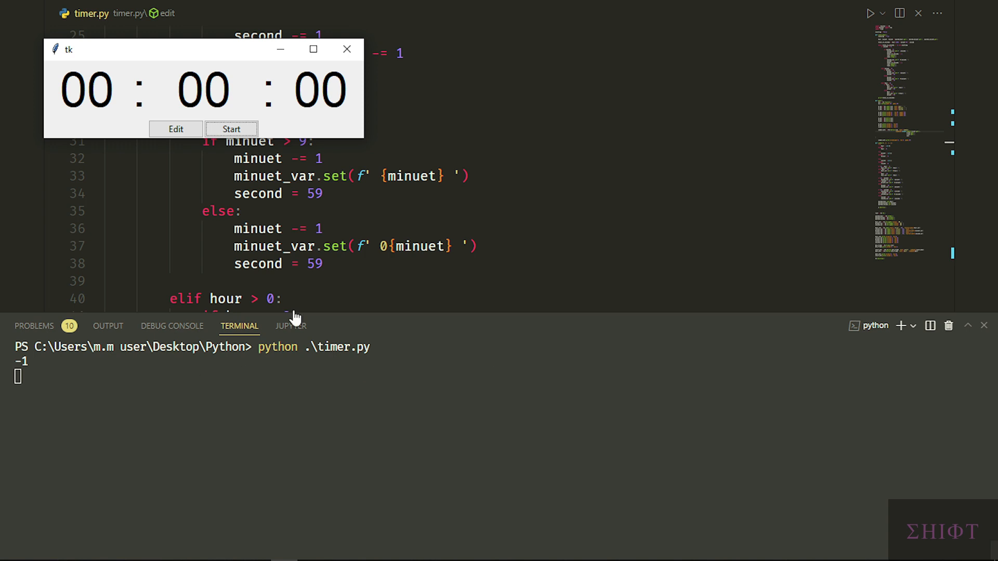
left_click(175, 129)
type("12312312")
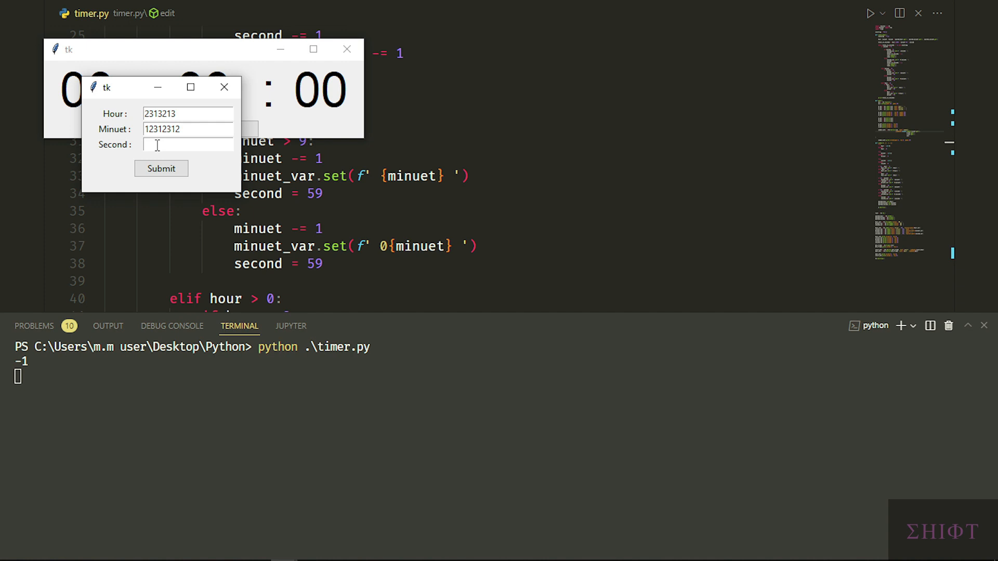
left_click(160, 168)
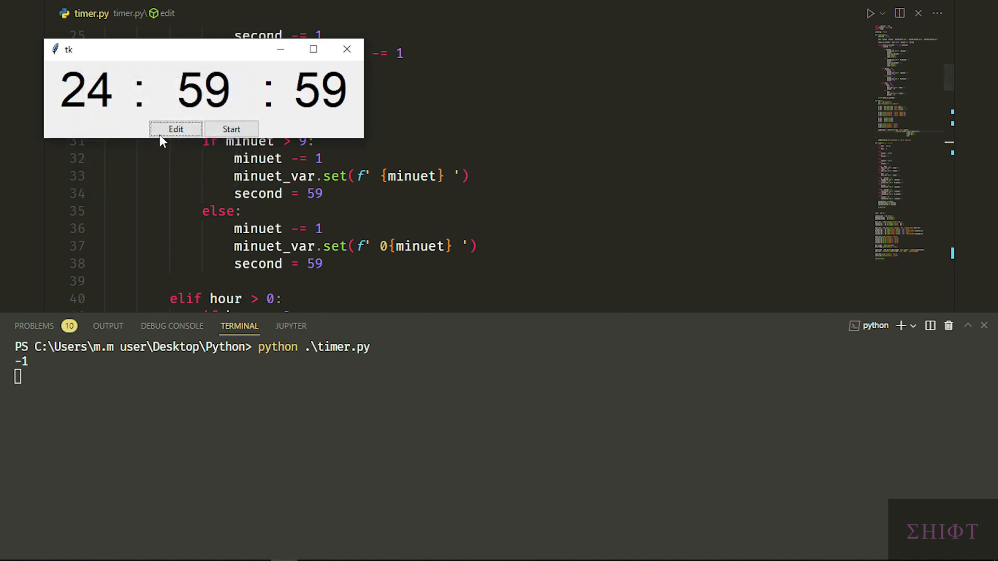
mouse_move(231, 129)
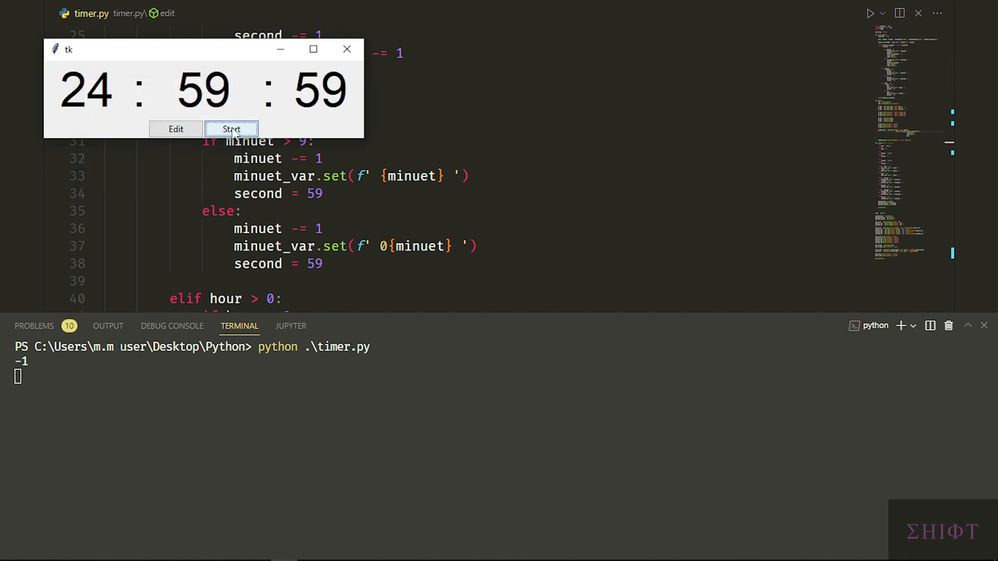
Step: Start the countdown from 24:59:59 and close the timer window
left_click(230, 129)
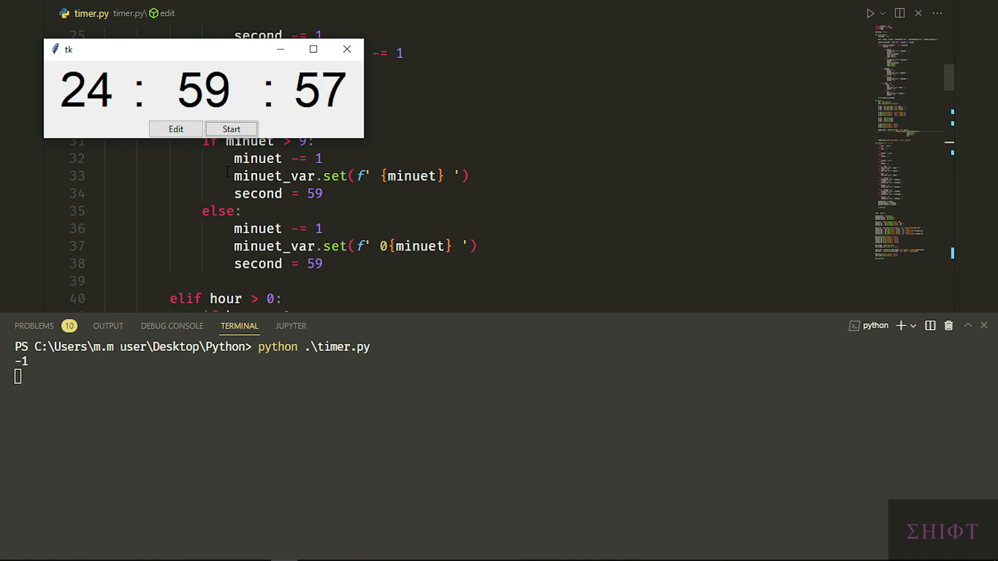
left_click(348, 49)
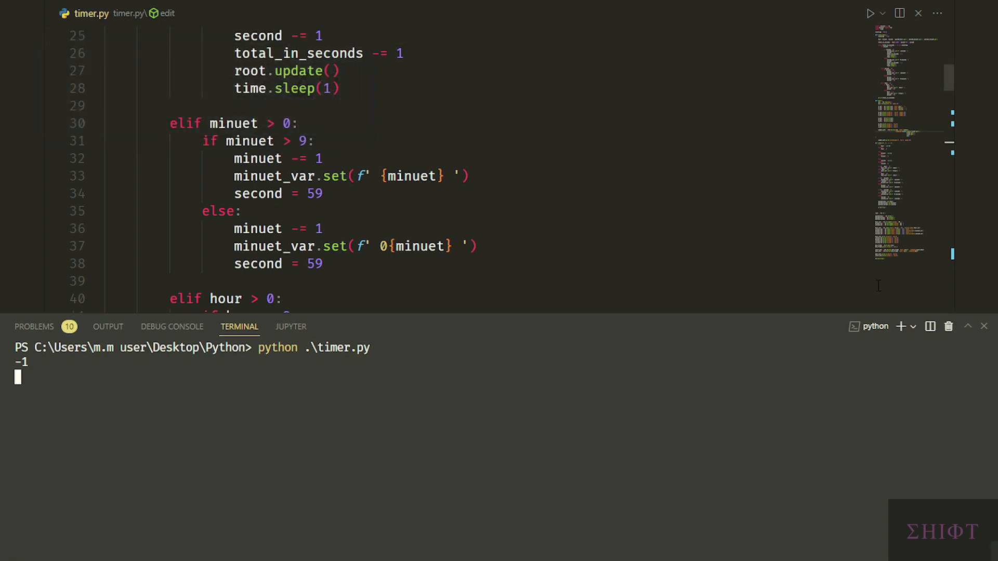
Step: Import mixer from pygame and declare global counting inside count_down
scroll("up", 3)
type("from pygame")
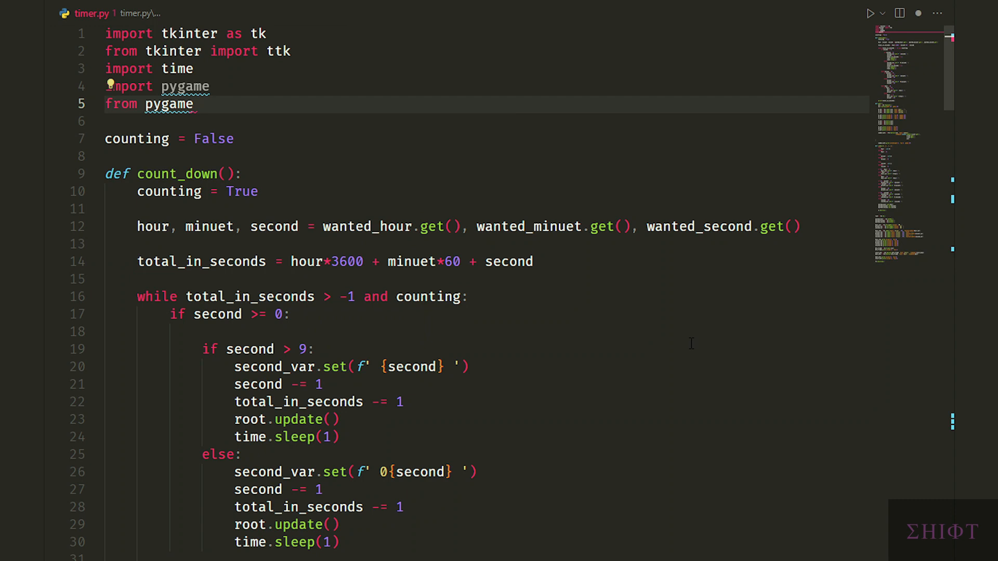
type("import mi")
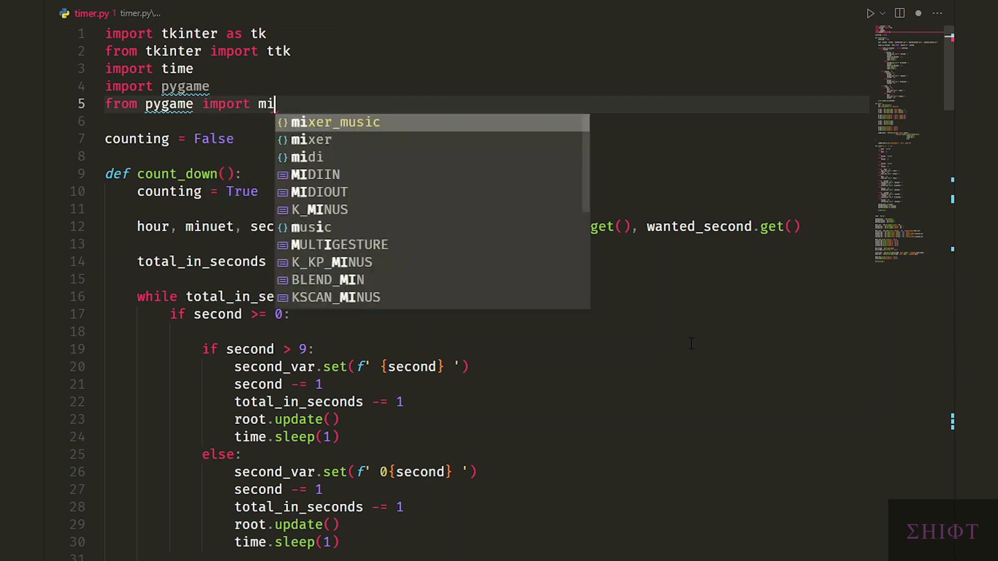
type("xer")
type("g")
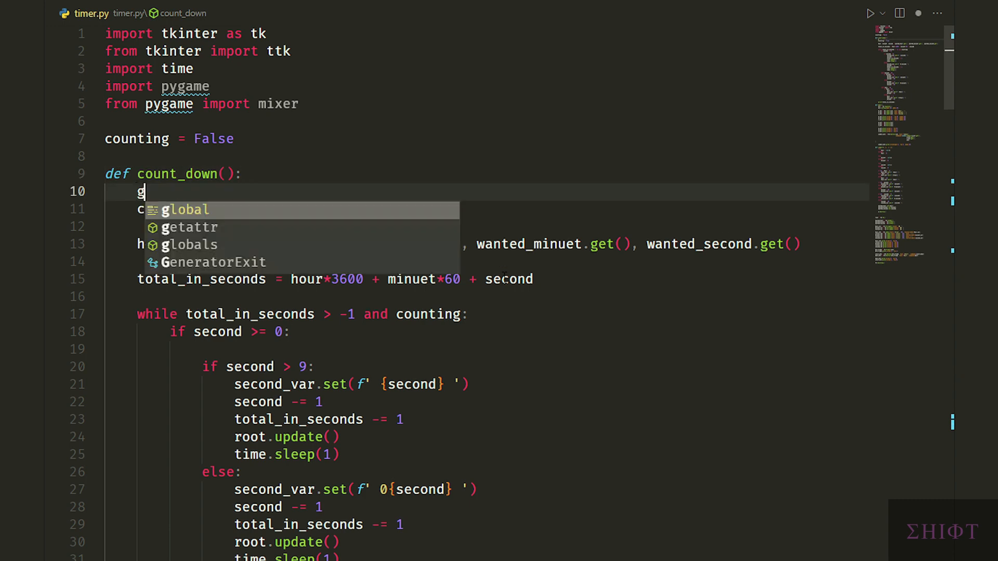
type("lobal counting")
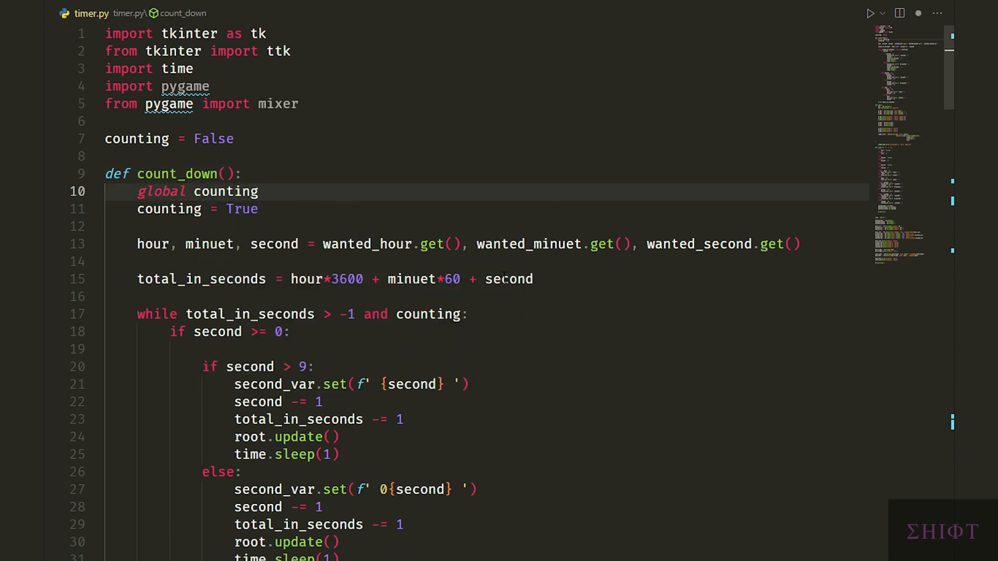
Step: Make submit declare global counting and reset counting = False
scroll("down", 3)
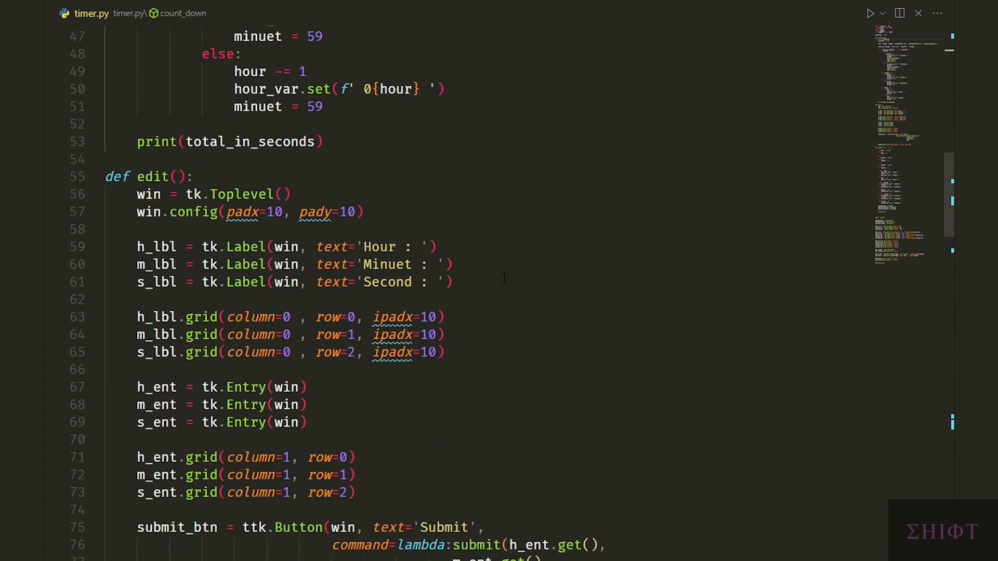
scroll("down", 3)
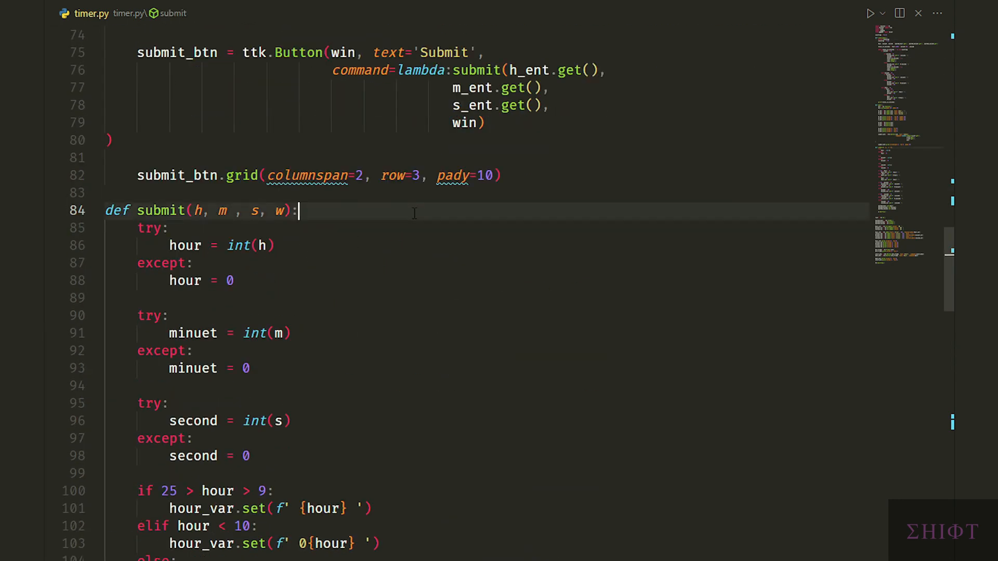
type("global")
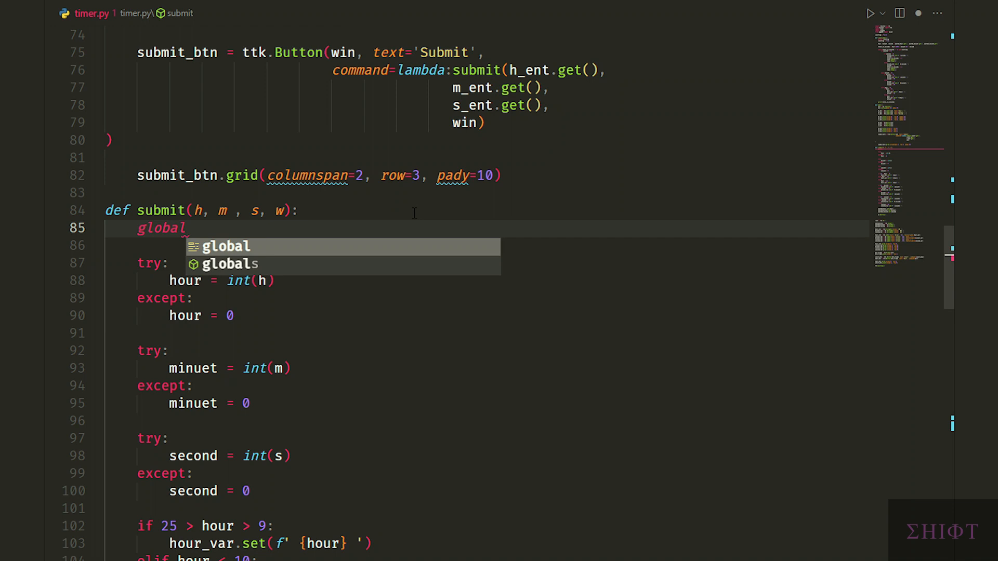
type("counting")
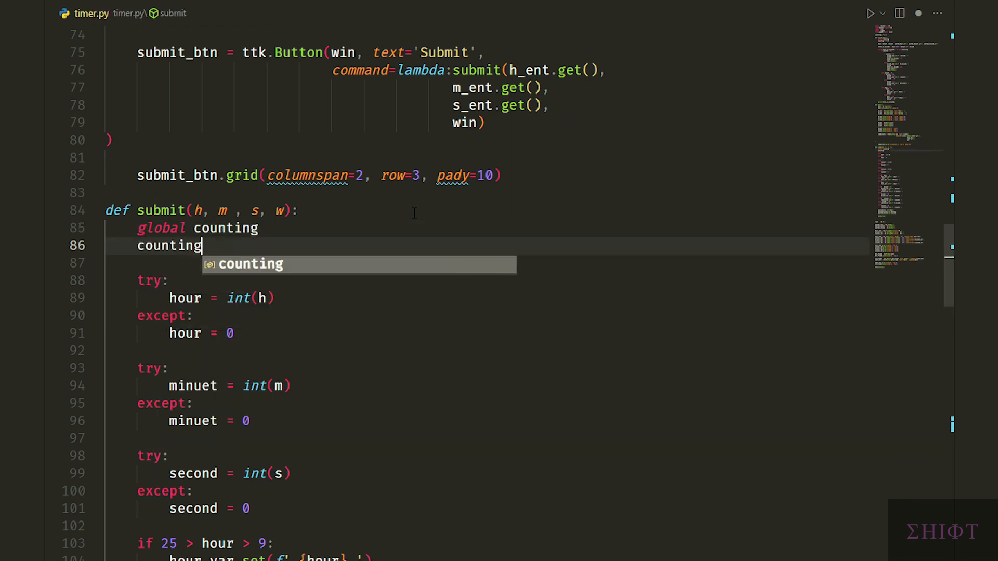
type("False")
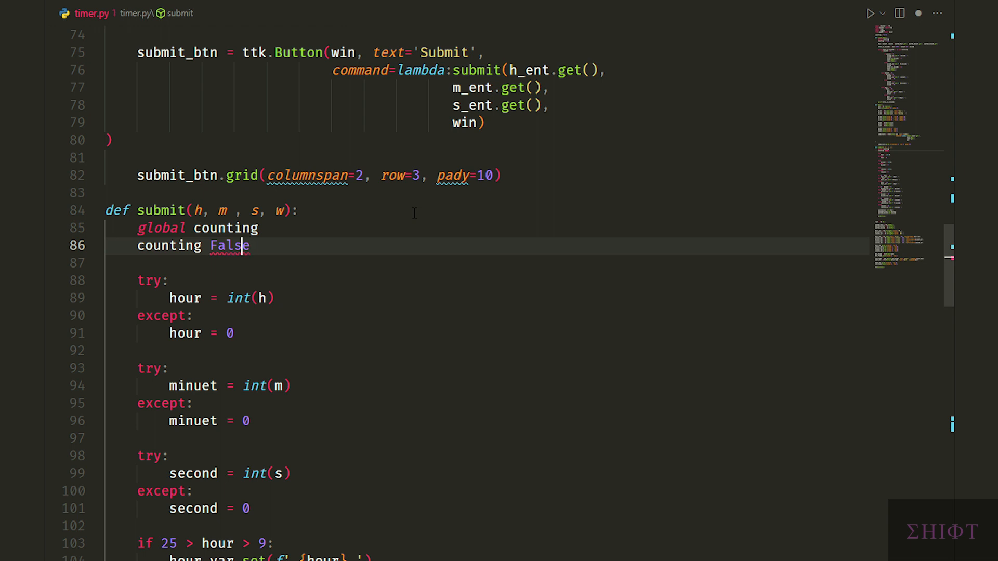
type("=")
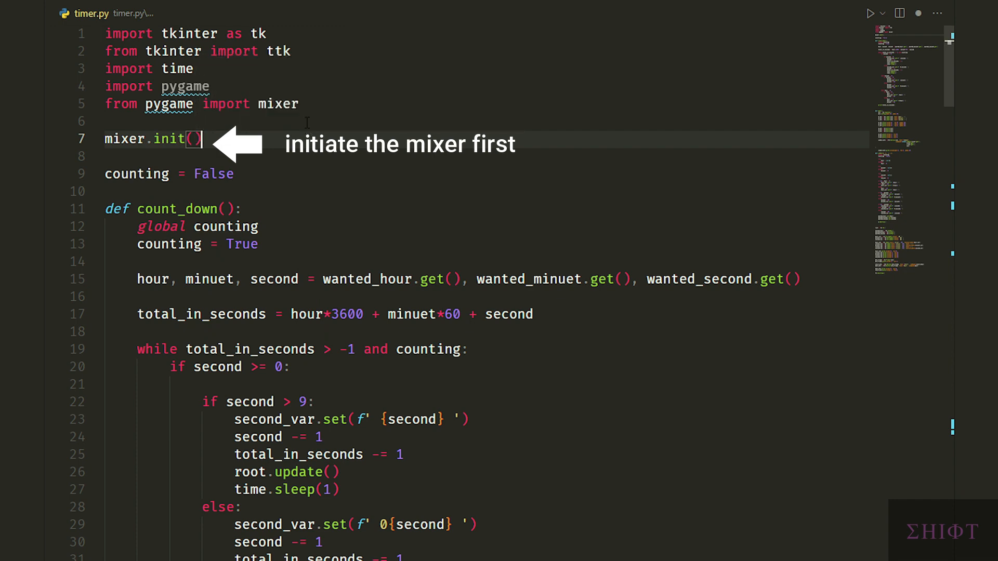
Step: When total_in_seconds == -1, load 'alarm.mp3' with mixer.music and play it
scroll("down", 3)
type("if total_in_seconds")
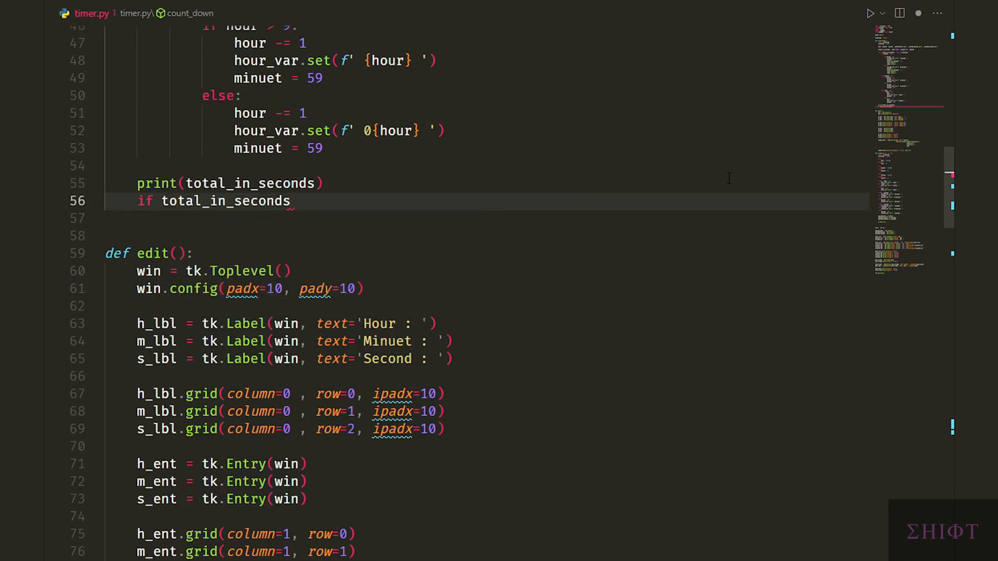
type("== -1")
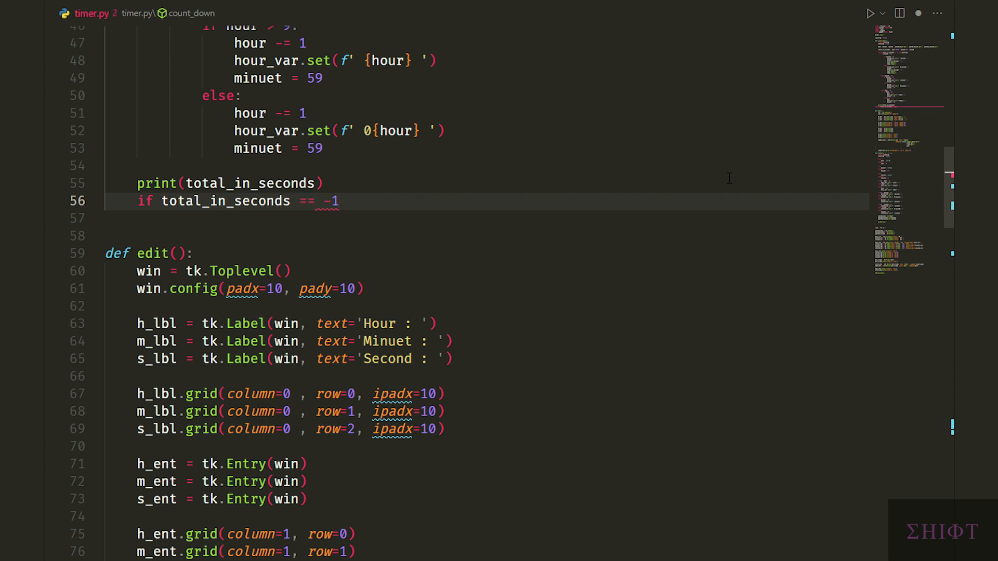
type("mixer.mi")
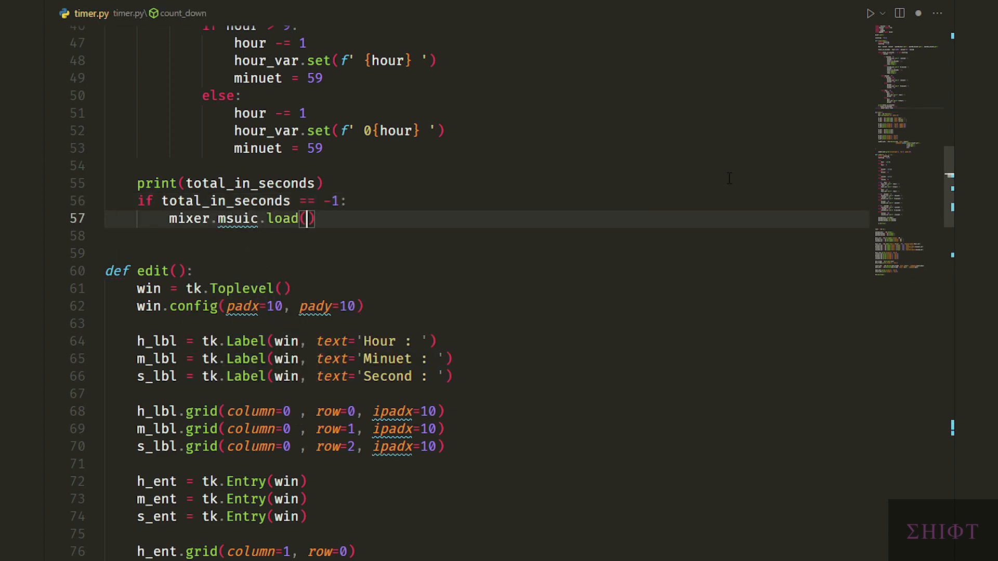
type("'alarm.mp3'")
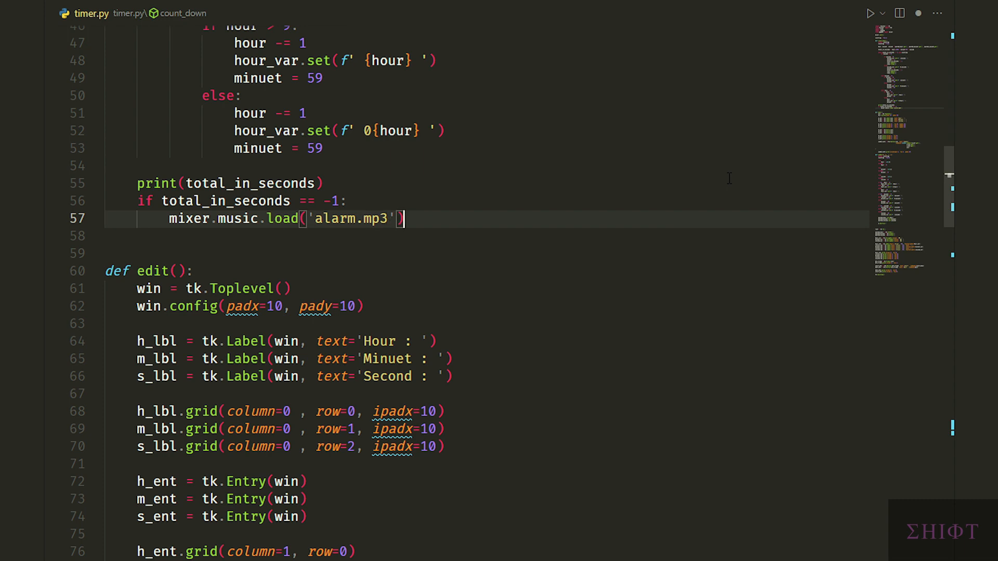
type("mixer.music.play(")
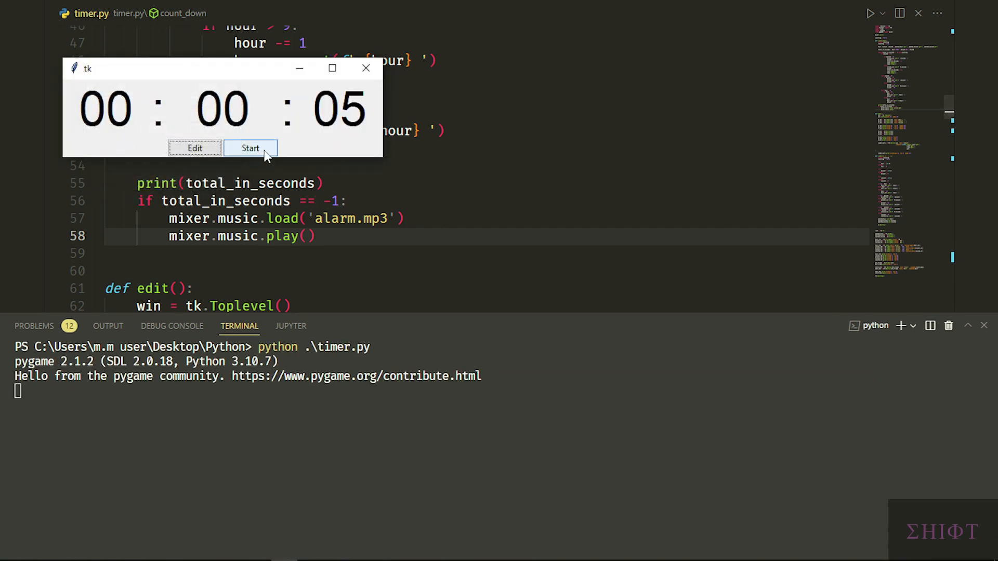
Step: Start the 5-second countdown, let the alarm sound at 00:00:00, then close the app
left_click(250, 147)
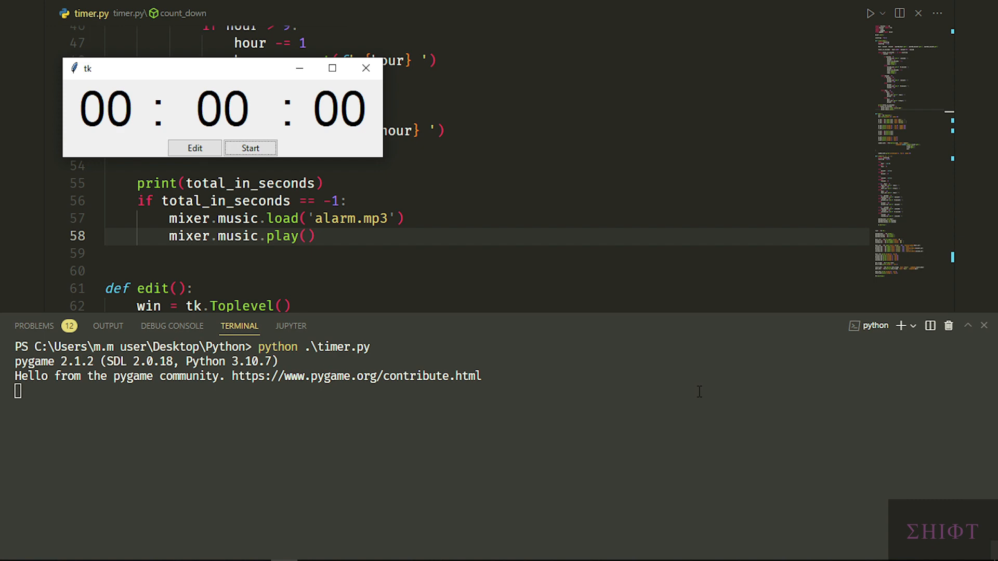
left_click(249, 148)
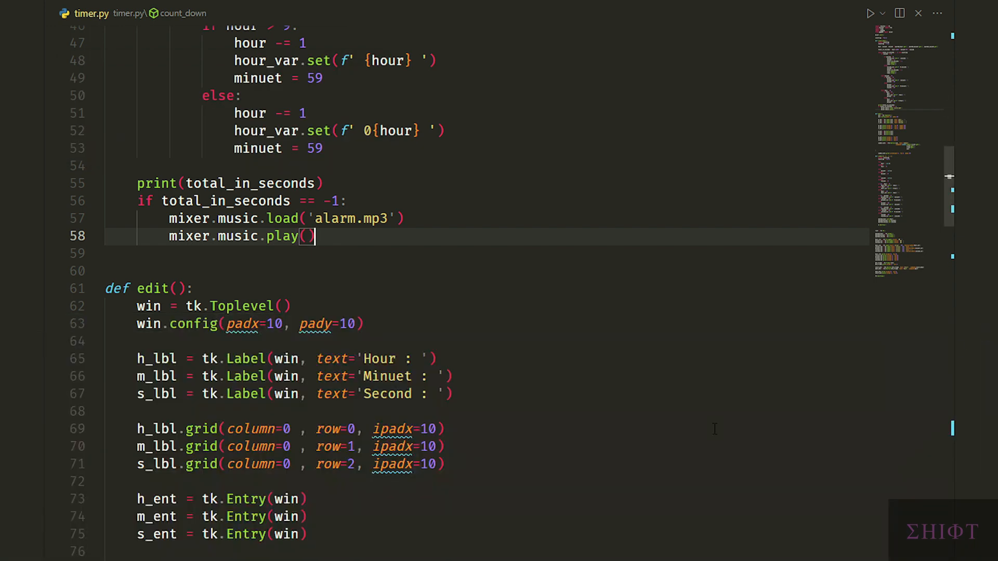
Step: Add mixer.music.stop() as the first line of count_down()
scroll("up", 3)
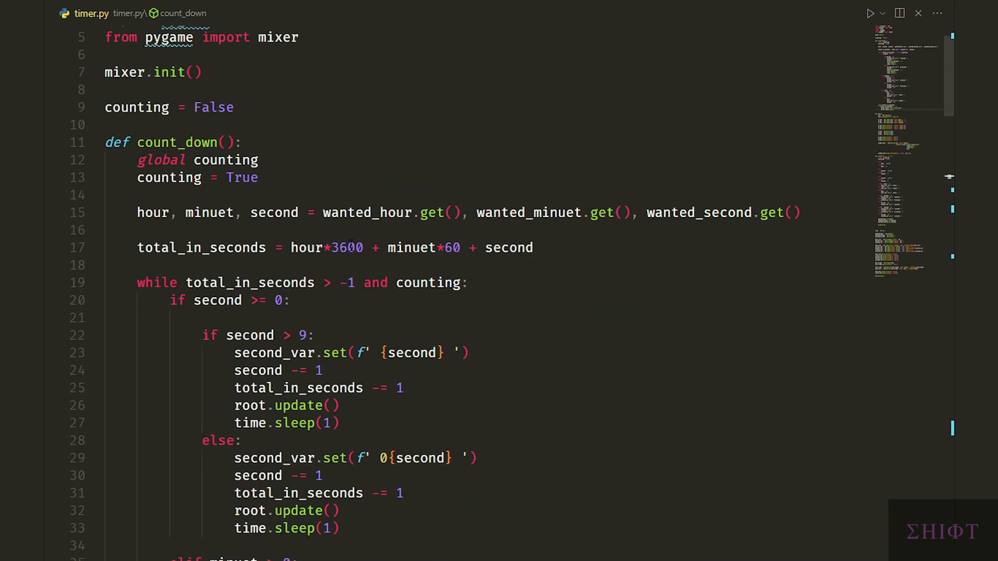
key("Enter")
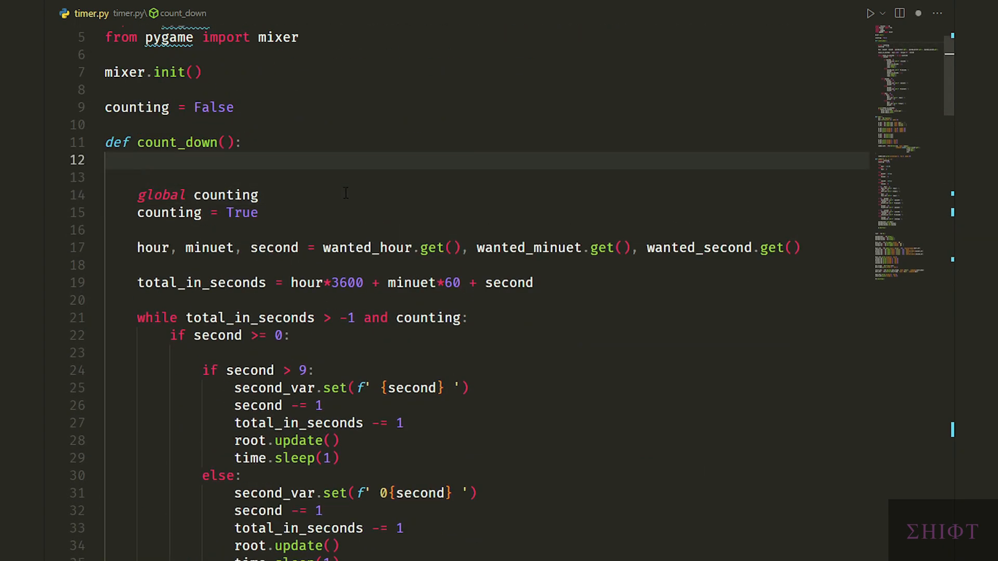
type("mixer.music")
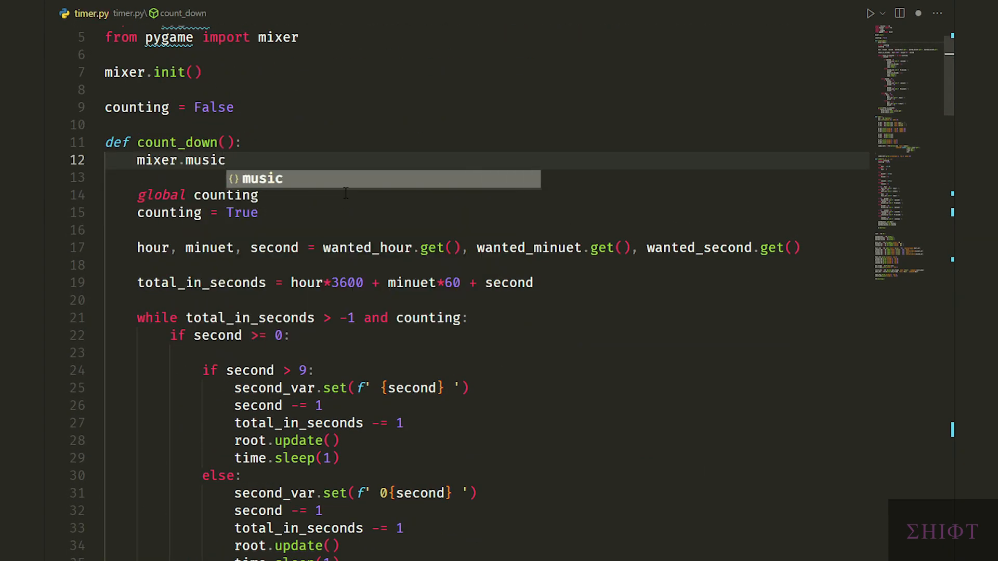
type(".stop()")
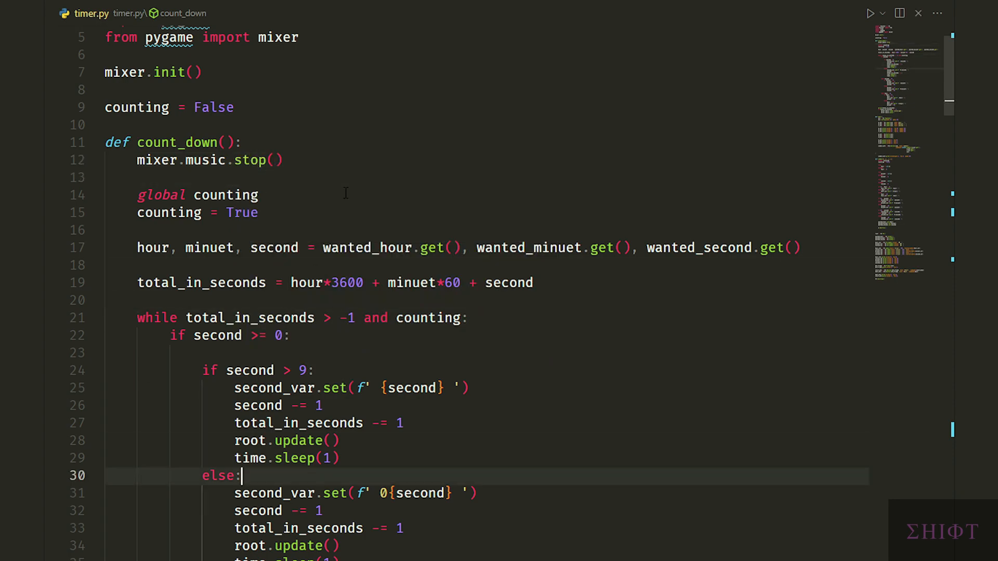
Step: Add mixer.music.stop() at the start of edit() and relaunch timer.py
scroll("down", 3)
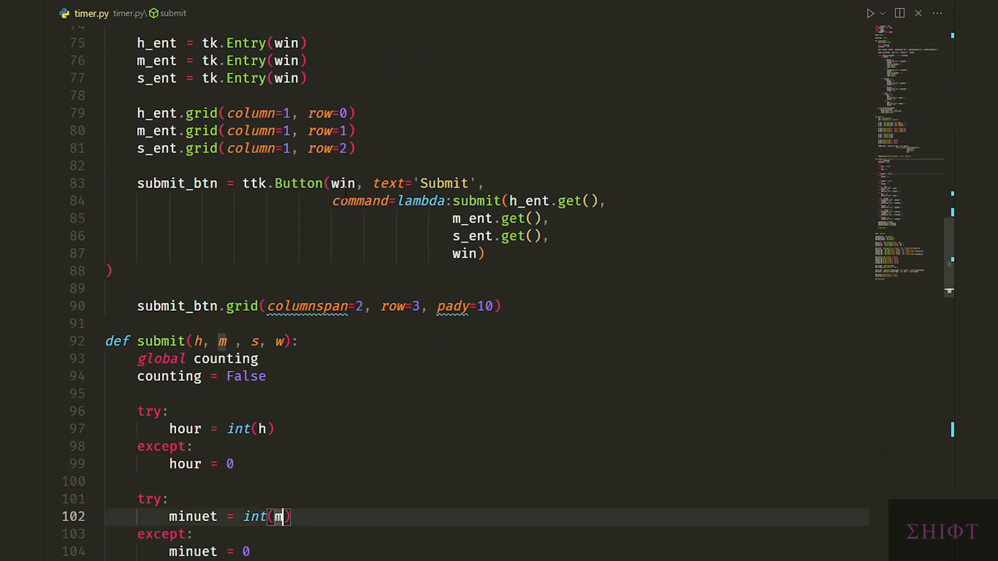
scroll("up", 3)
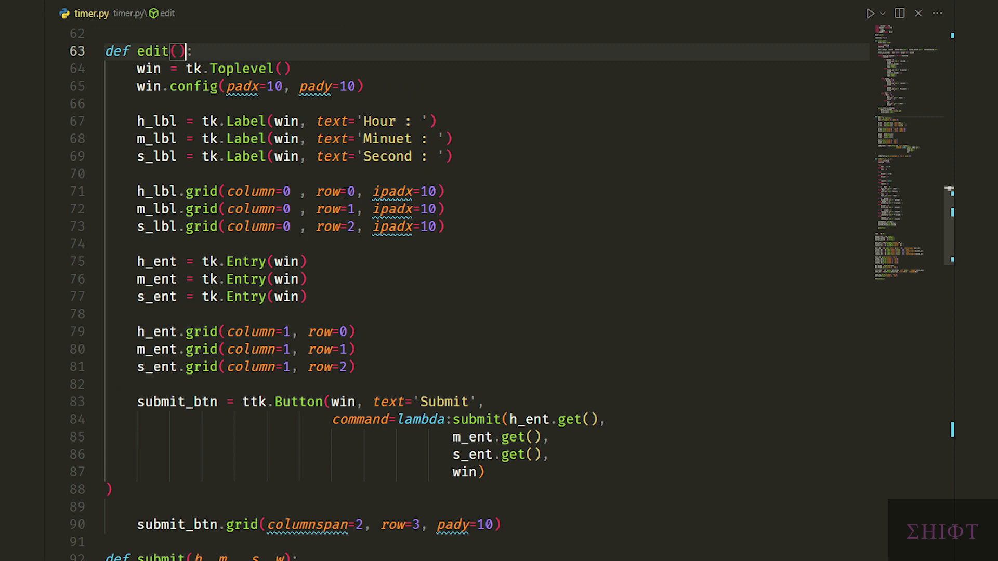
type("music")
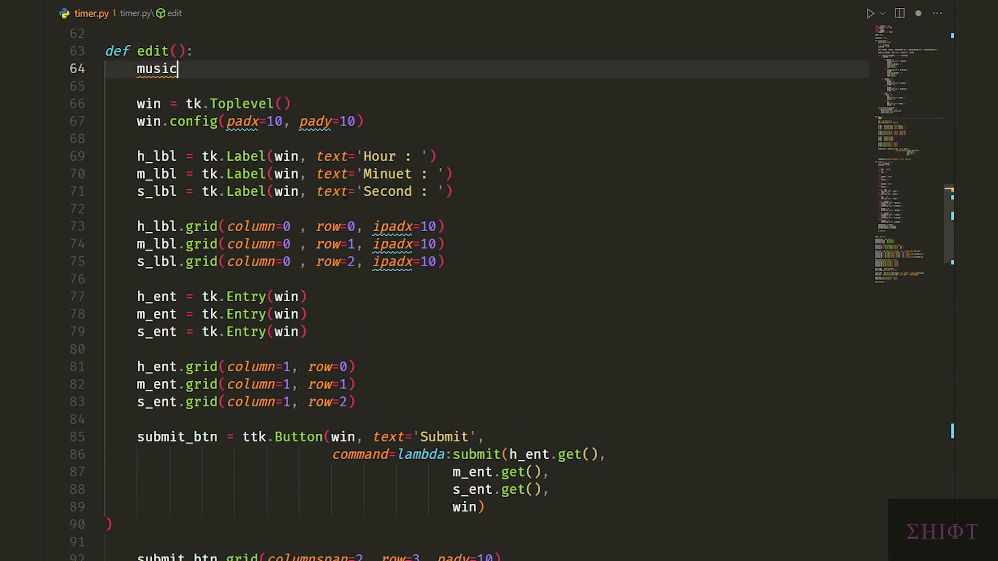
type("mixer.")
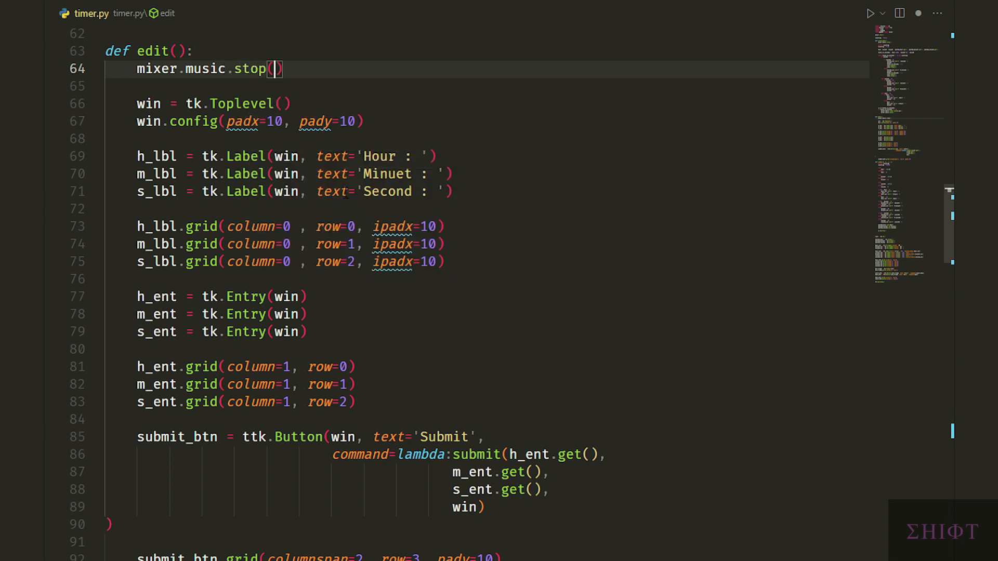
left_click(869, 12)
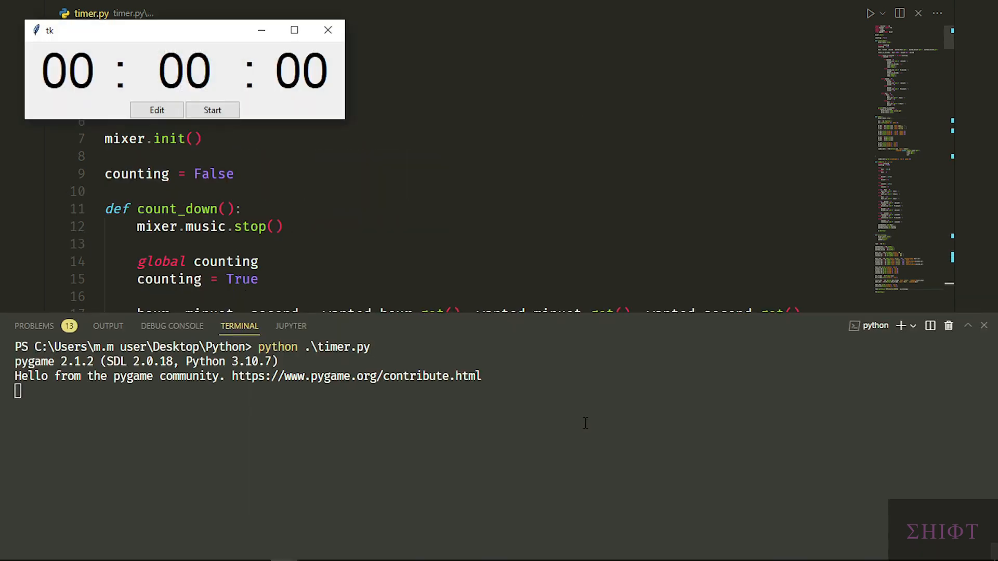
Step: Move the timer window aside, submit a 3-second duration and start its countdown
left_click_drag(185, 30, 417, 38)
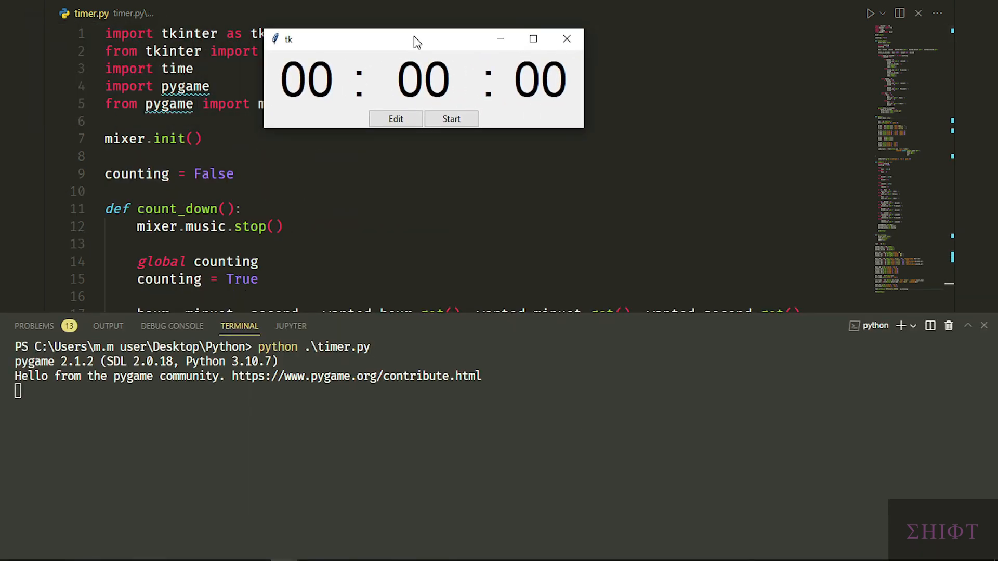
left_click(395, 119)
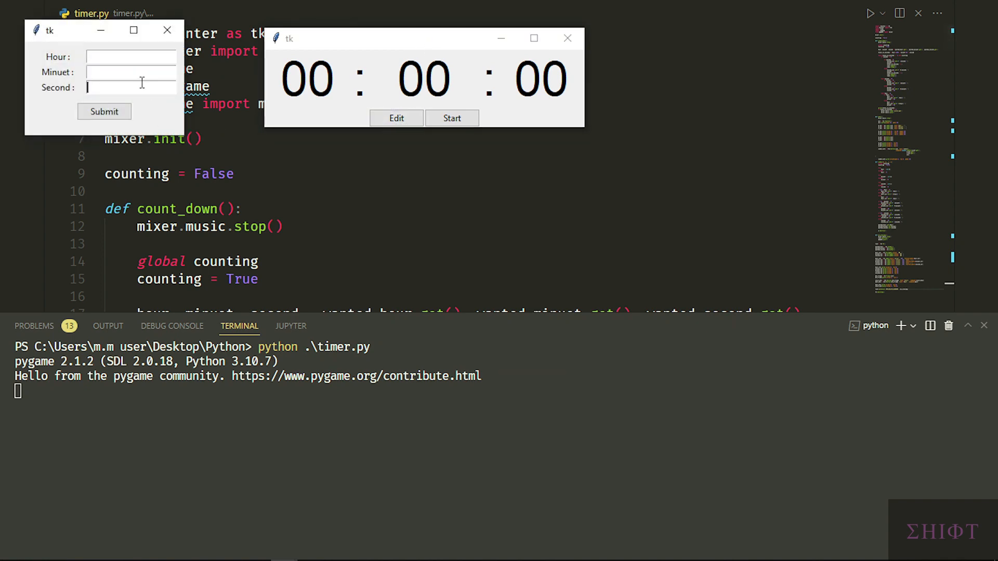
left_click(104, 112)
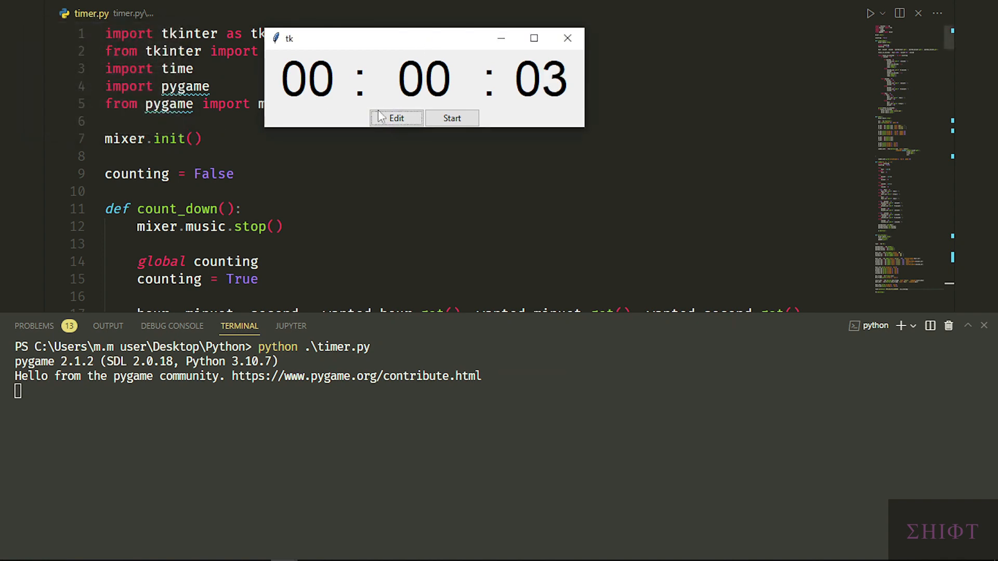
left_click(453, 118)
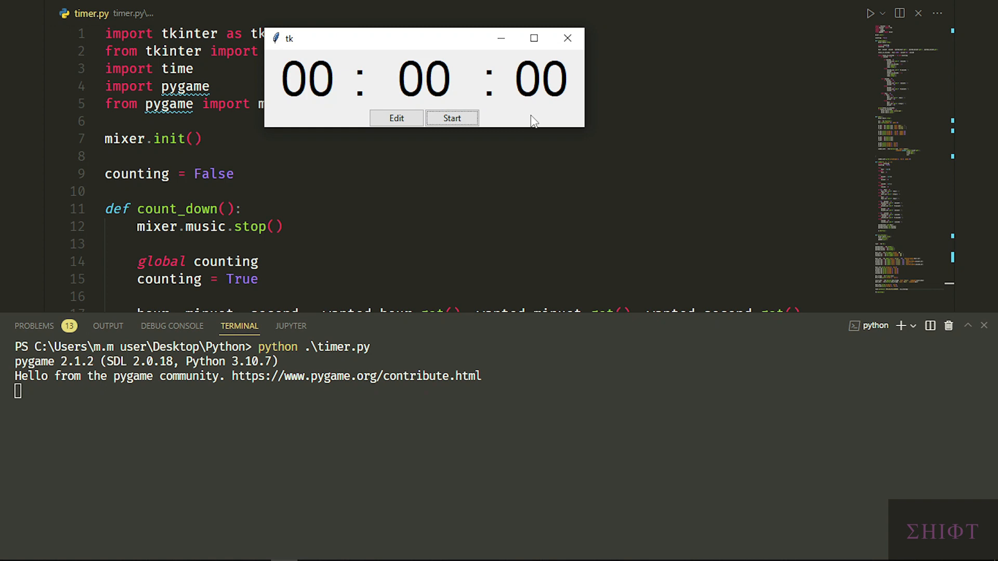
Step: Reopen Edit during the alarm and submit very large values, capping at 24:02
left_click(396, 117)
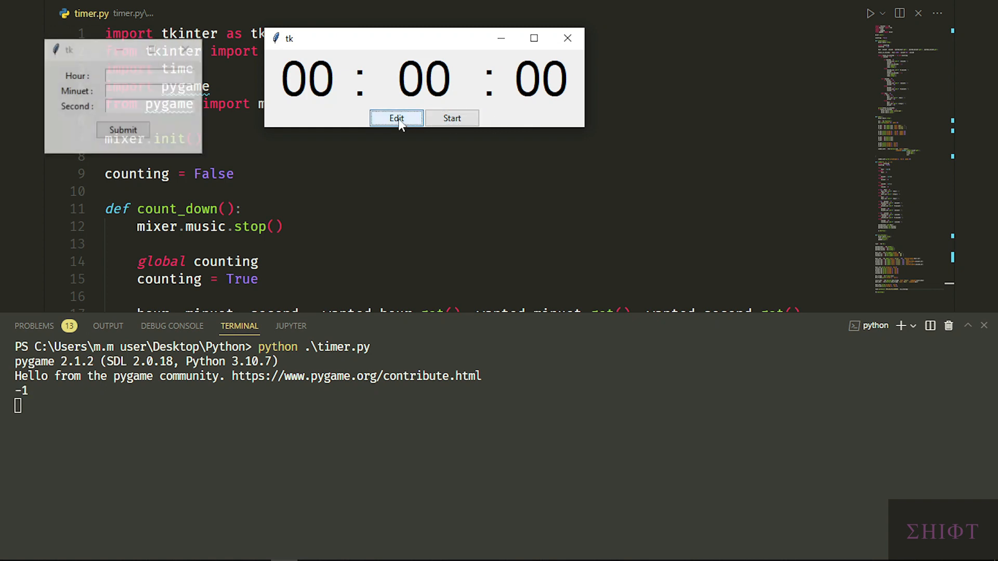
left_click(395, 119)
type("12312312")
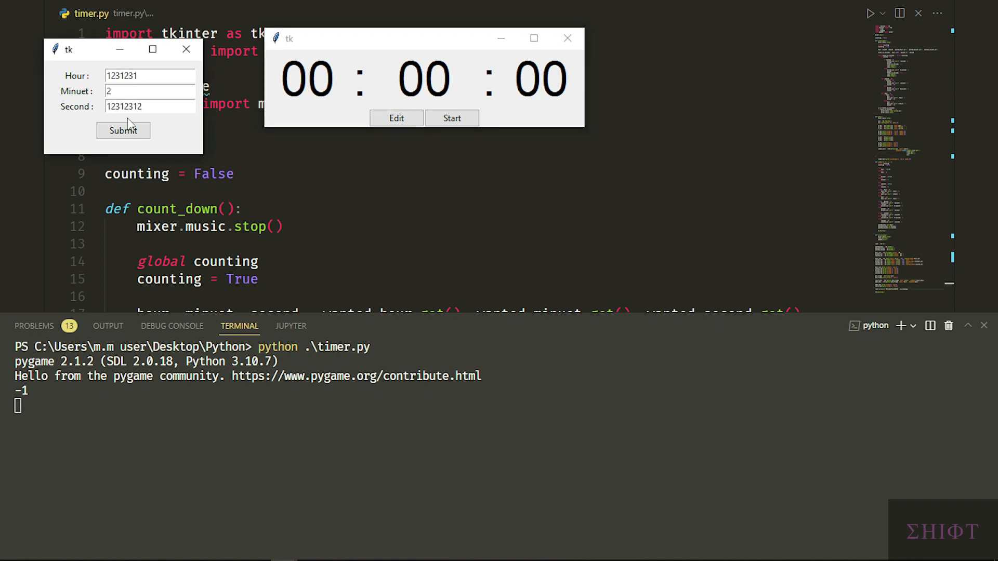
left_click(122, 130)
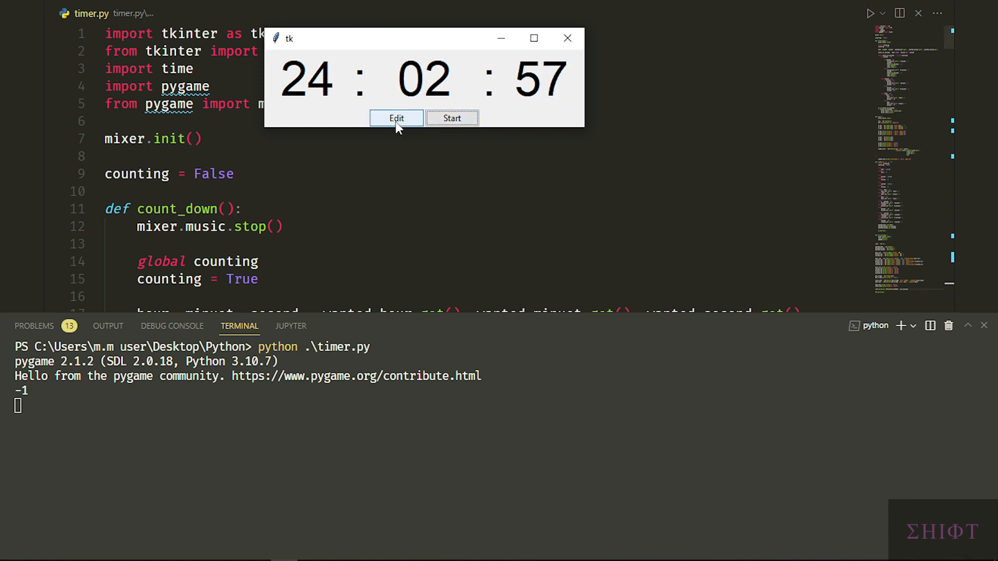
Step: Open Edit while counting and enter second 20 and minute 1
left_click(395, 118)
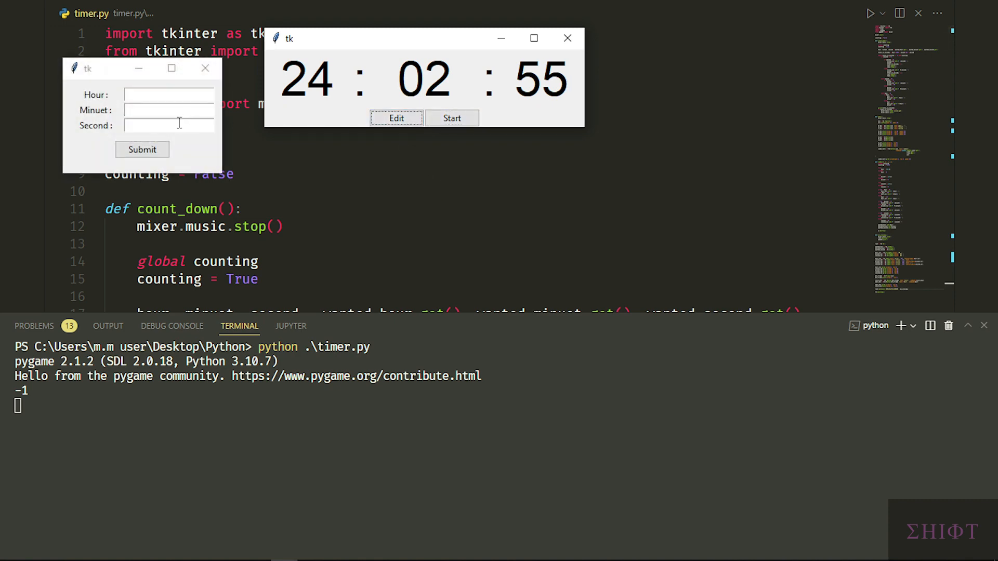
type("20")
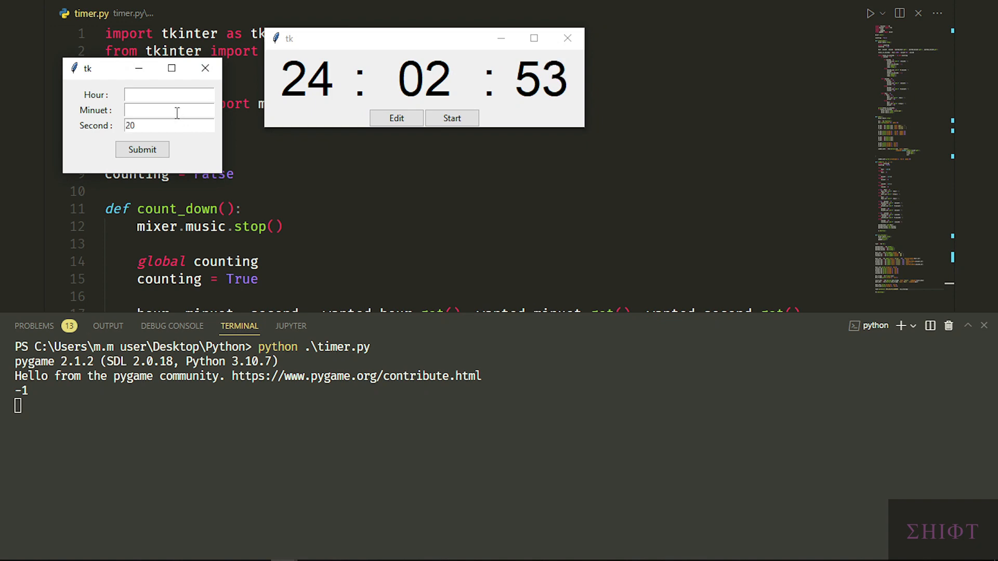
type("1")
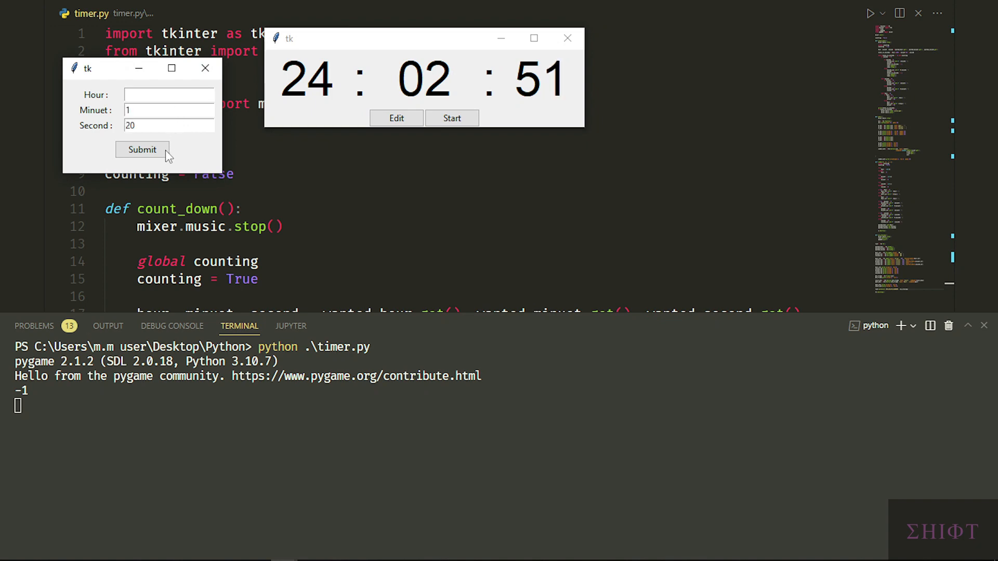